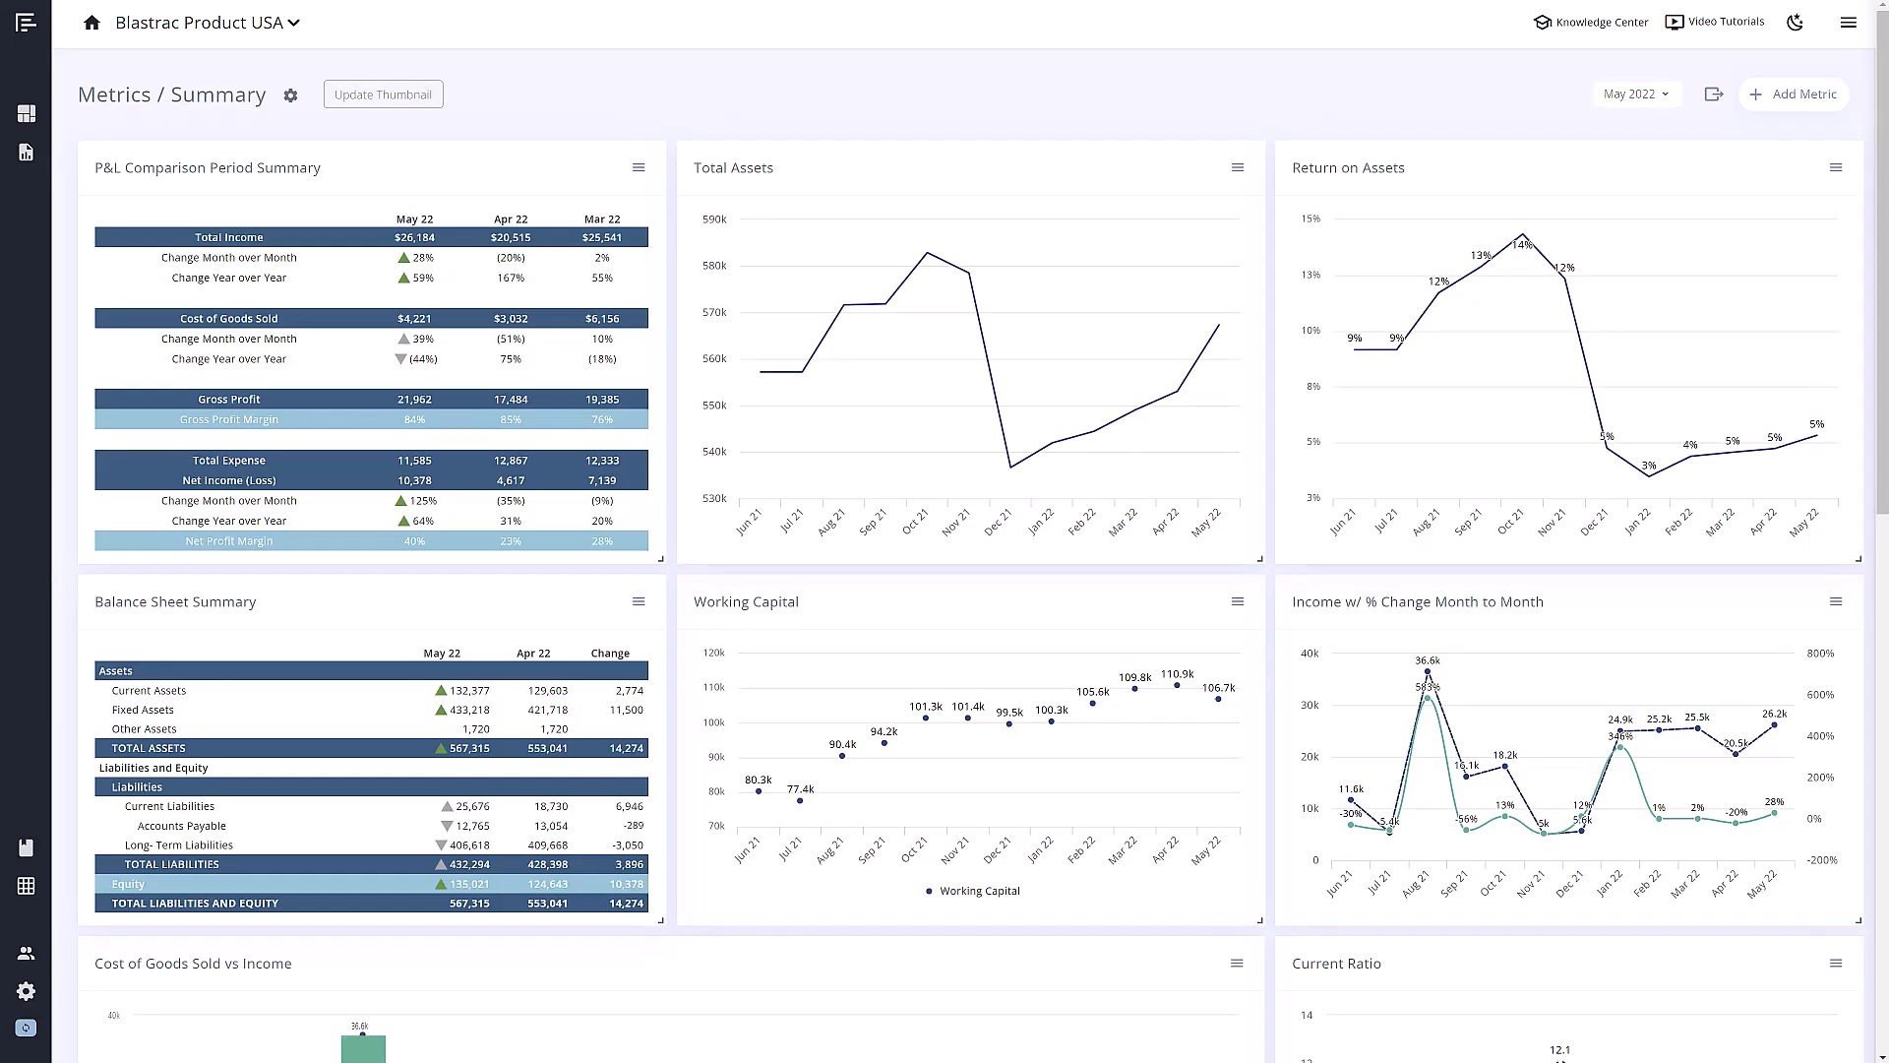
{"action": "mouse_move", "coordinate": [772, 98]}
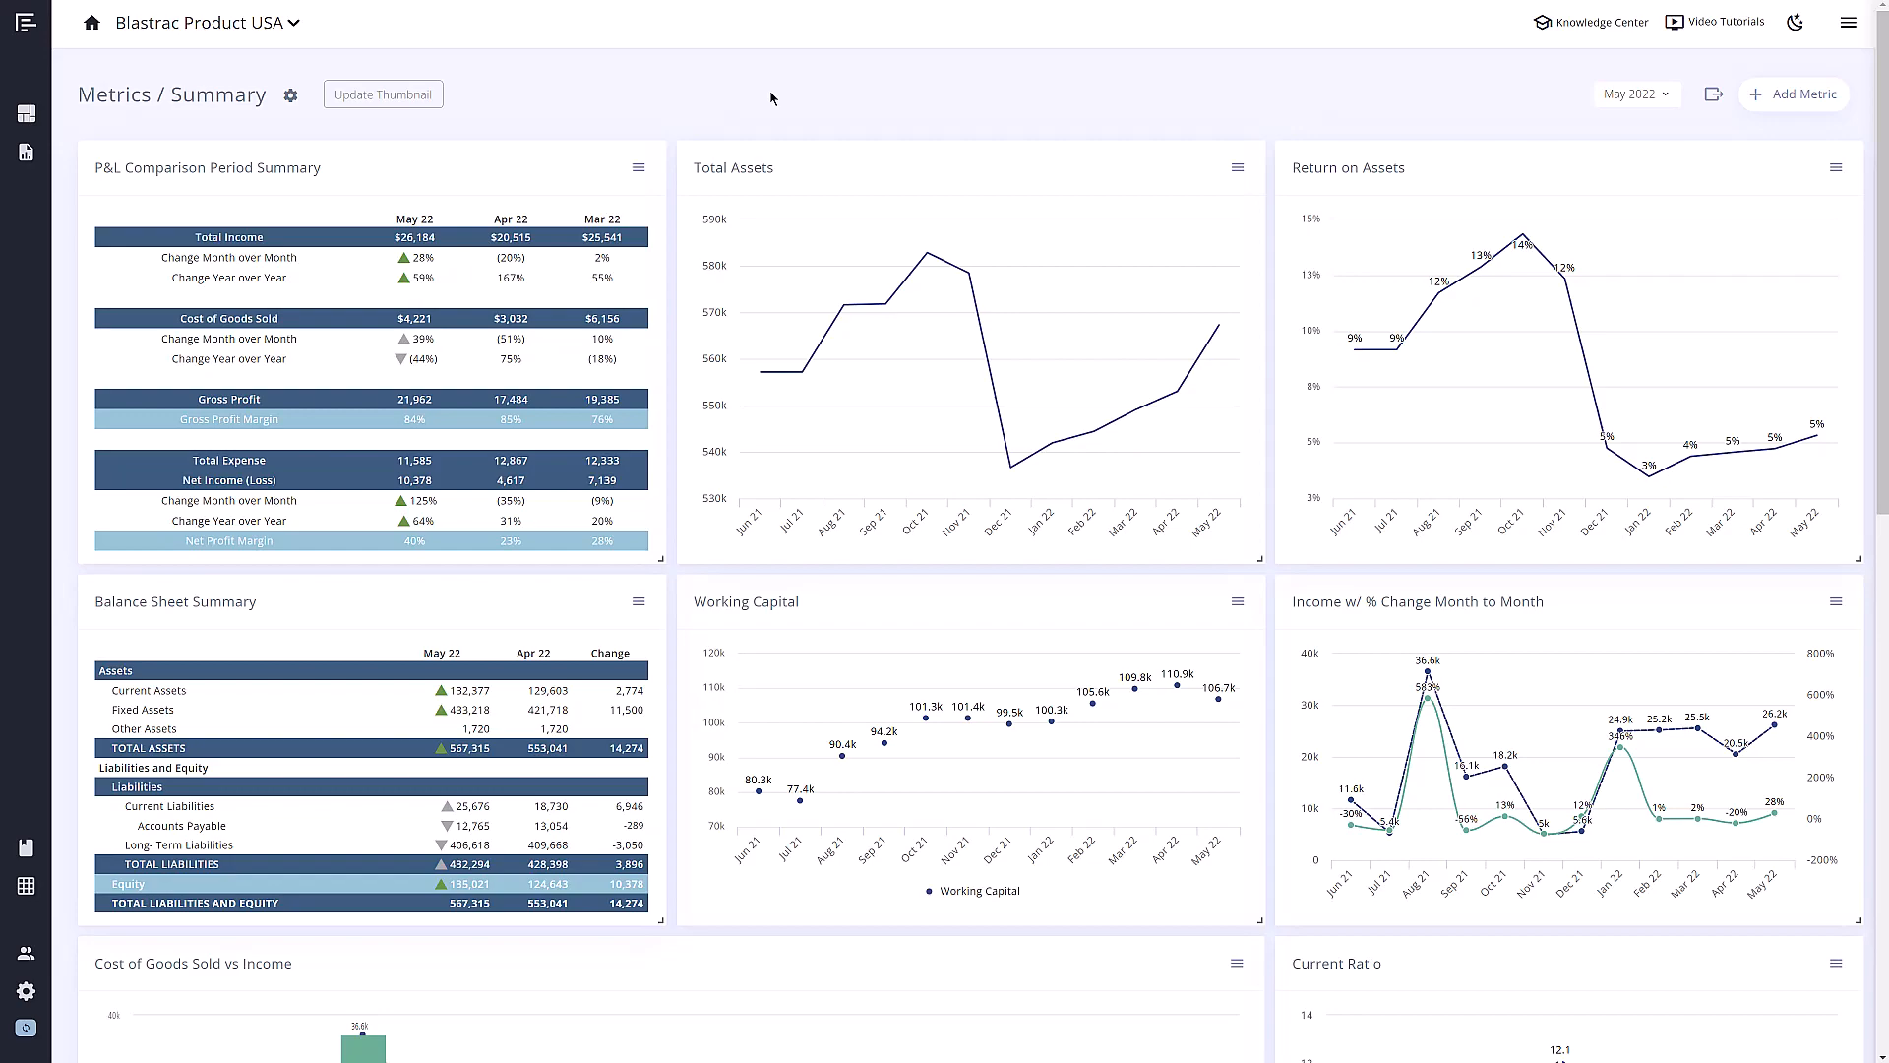
Scroll to the P&L Comparison Period Summary widget and open it for editing
{"action": "scroll", "scroll_direction": "down", "scroll_amount": 3}
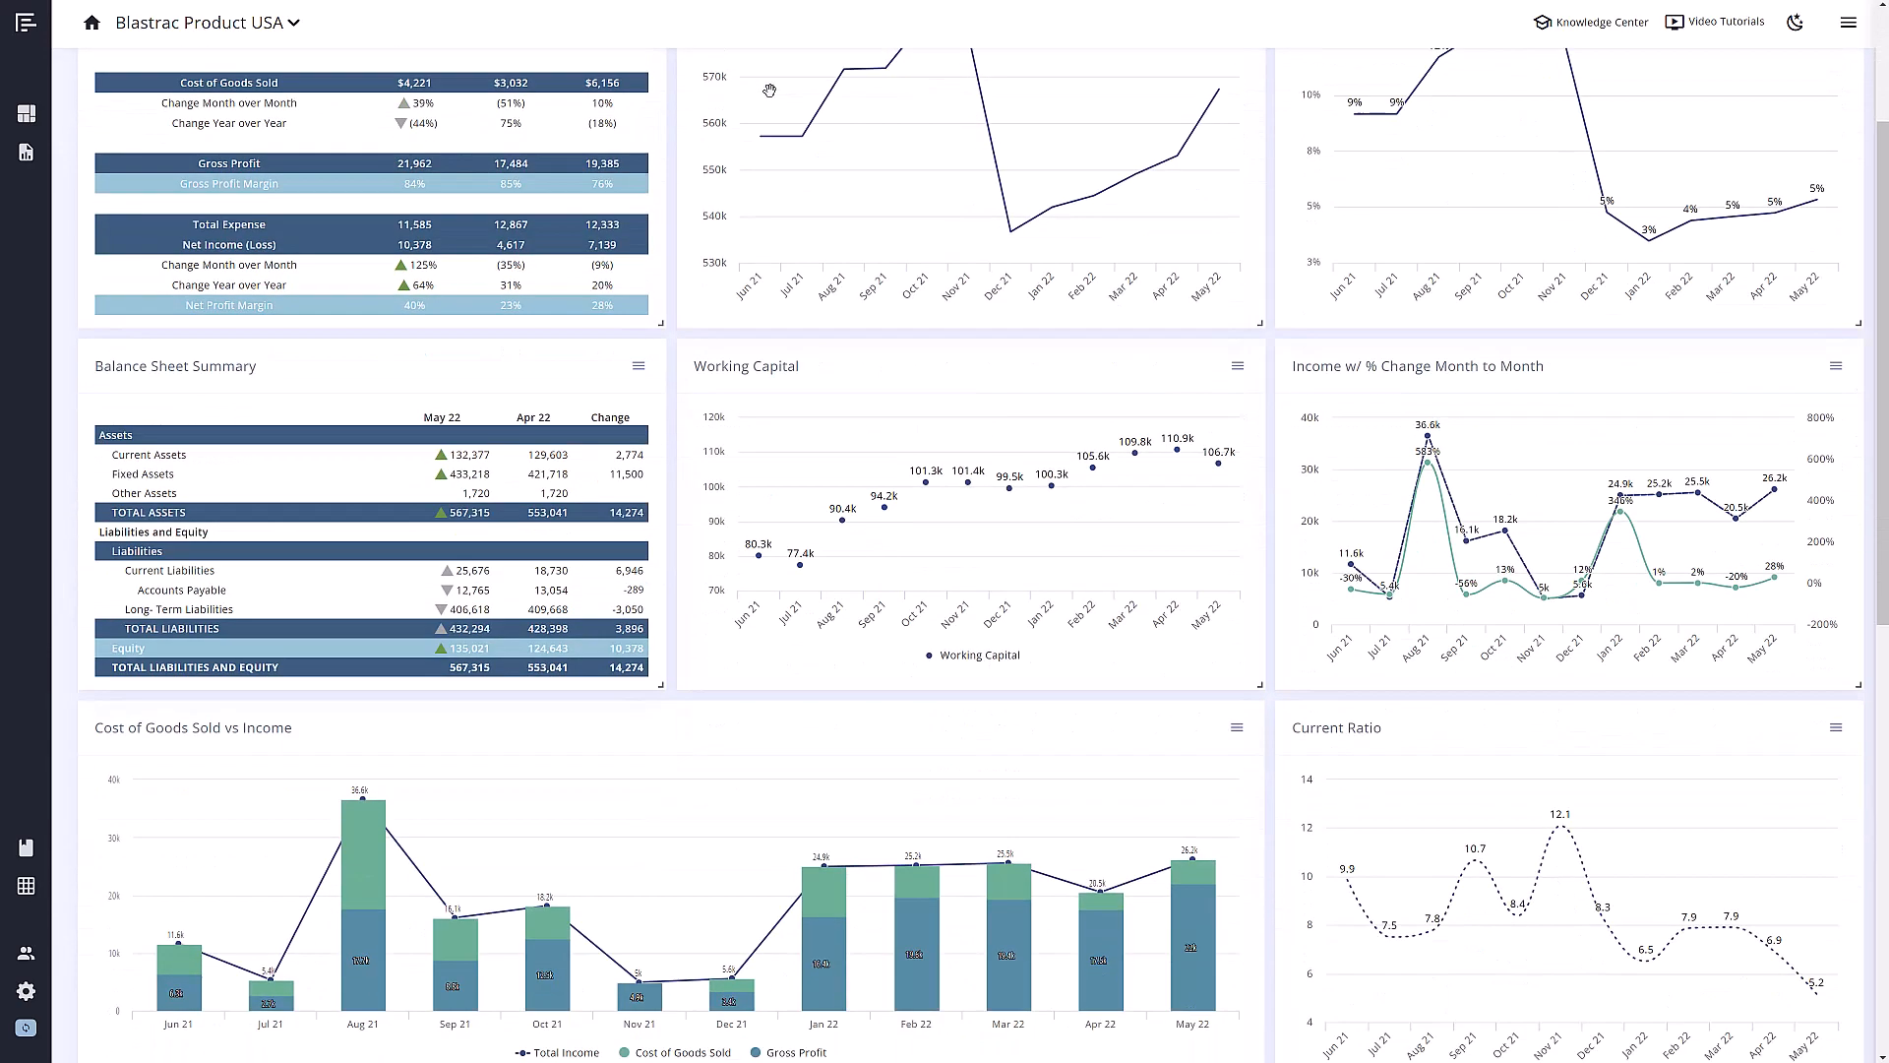
{"action": "scroll", "scroll_direction": "down", "scroll_amount": 3}
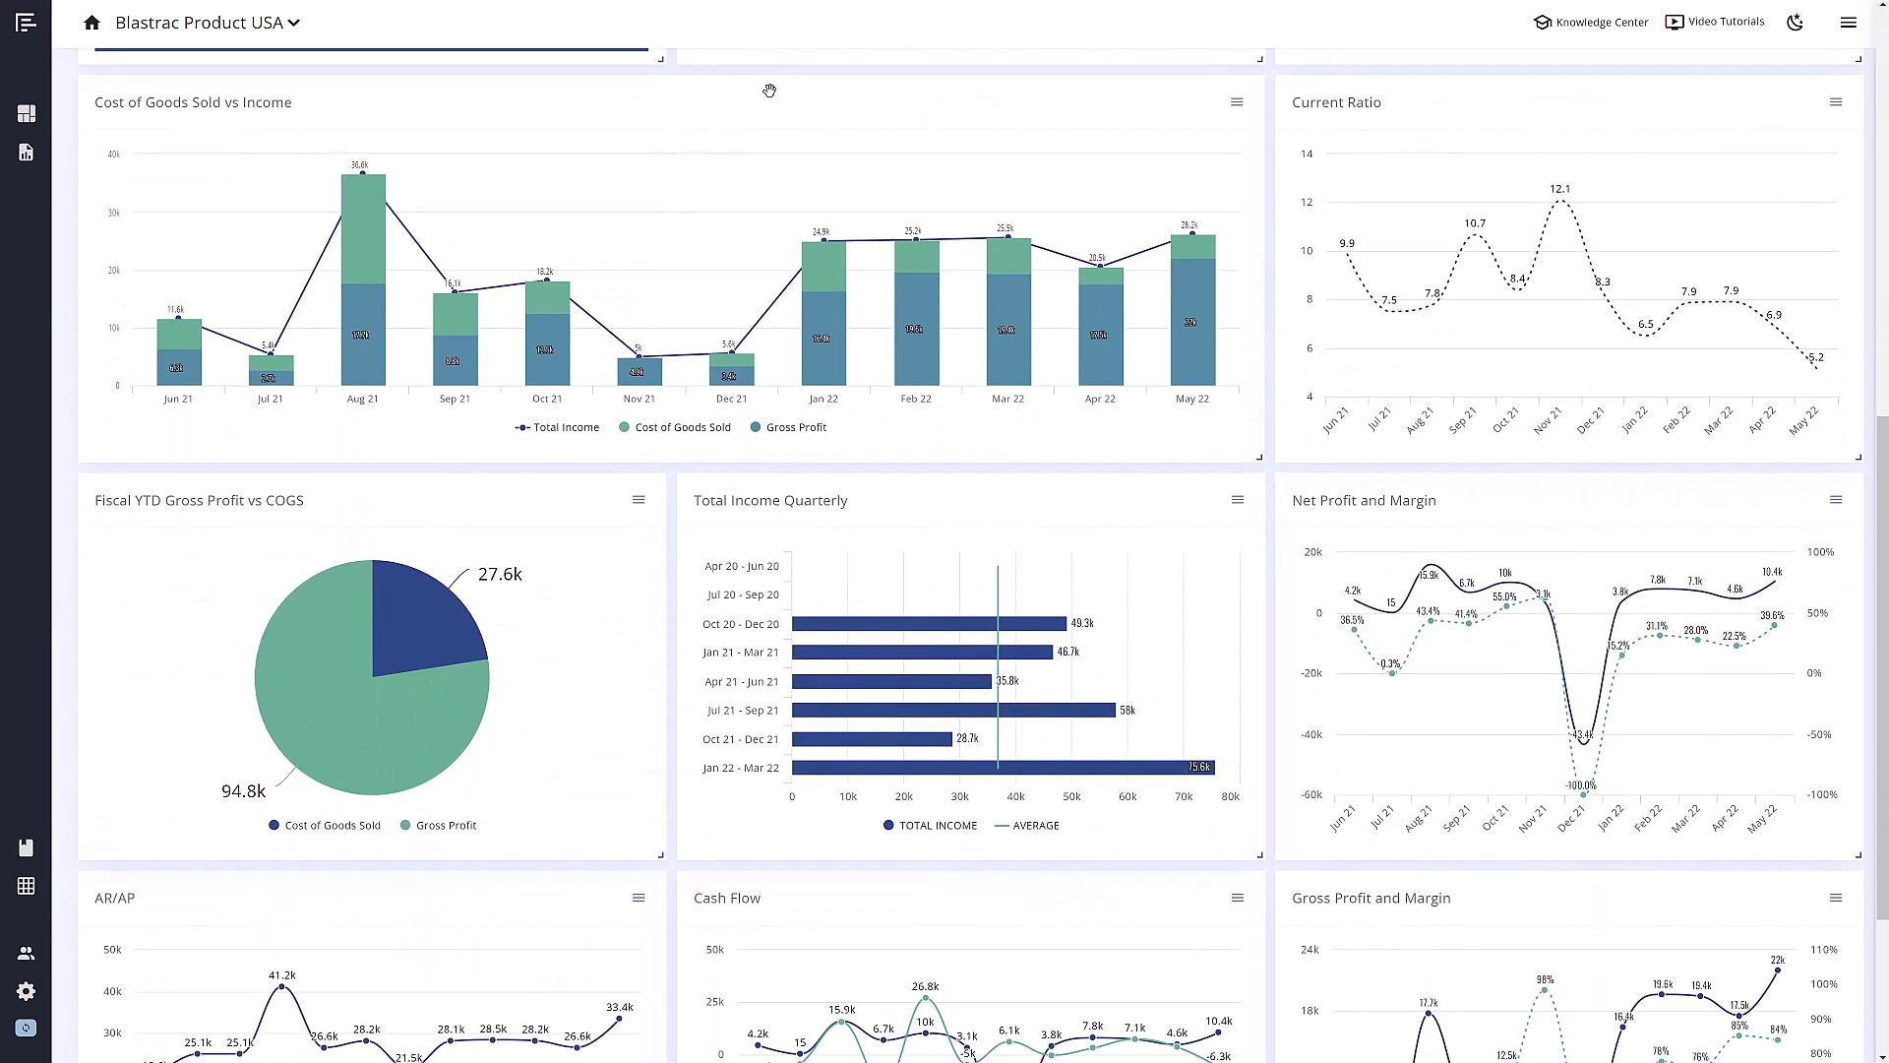
{"action": "scroll", "scroll_direction": "down", "scroll_amount": 3}
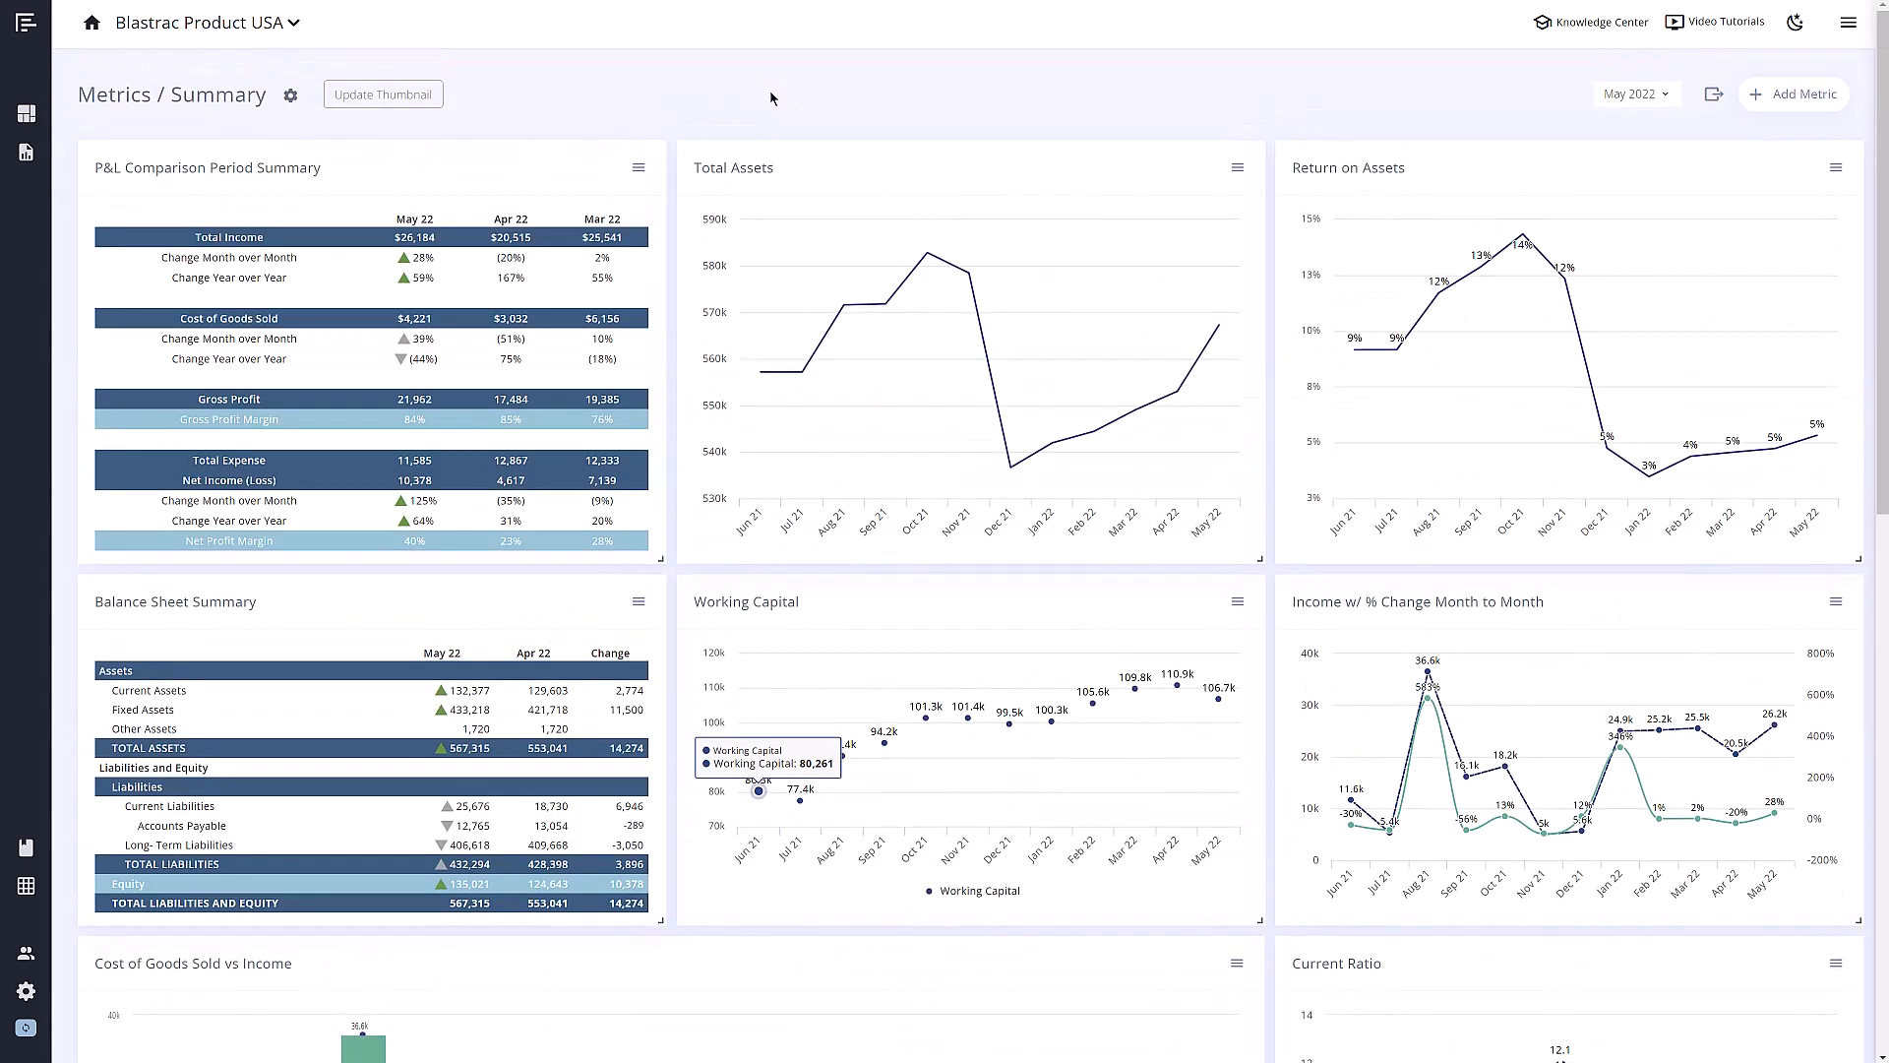
{"action": "left_click", "coordinate": [639, 168]}
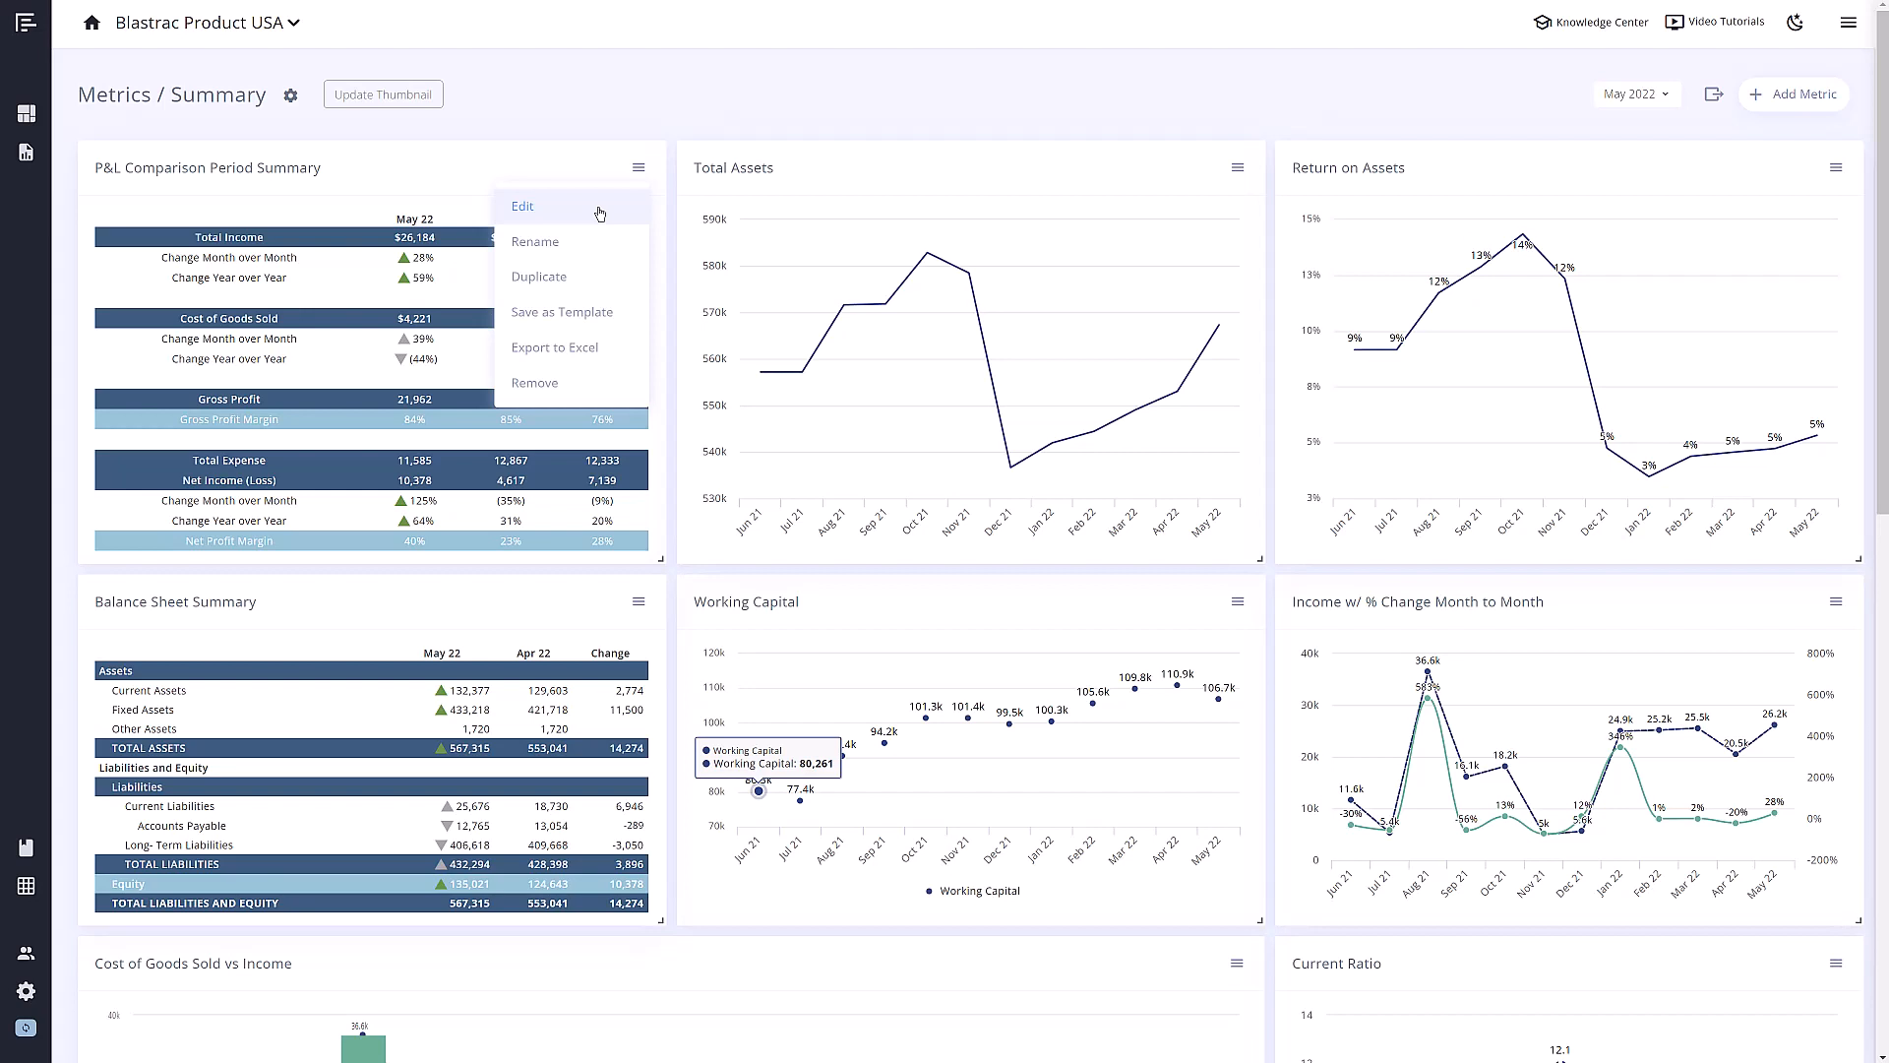
{"action": "left_click", "coordinate": [521, 206]}
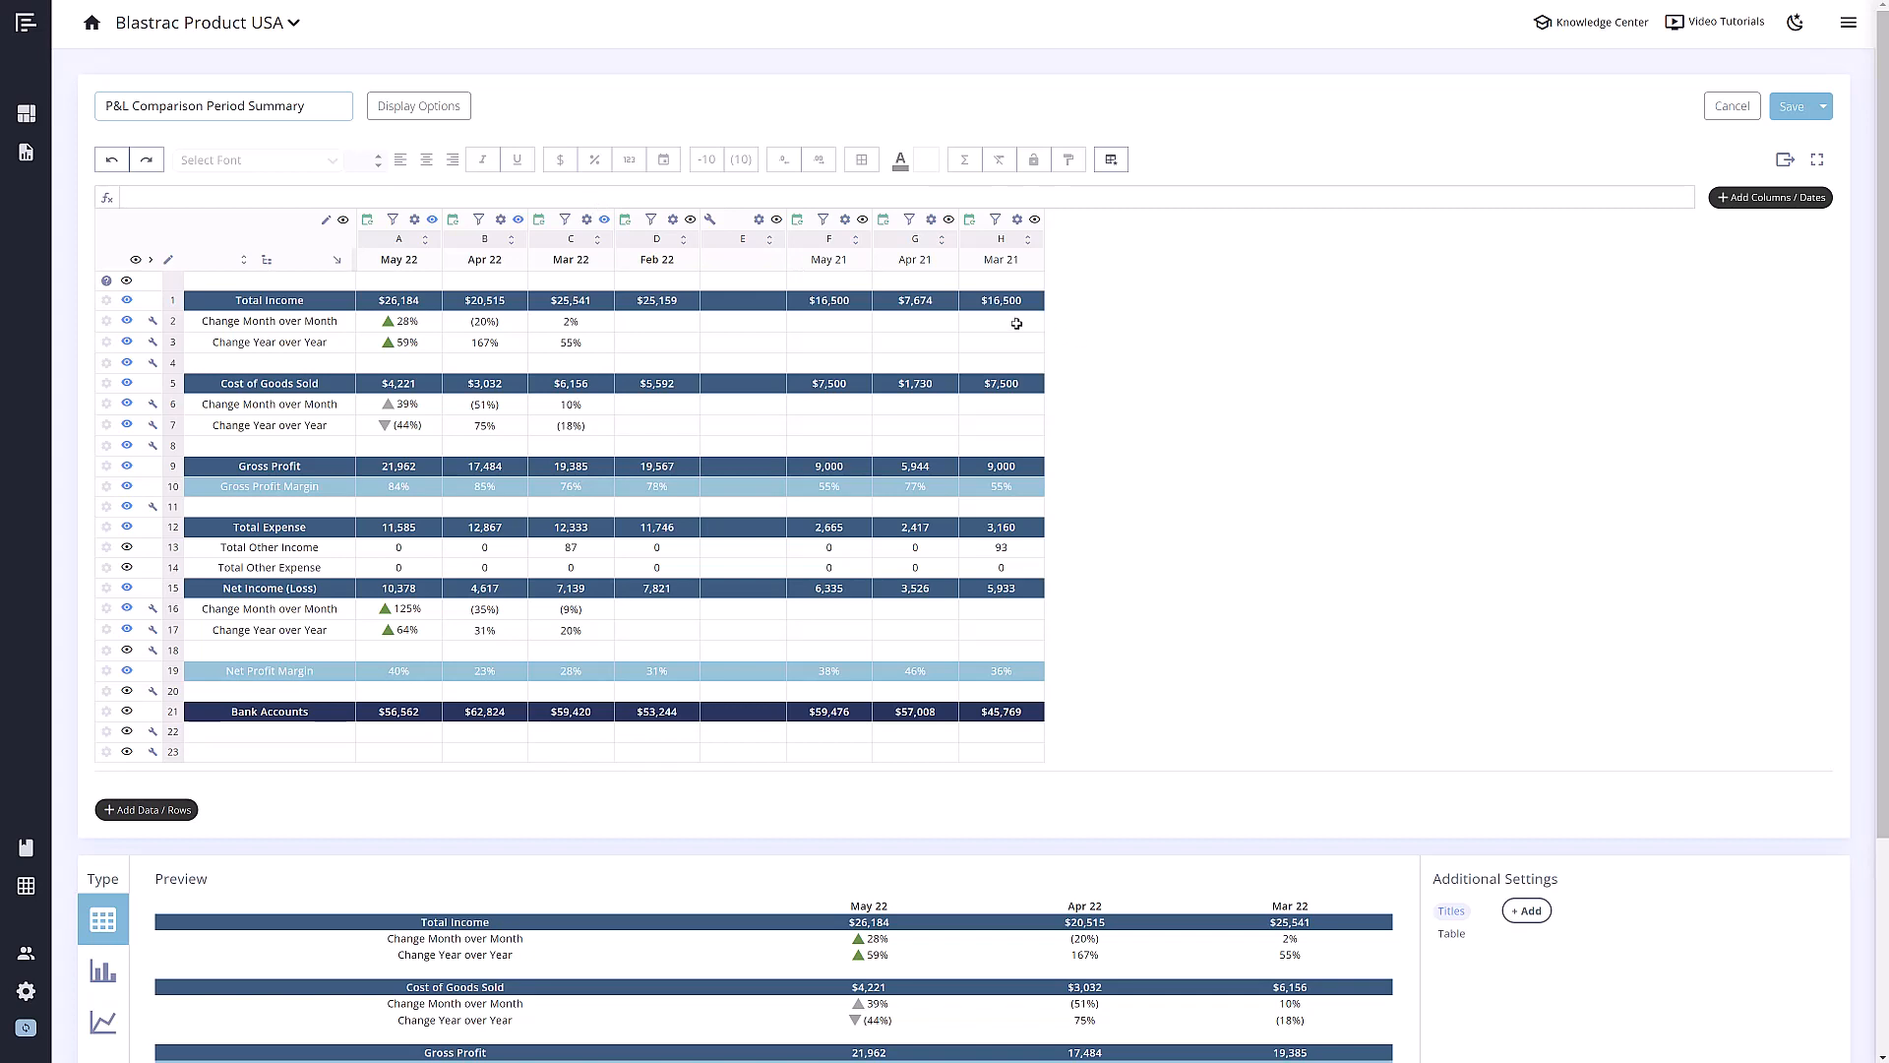
{"action": "left_click", "coordinate": [484, 259]}
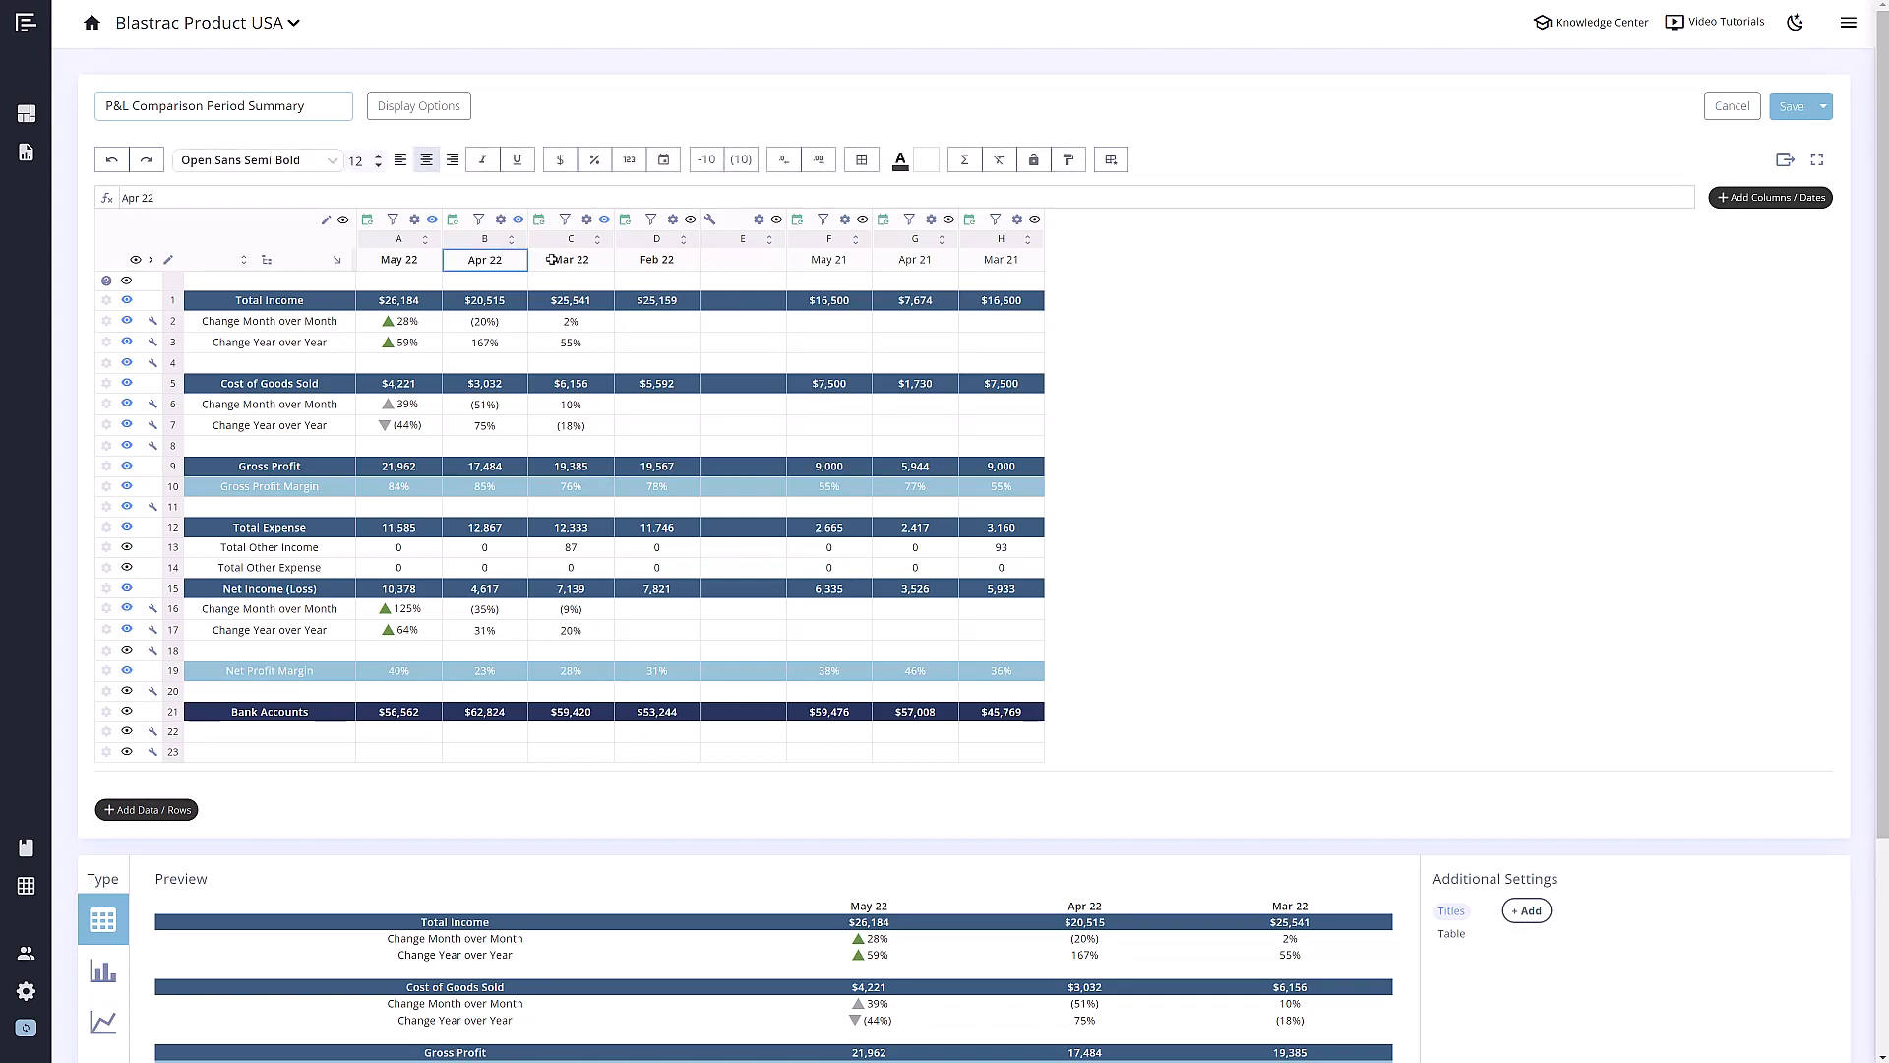
{"action": "left_click", "coordinate": [269, 321]}
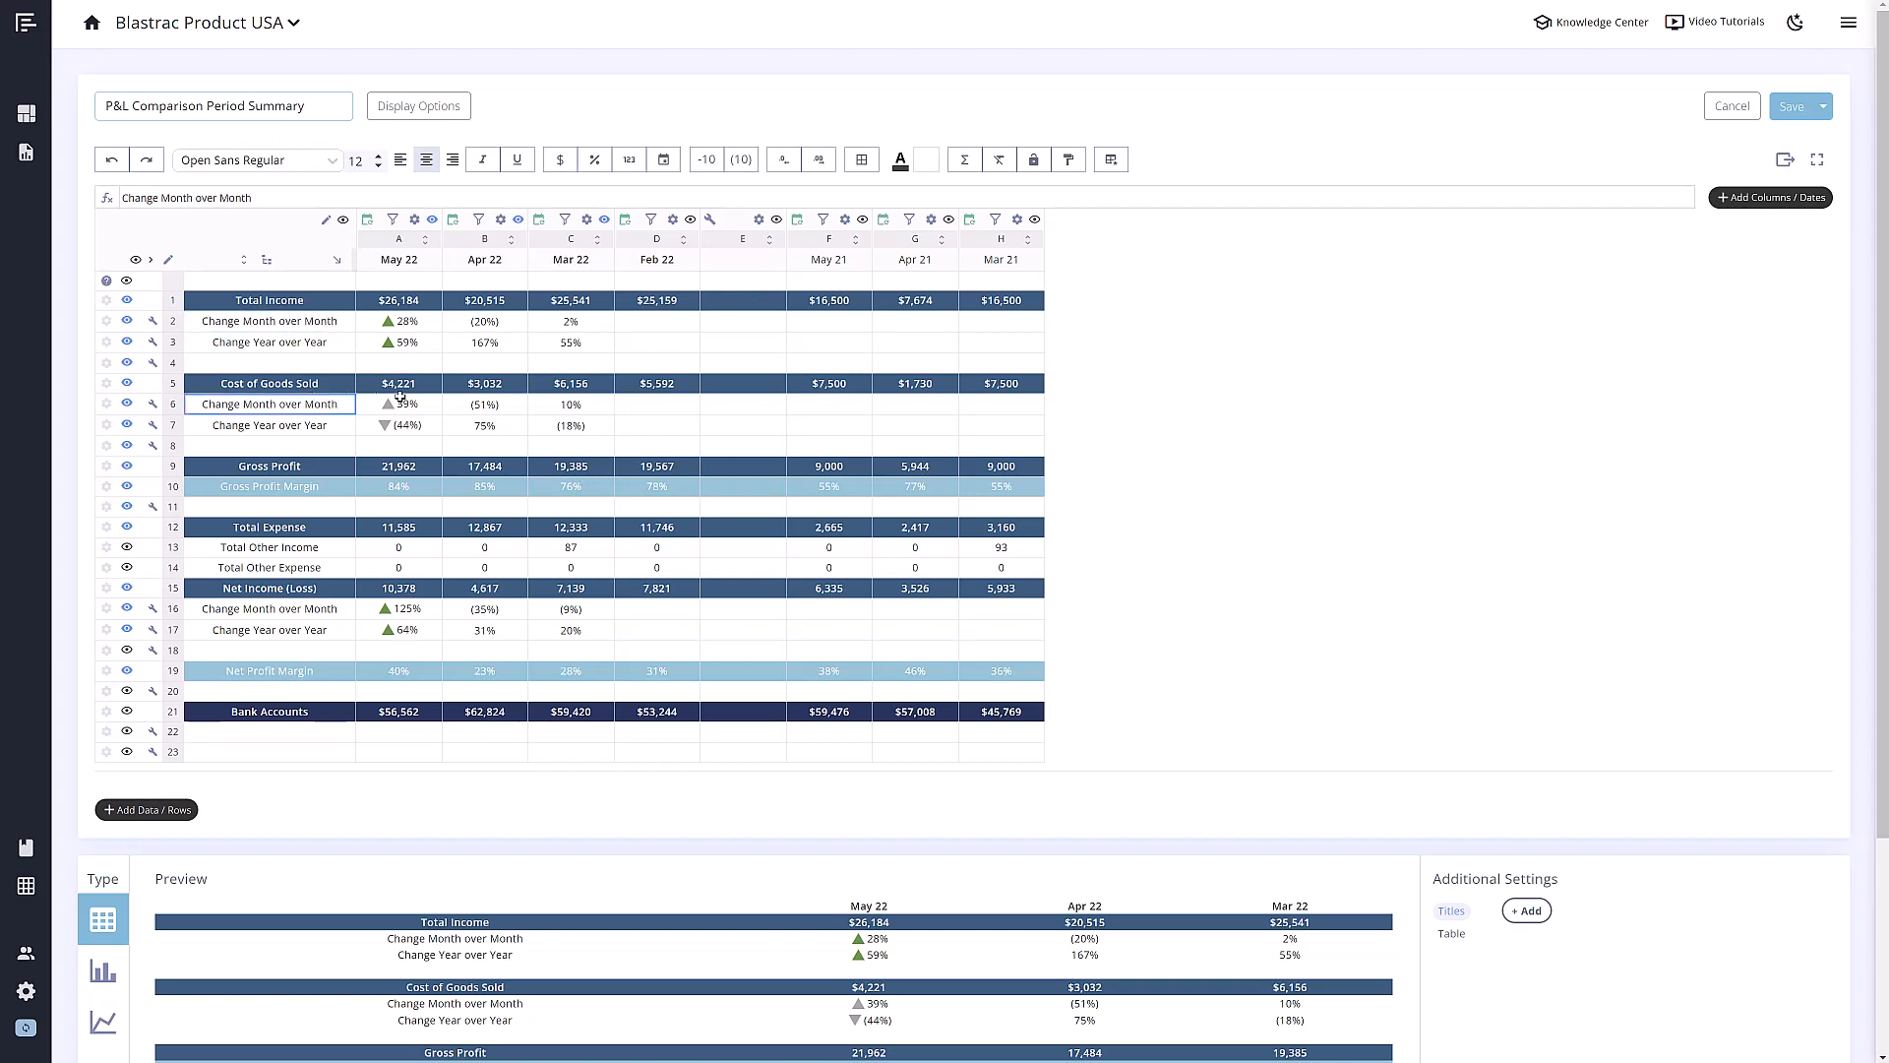
{"action": "left_click", "coordinate": [484, 403]}
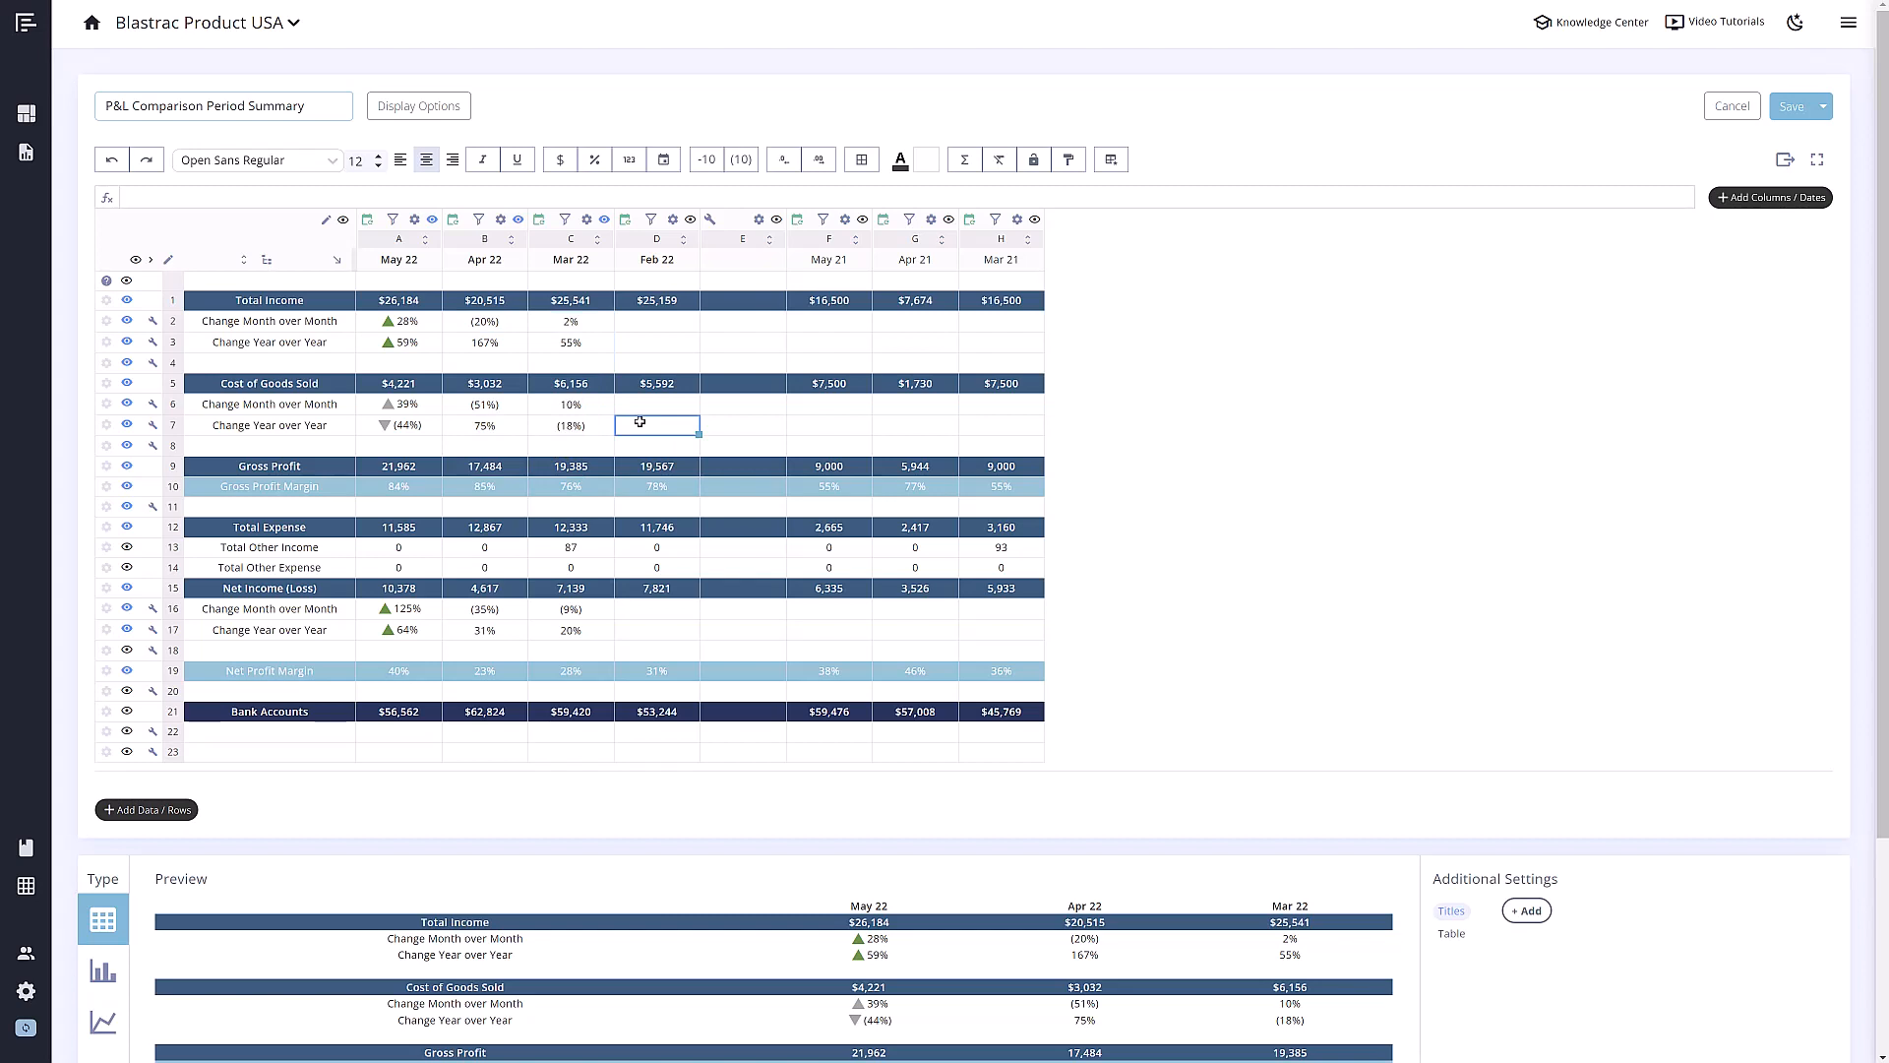
{"action": "mouse_move", "coordinate": [354, 361]}
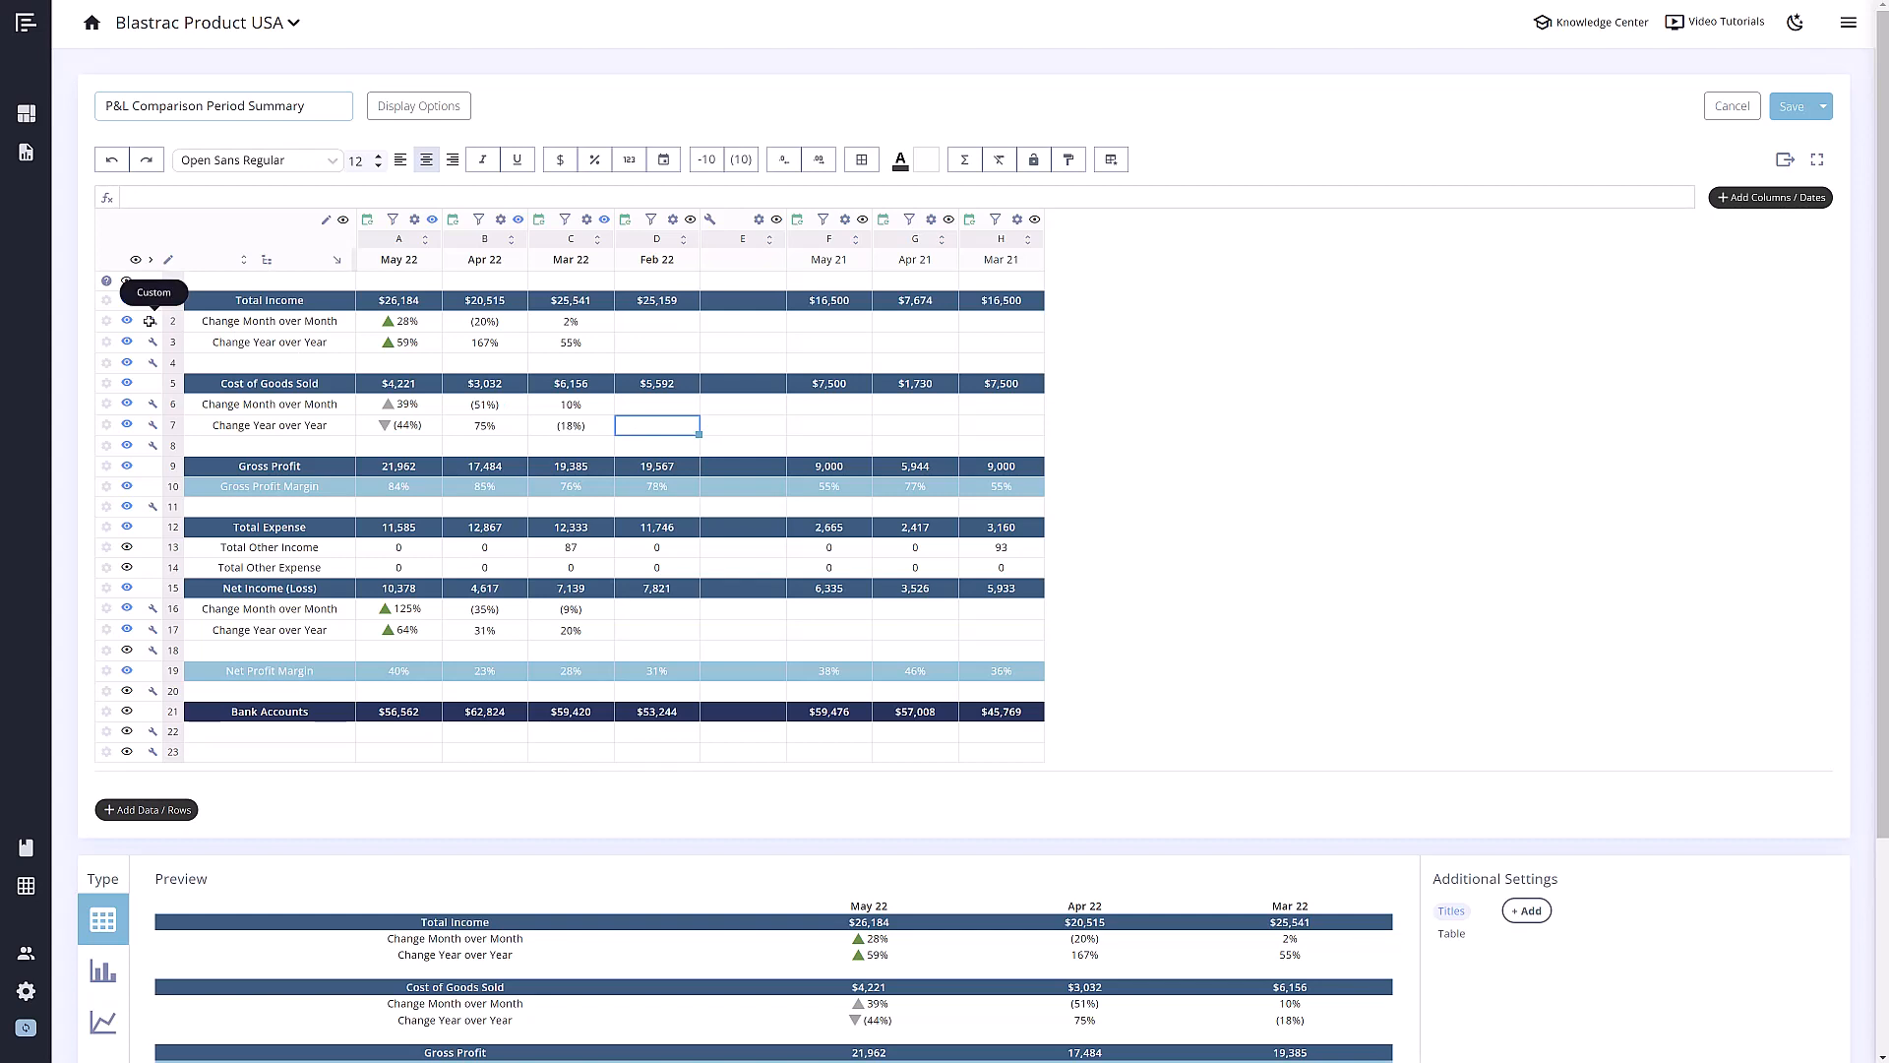
{"action": "mouse_move", "coordinate": [392, 319]}
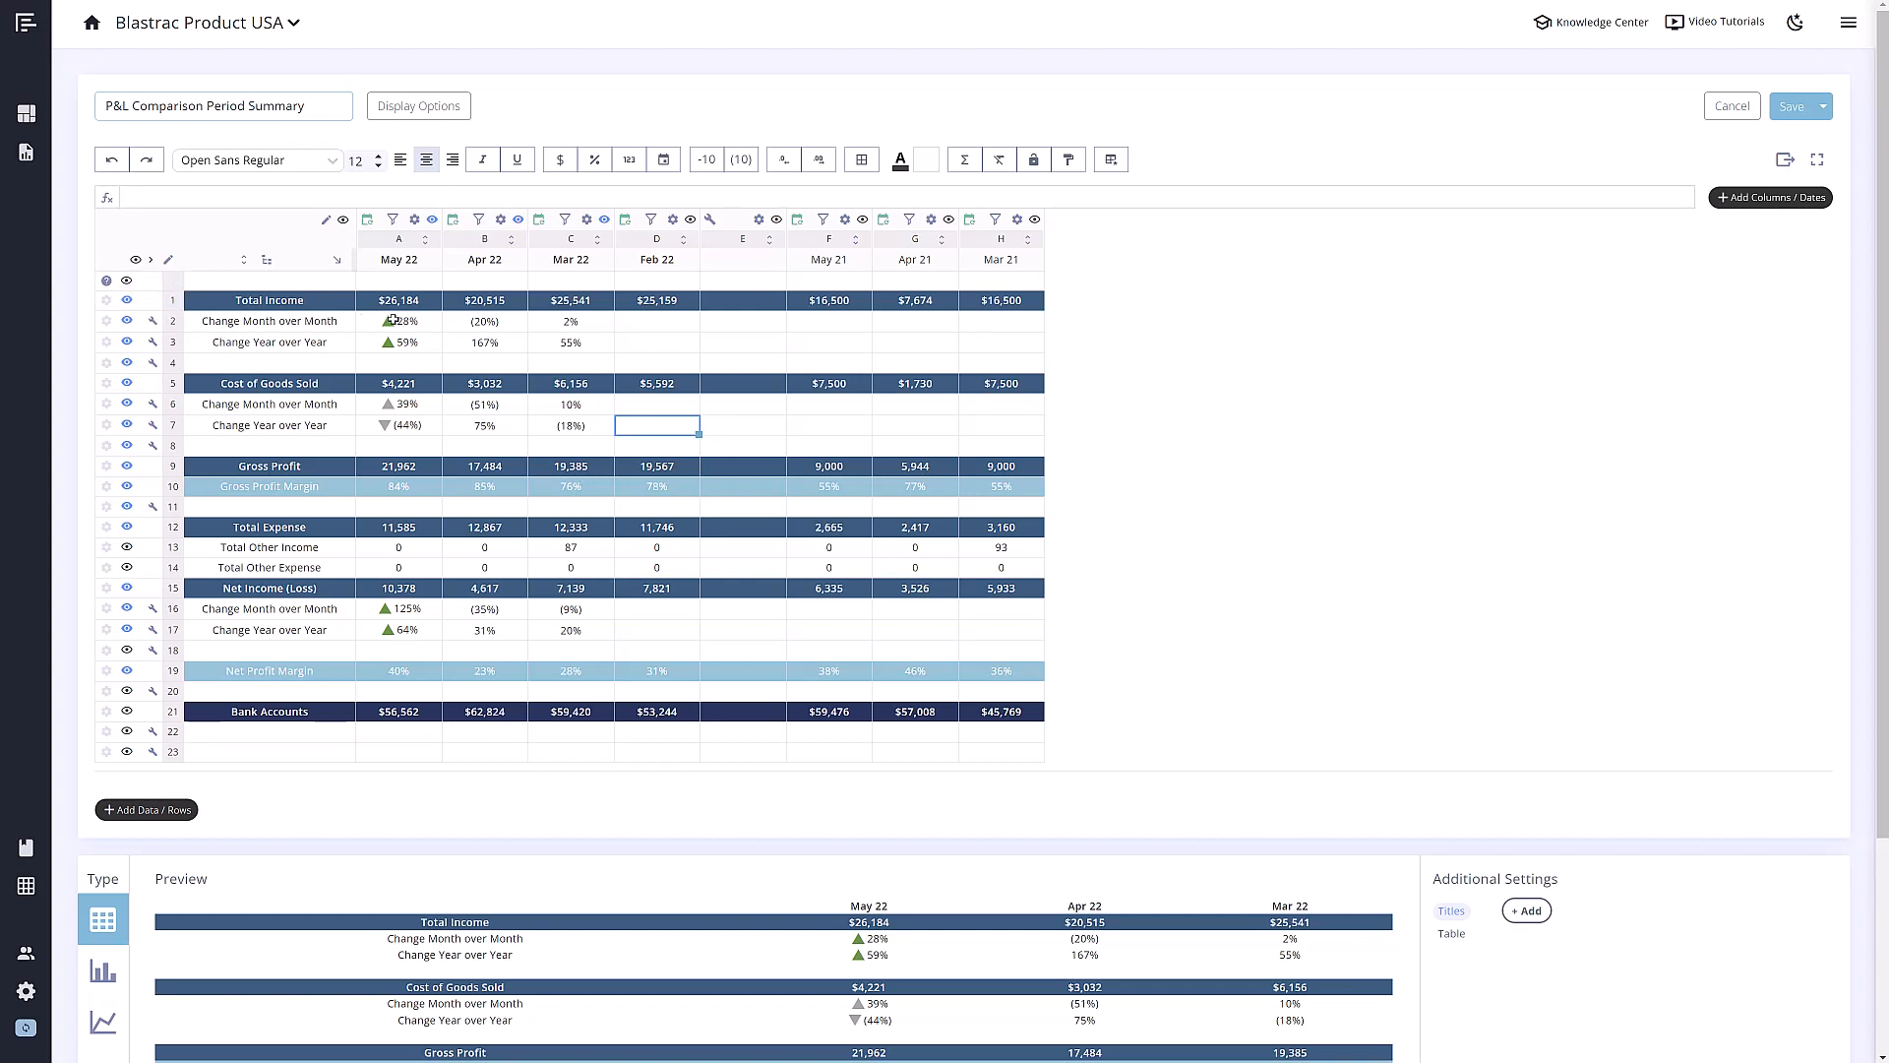
{"action": "left_click", "coordinate": [399, 322]}
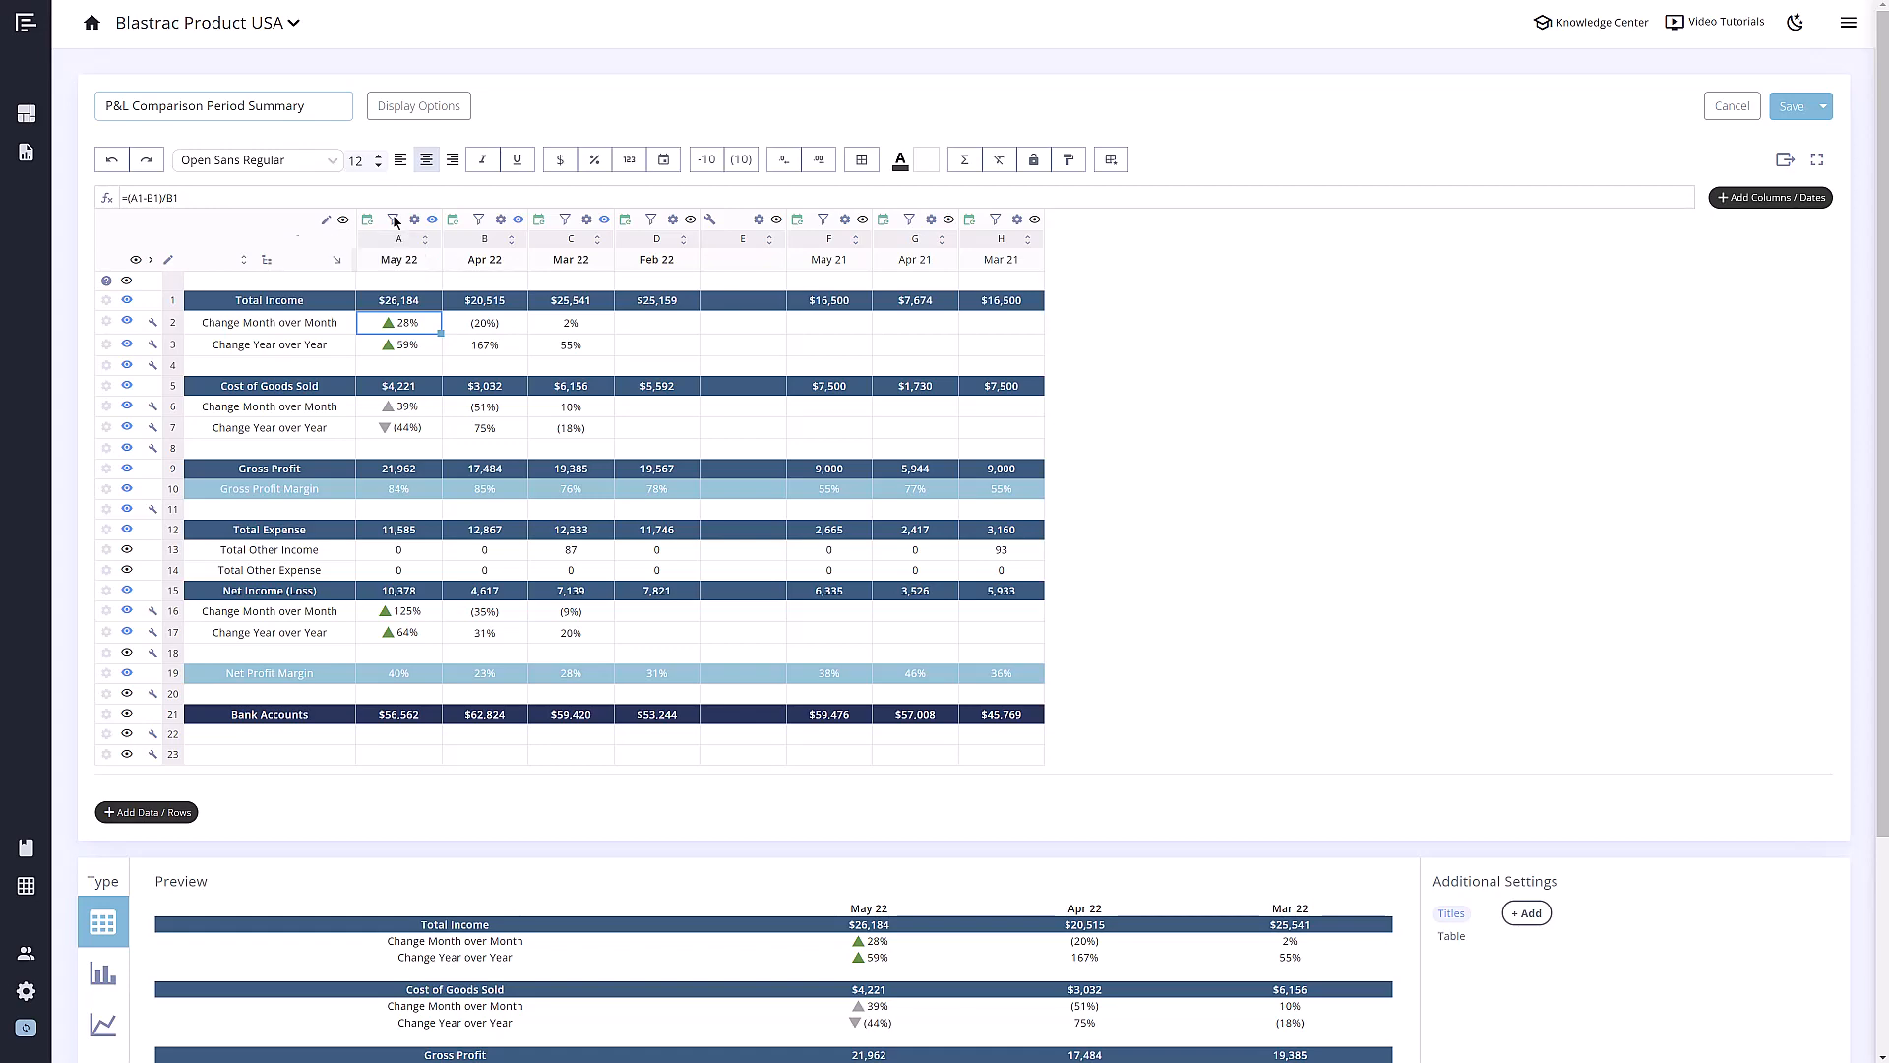
{"action": "mouse_move", "coordinate": [393, 219]}
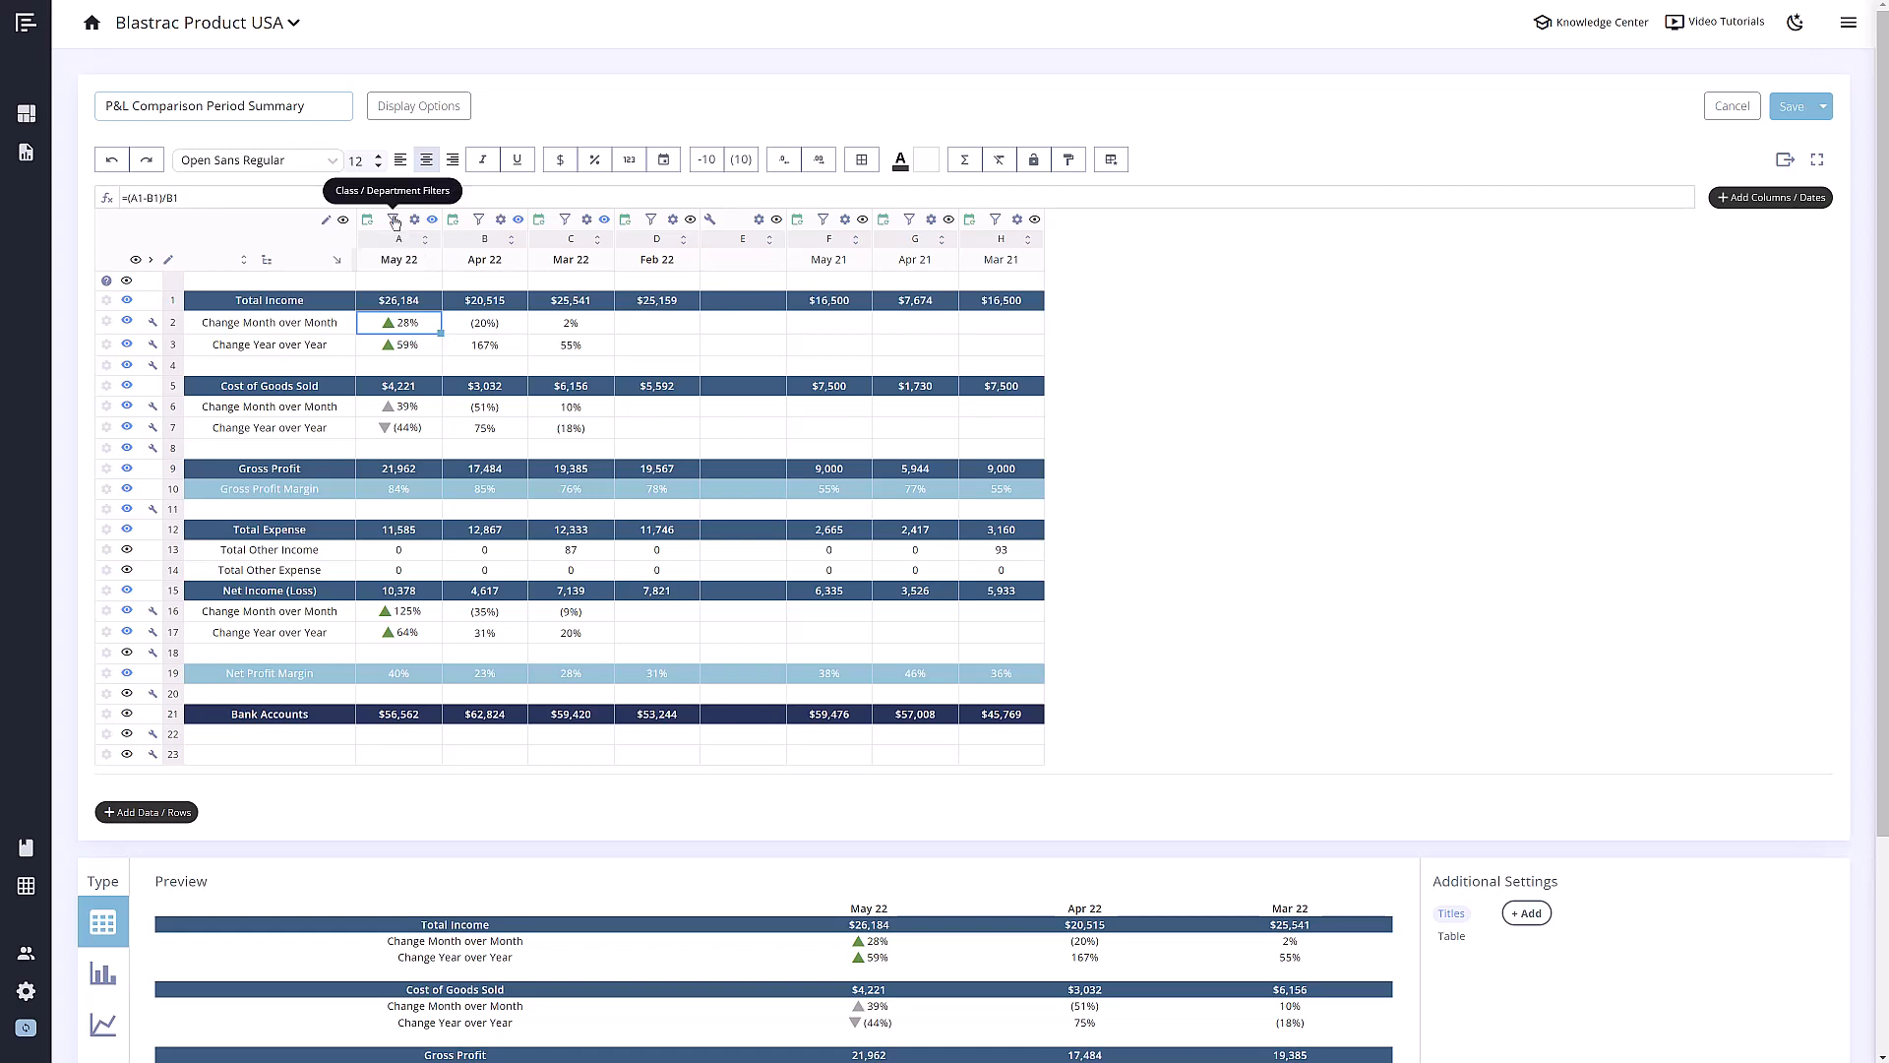
{"action": "left_click", "coordinate": [391, 218]}
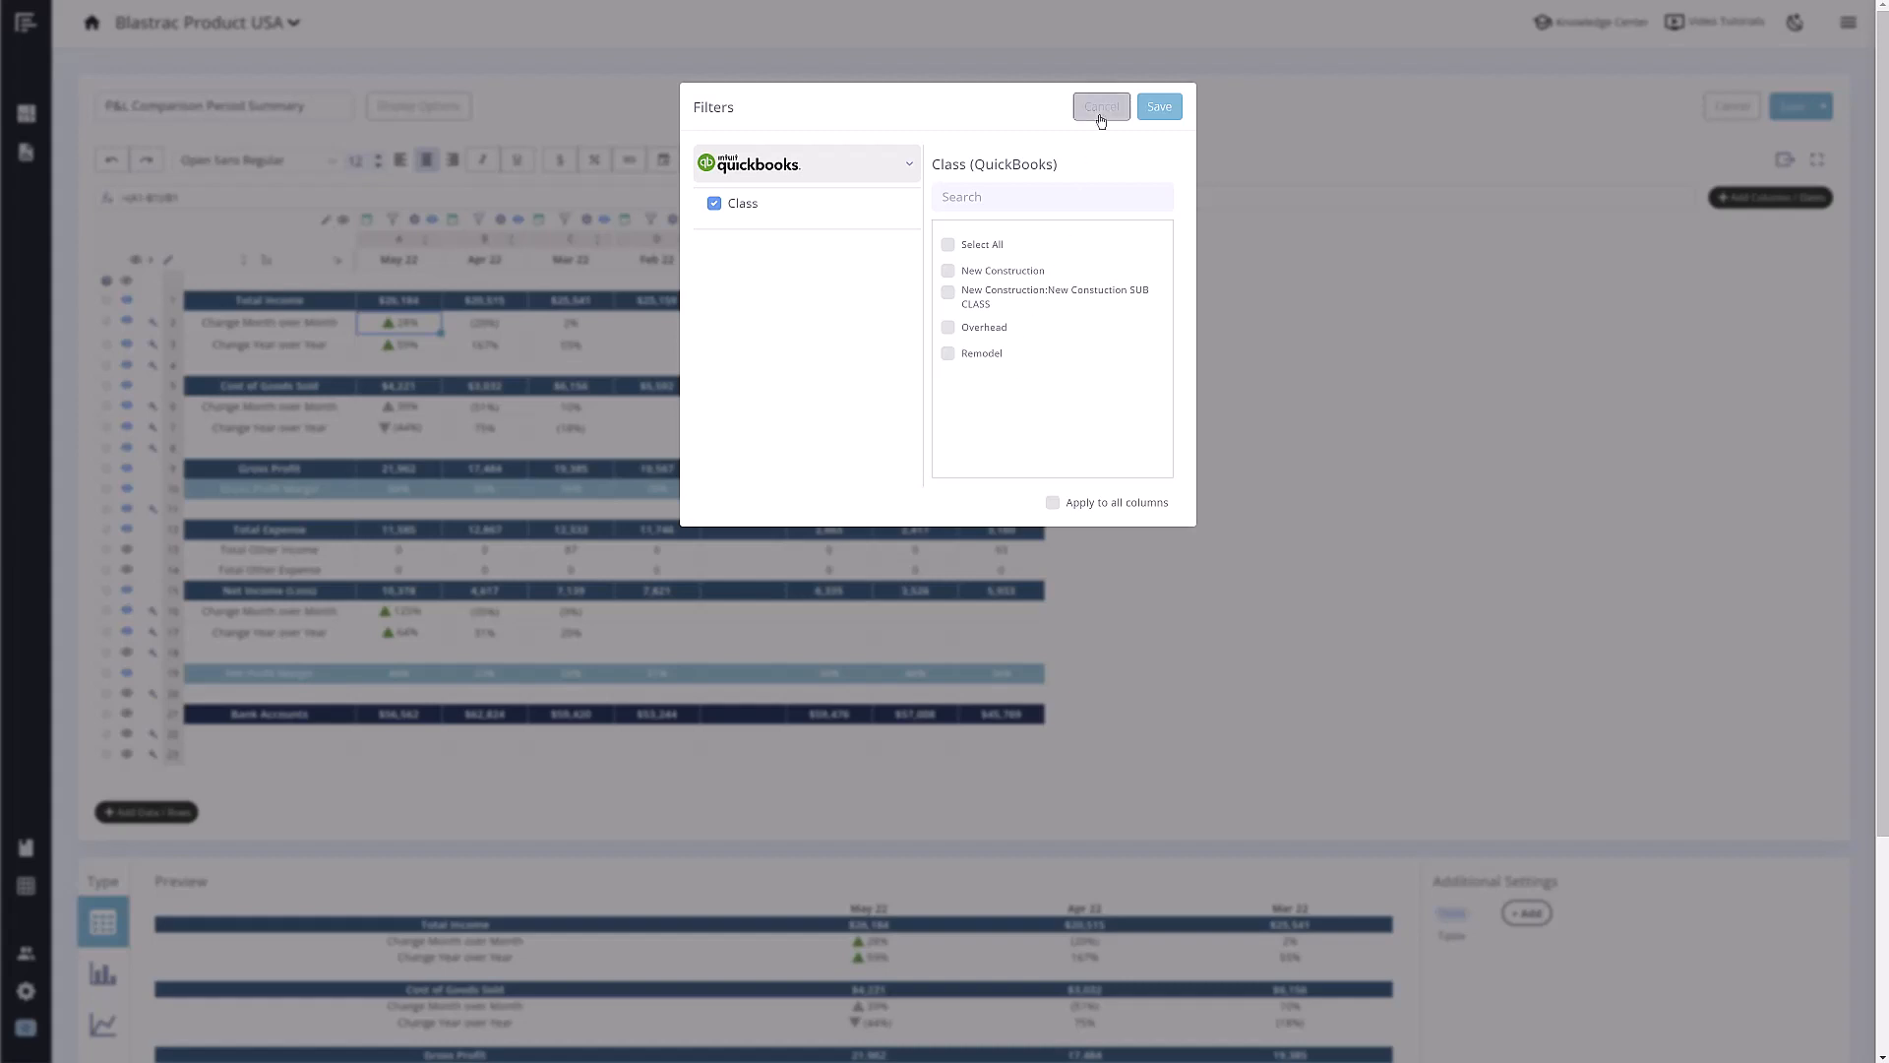
{"action": "left_click", "coordinate": [1099, 106]}
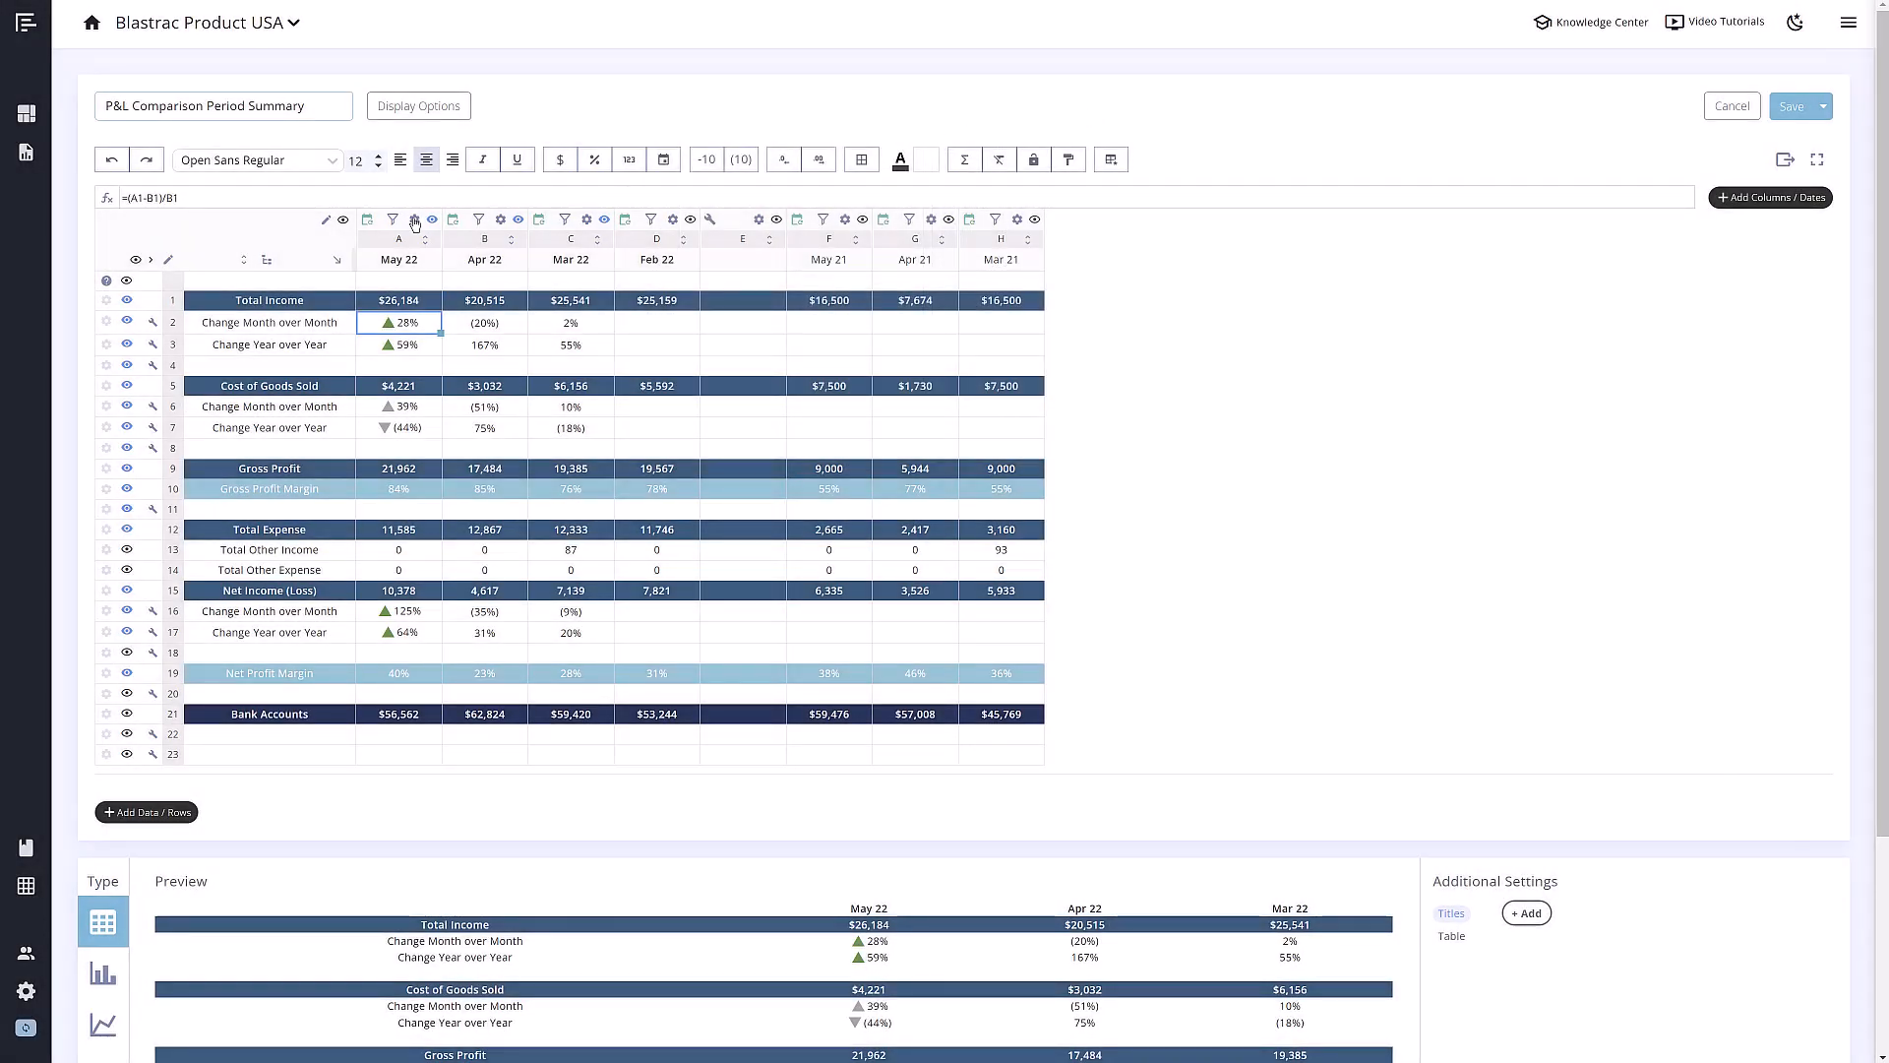
{"action": "mouse_move", "coordinate": [415, 220]}
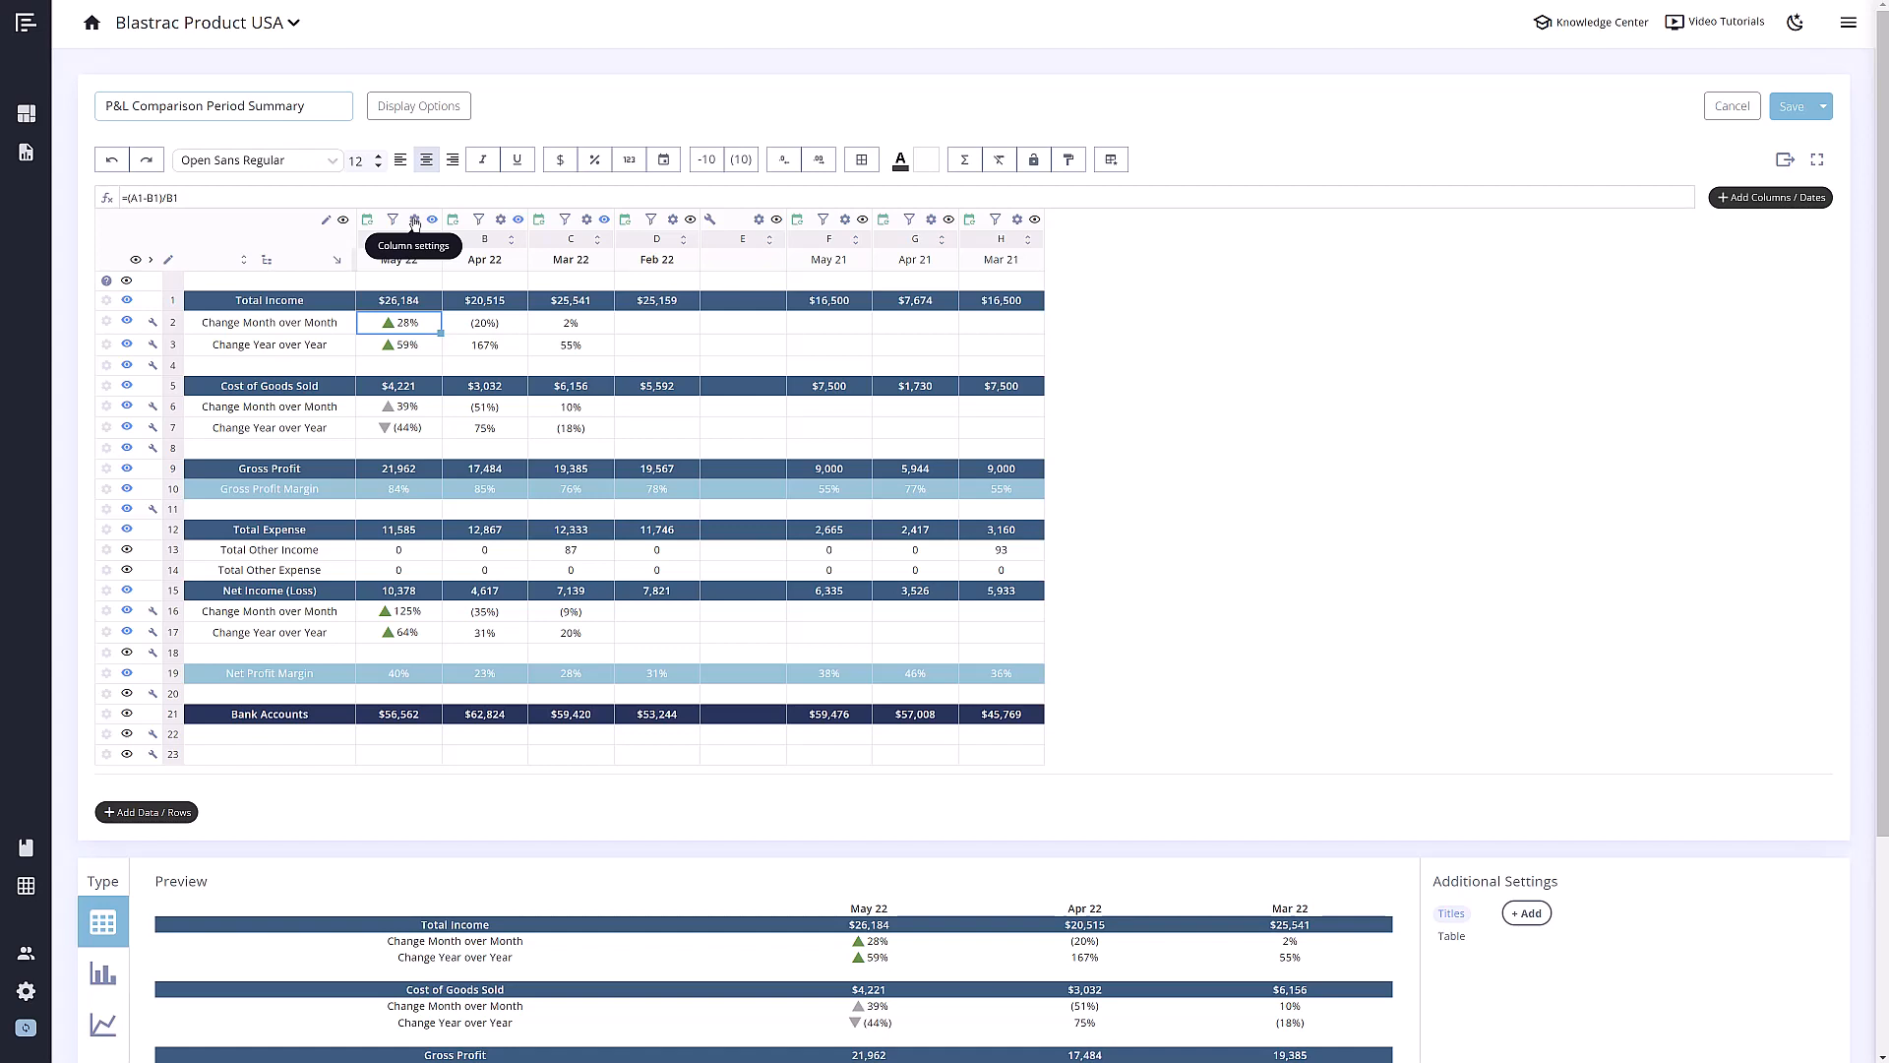
Review the May 22 column's settings (Actuals, Last Month, live dates) and close them
{"action": "left_click", "coordinate": [414, 219]}
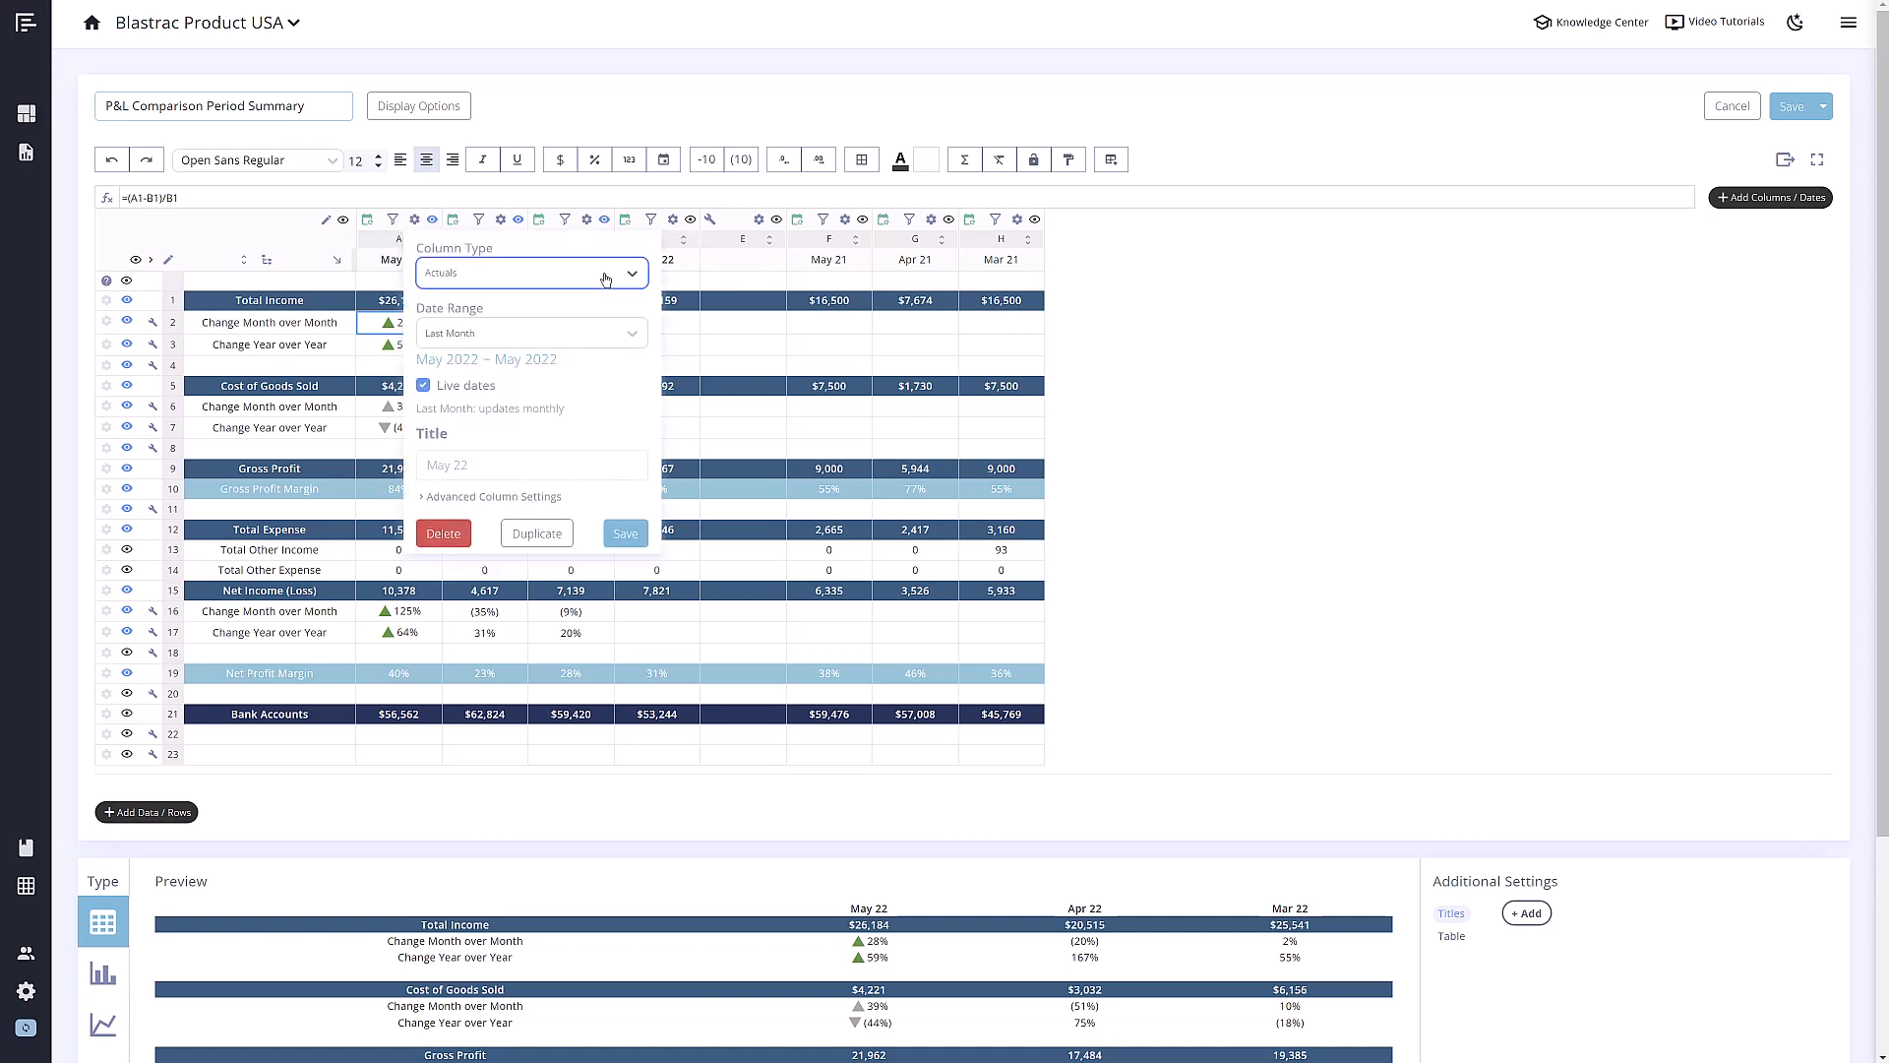
{"action": "left_click", "coordinate": [530, 333]}
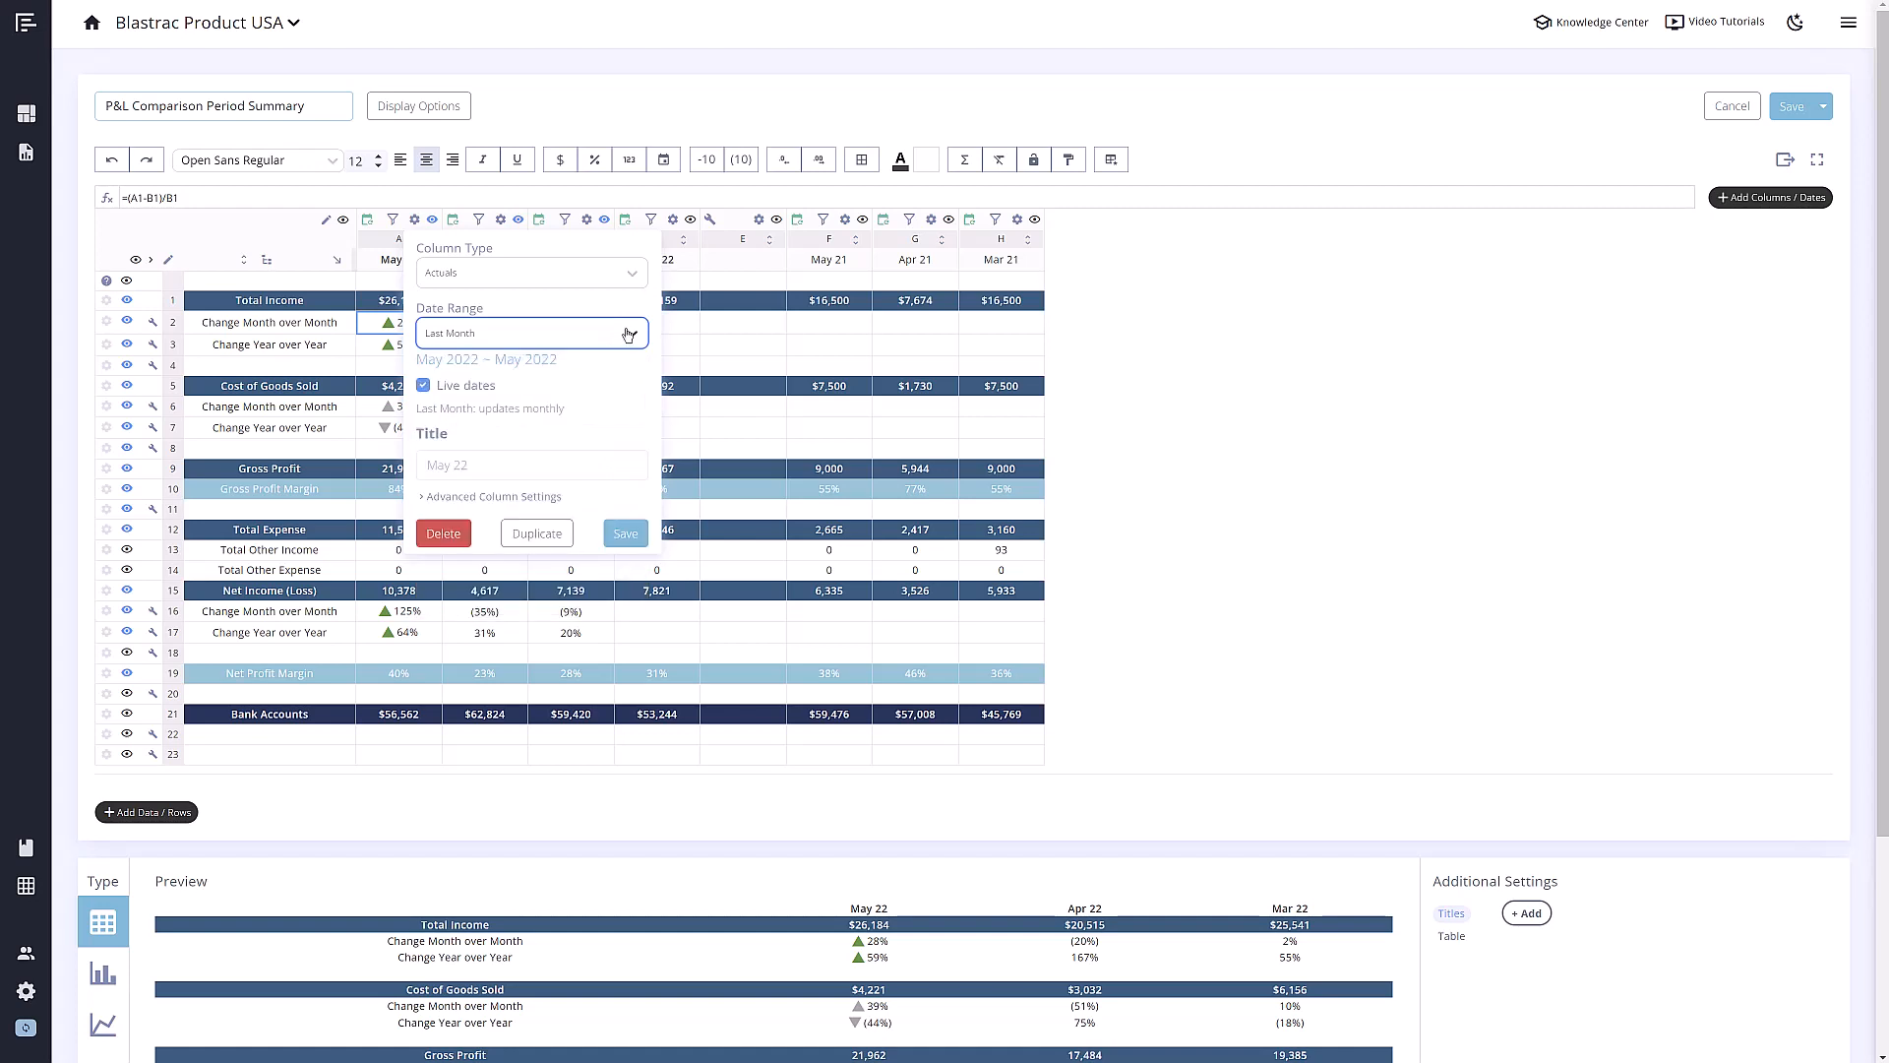
{"action": "left_click", "coordinate": [423, 385]}
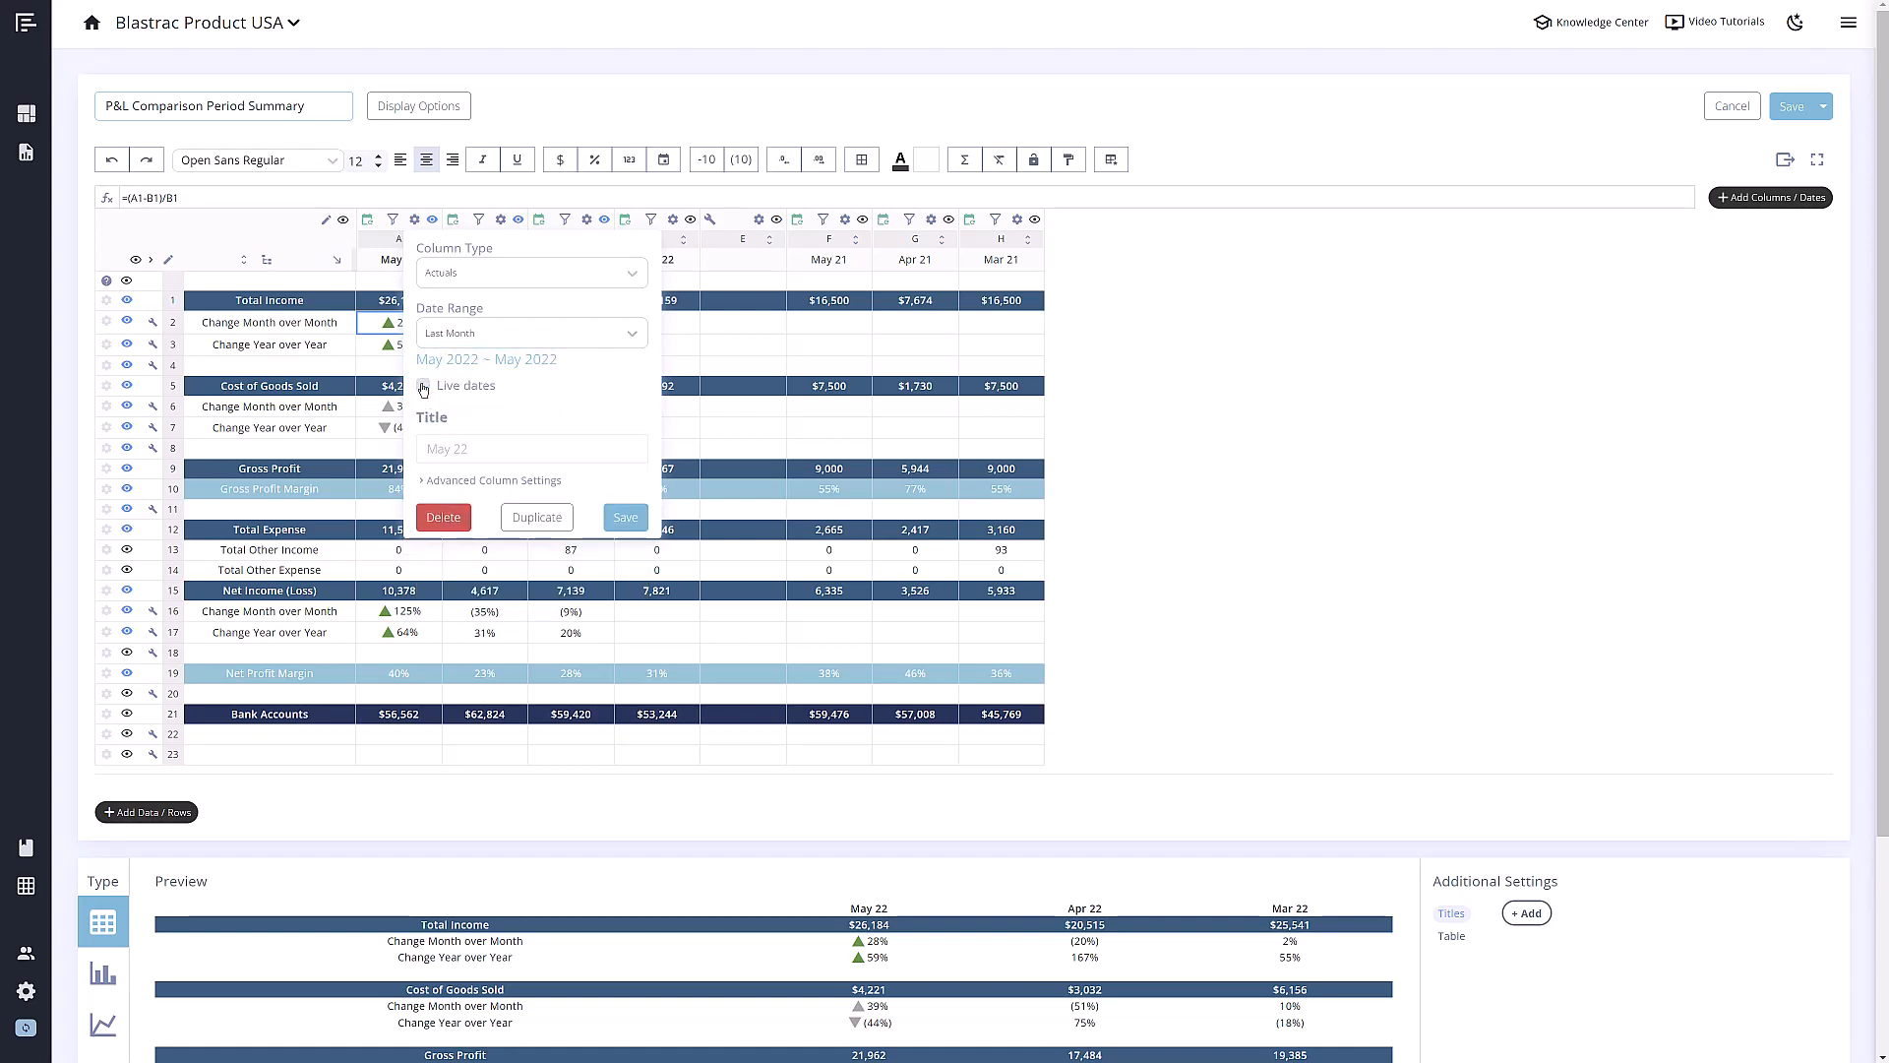
{"action": "left_click", "coordinate": [423, 386]}
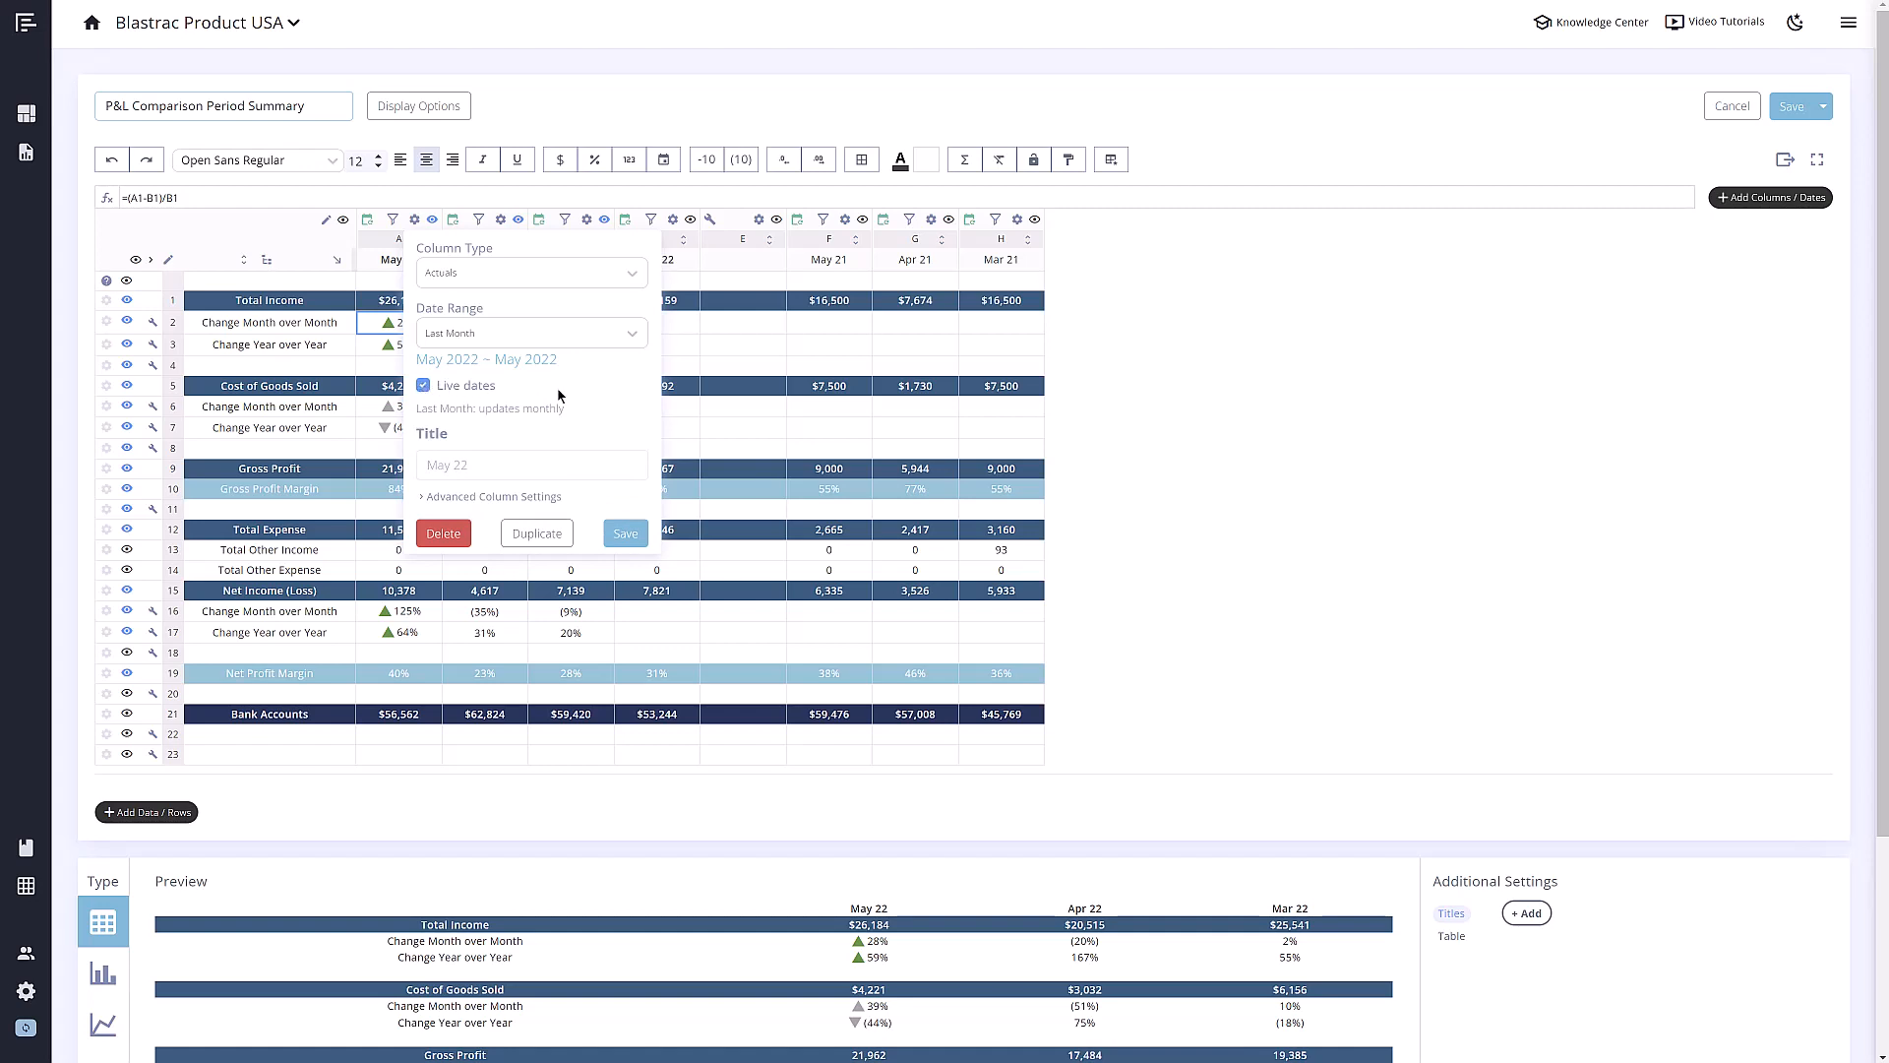
{"action": "double_click", "coordinate": [544, 408]}
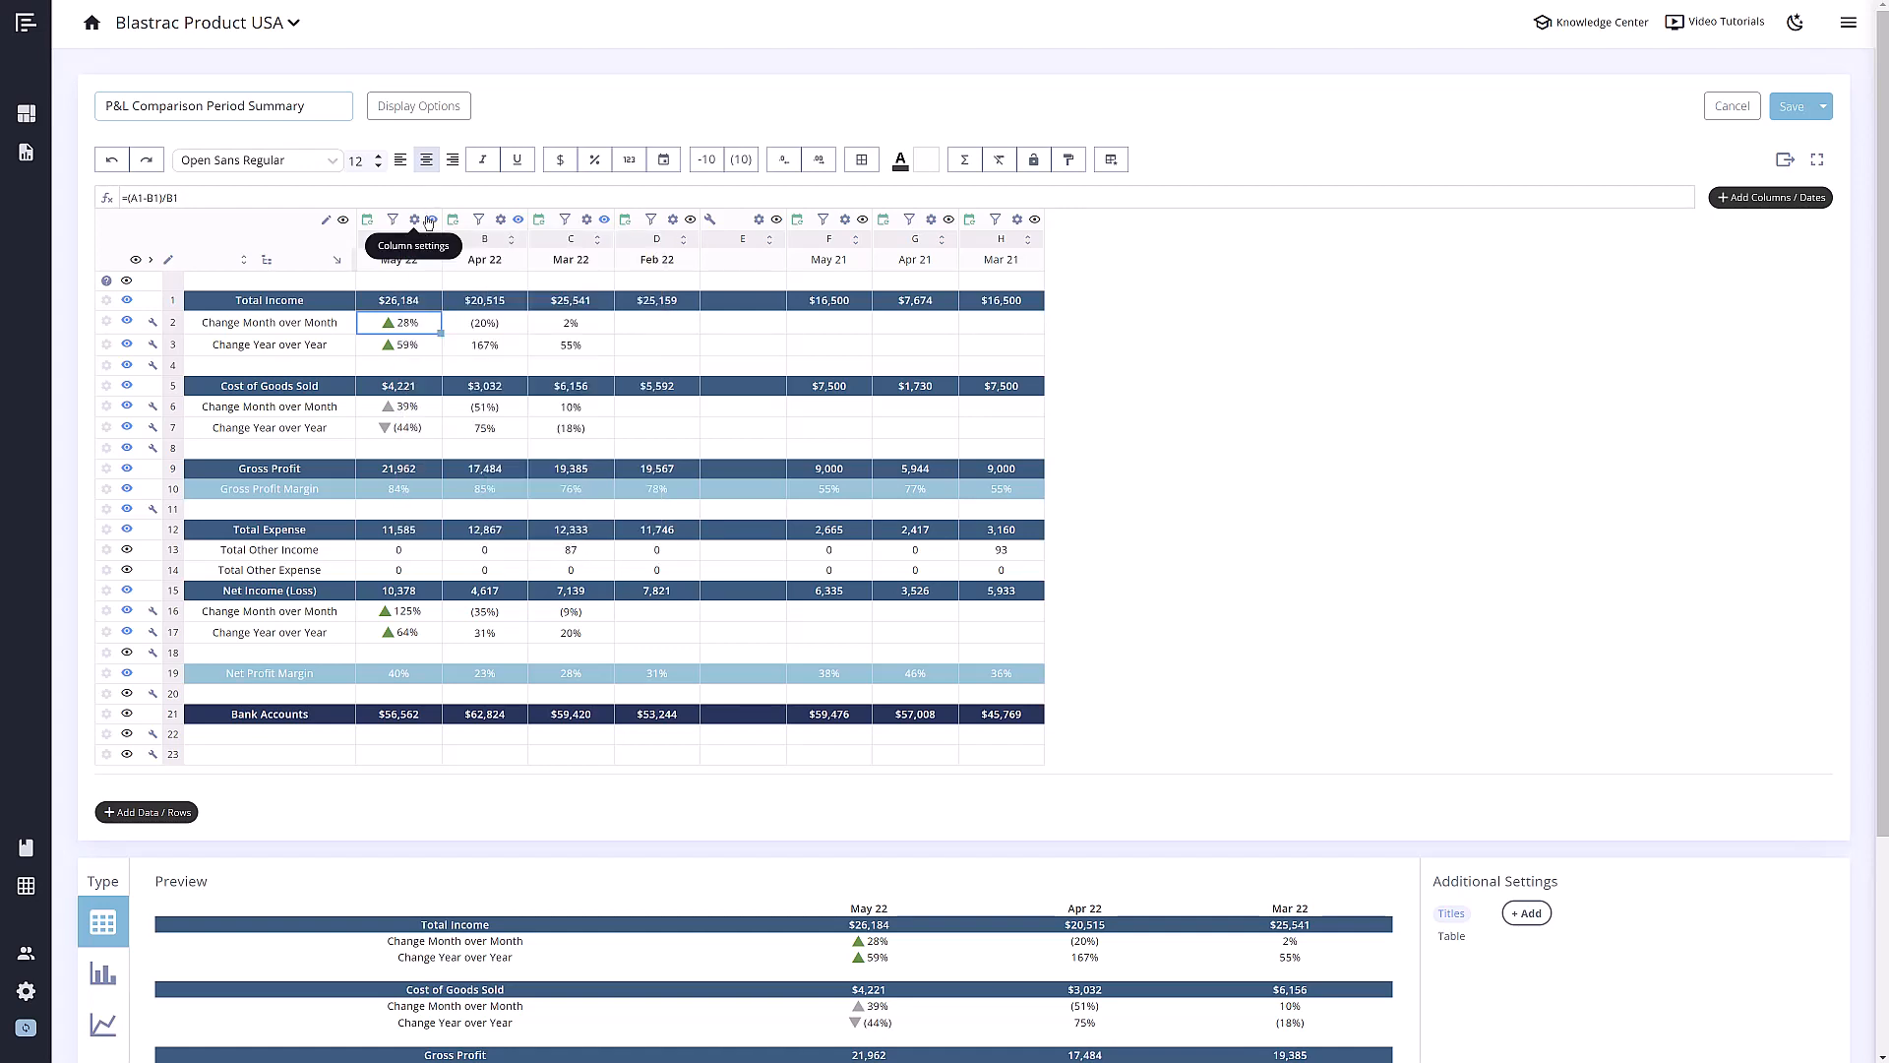
{"action": "mouse_move", "coordinate": [424, 219]}
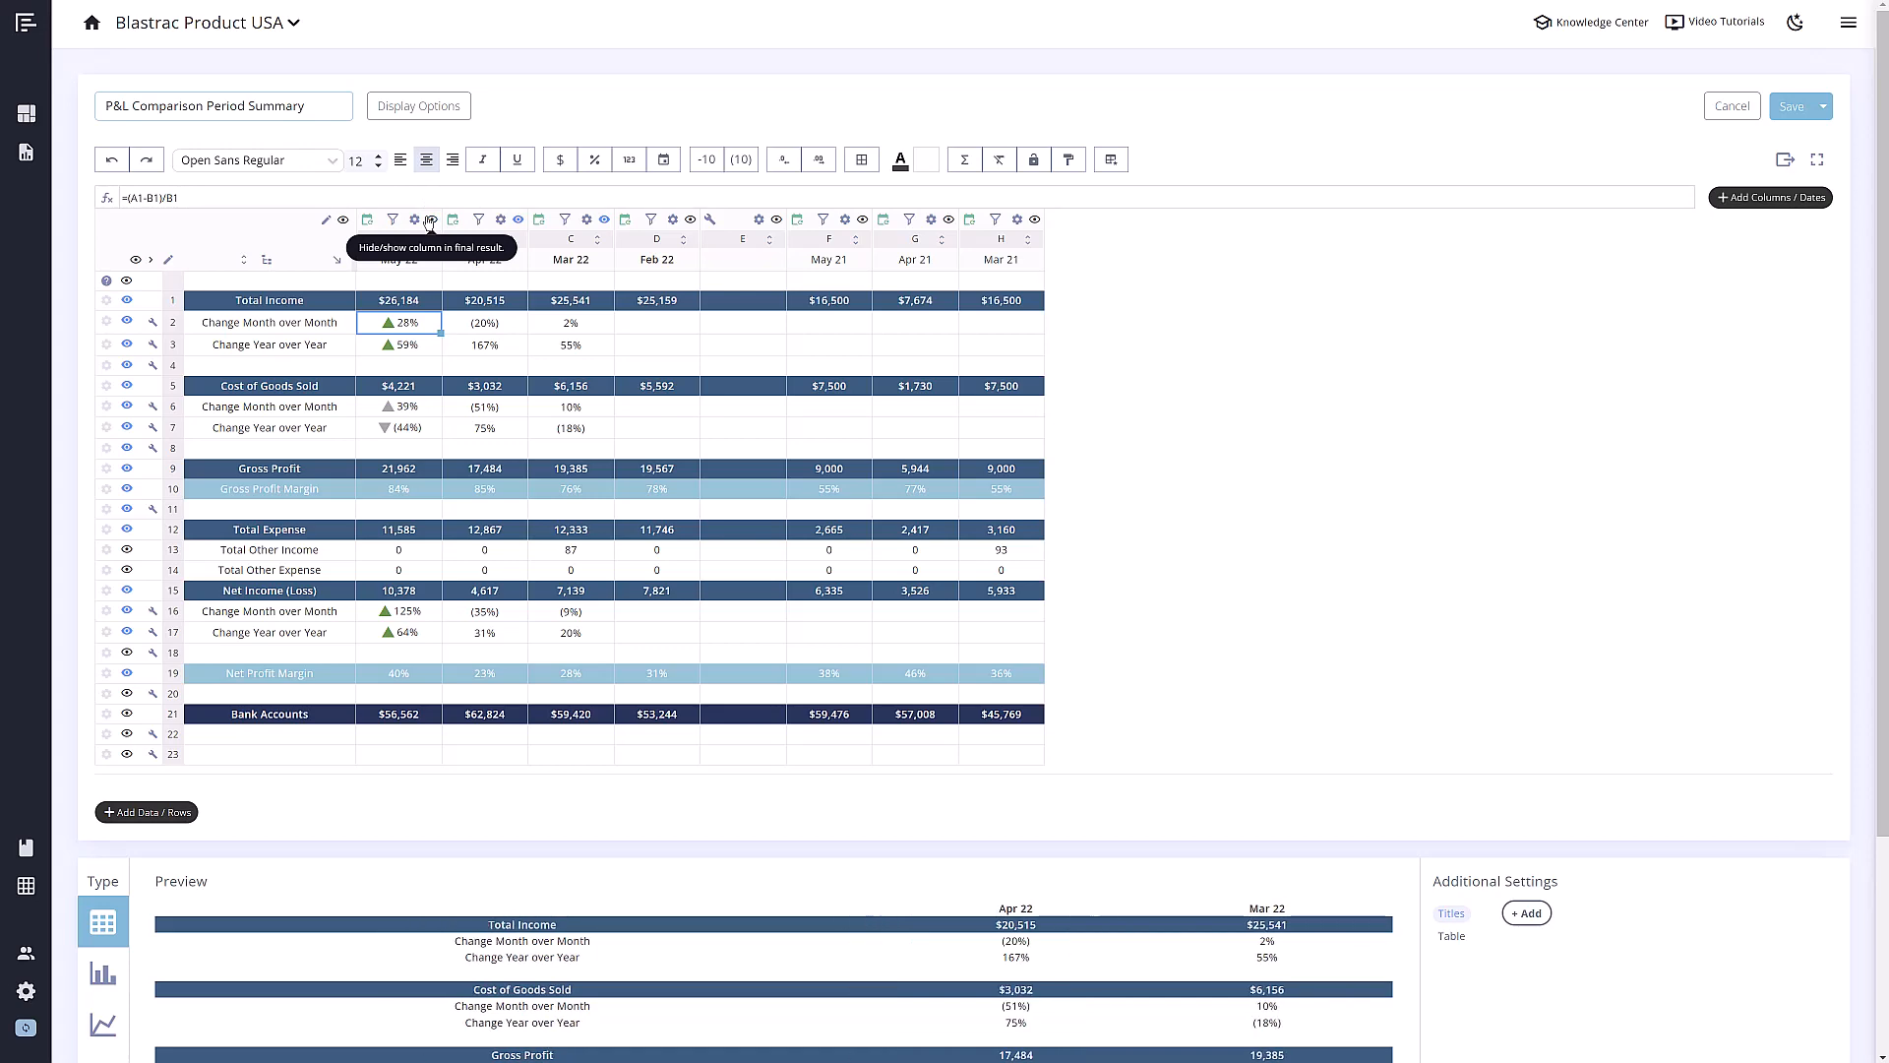
Unhide the May 22 column so it appears in the preview again
{"action": "scroll", "scroll_direction": "down", "scroll_amount": 3}
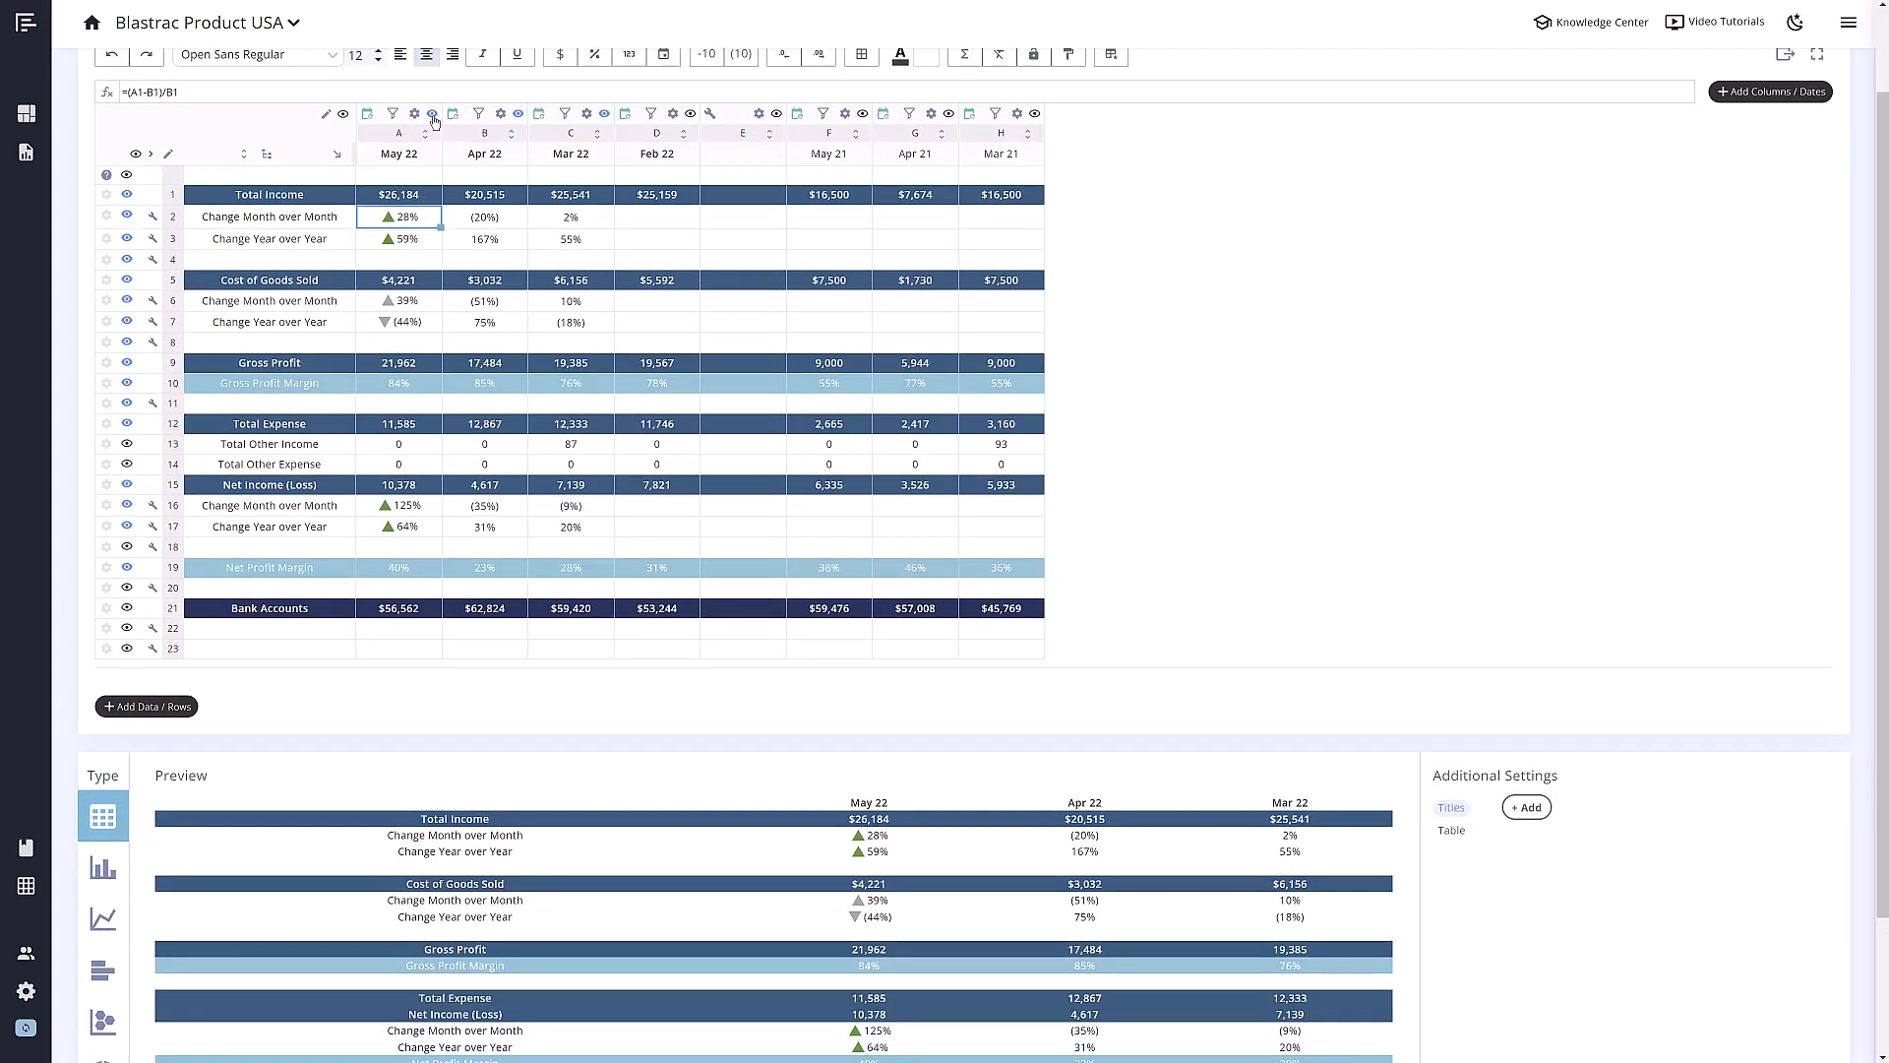
{"action": "scroll", "scroll_direction": "down", "scroll_amount": 3}
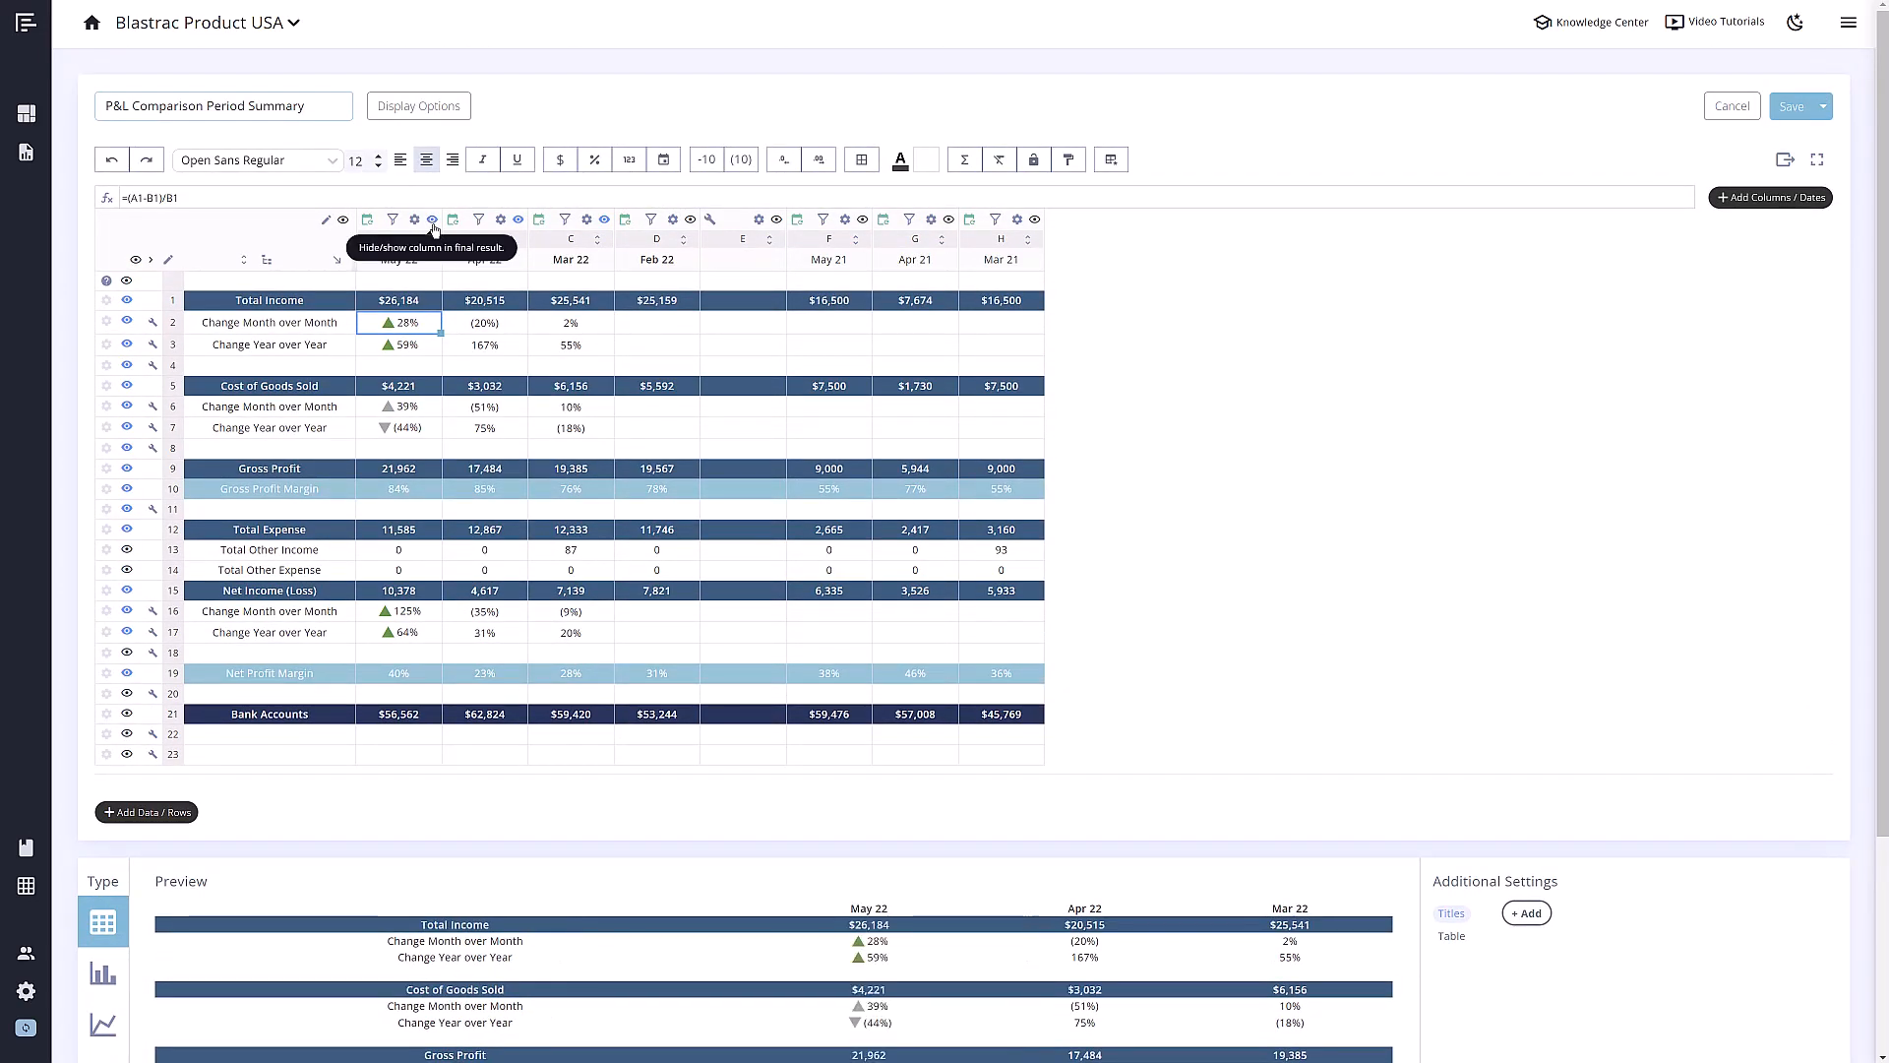
{"action": "left_click", "coordinate": [1770, 198]}
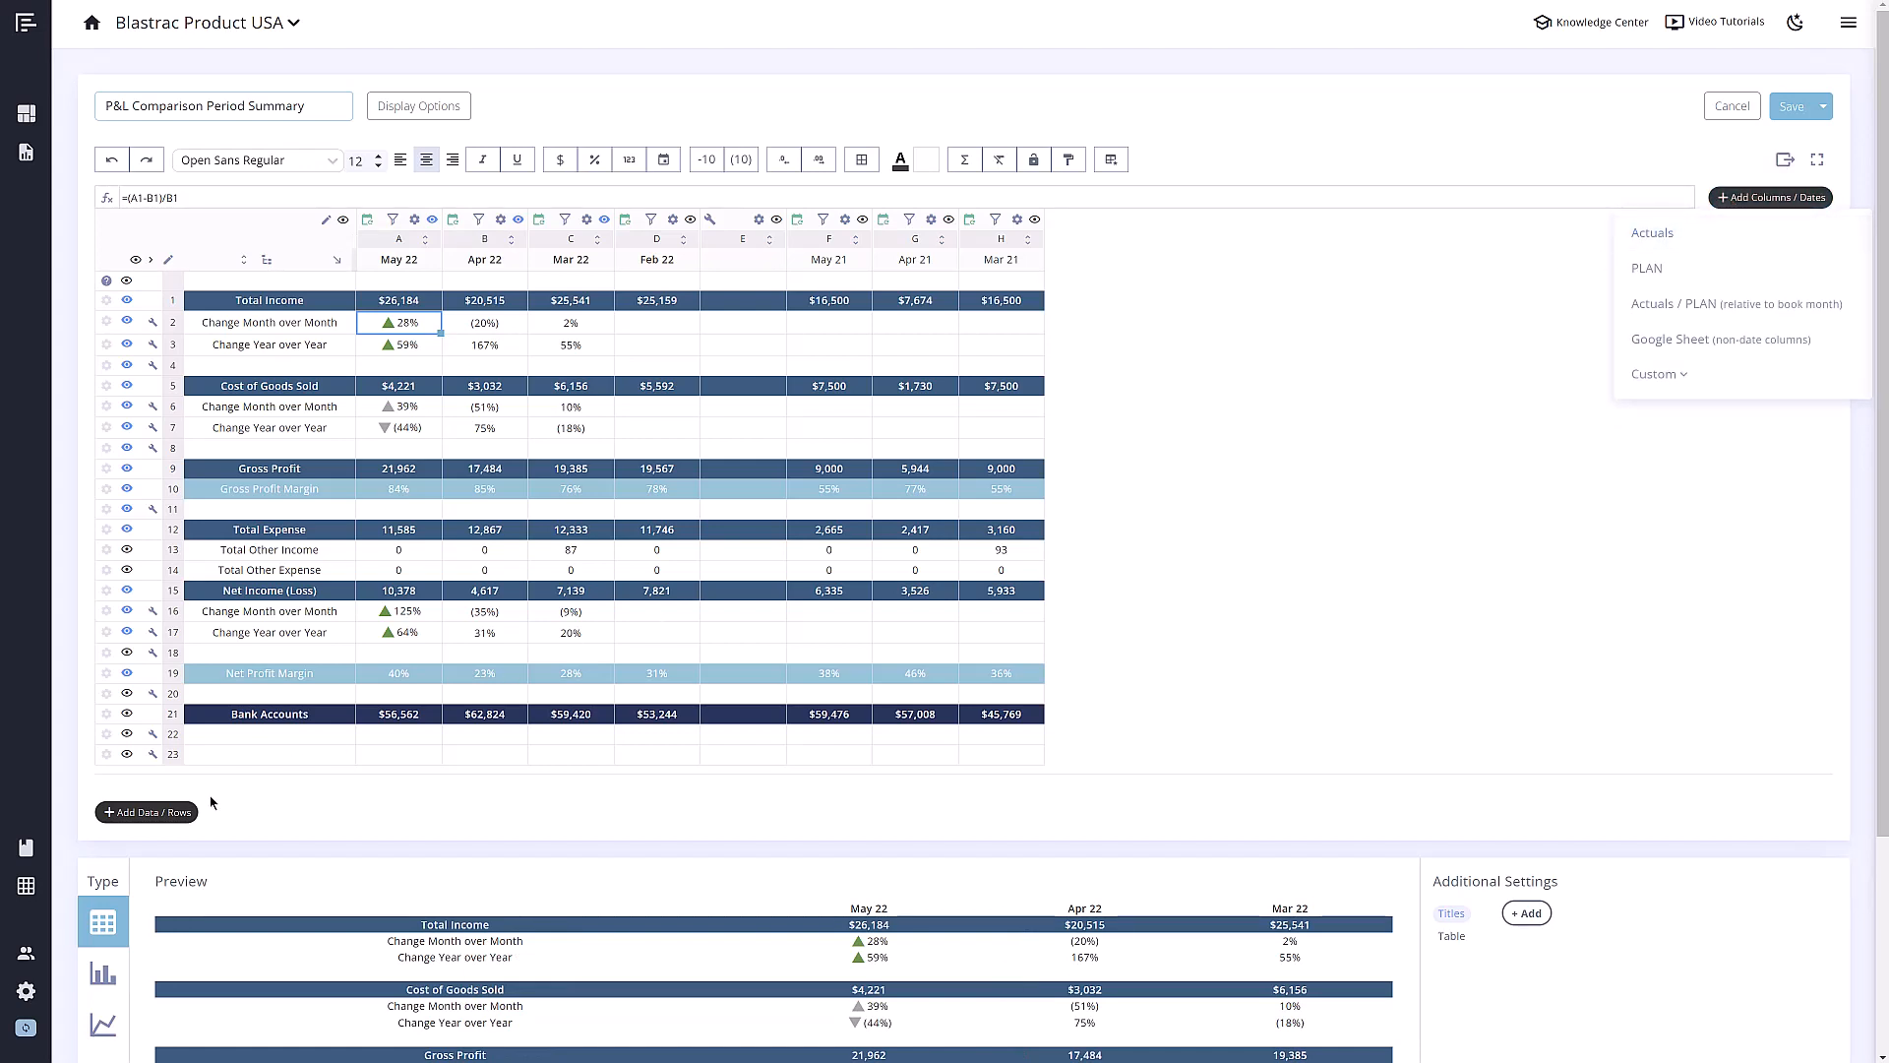
{"action": "left_click", "coordinate": [146, 810]}
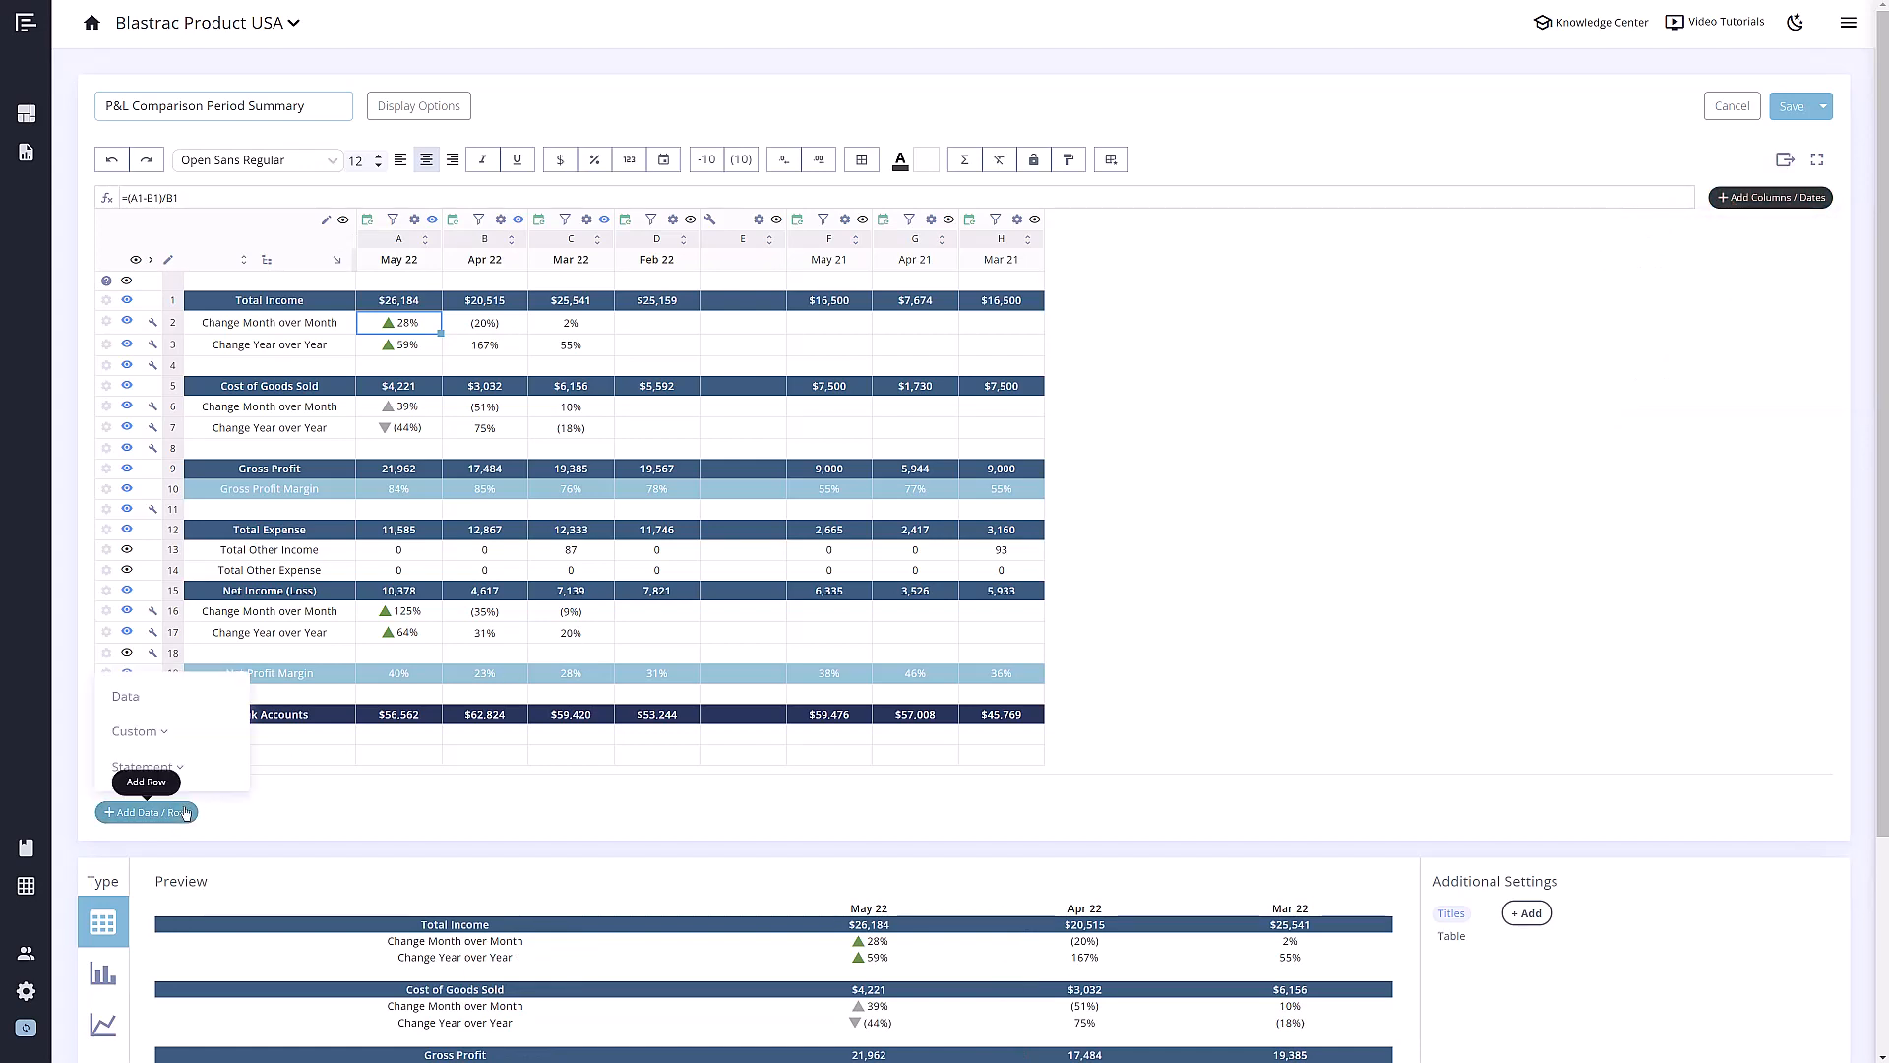
{"action": "mouse_move", "coordinate": [1741, 210]}
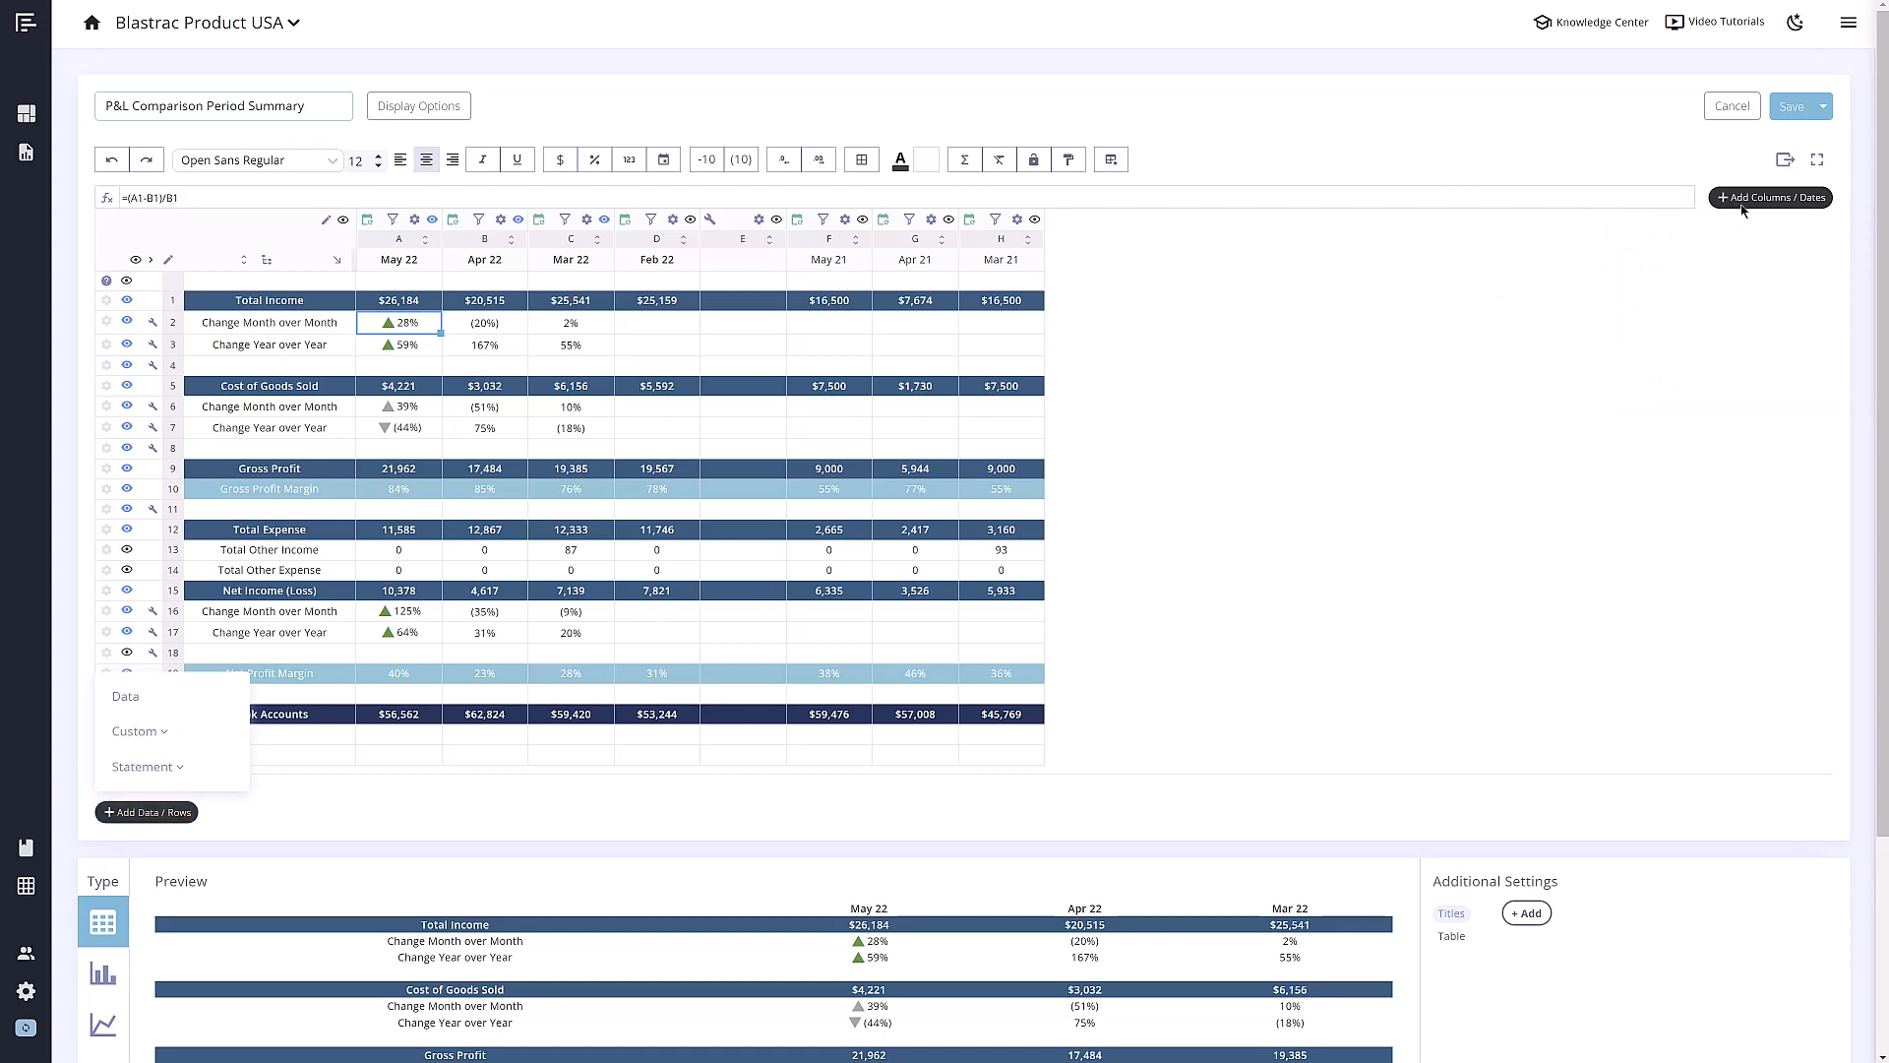
{"action": "left_click", "coordinate": [1771, 196]}
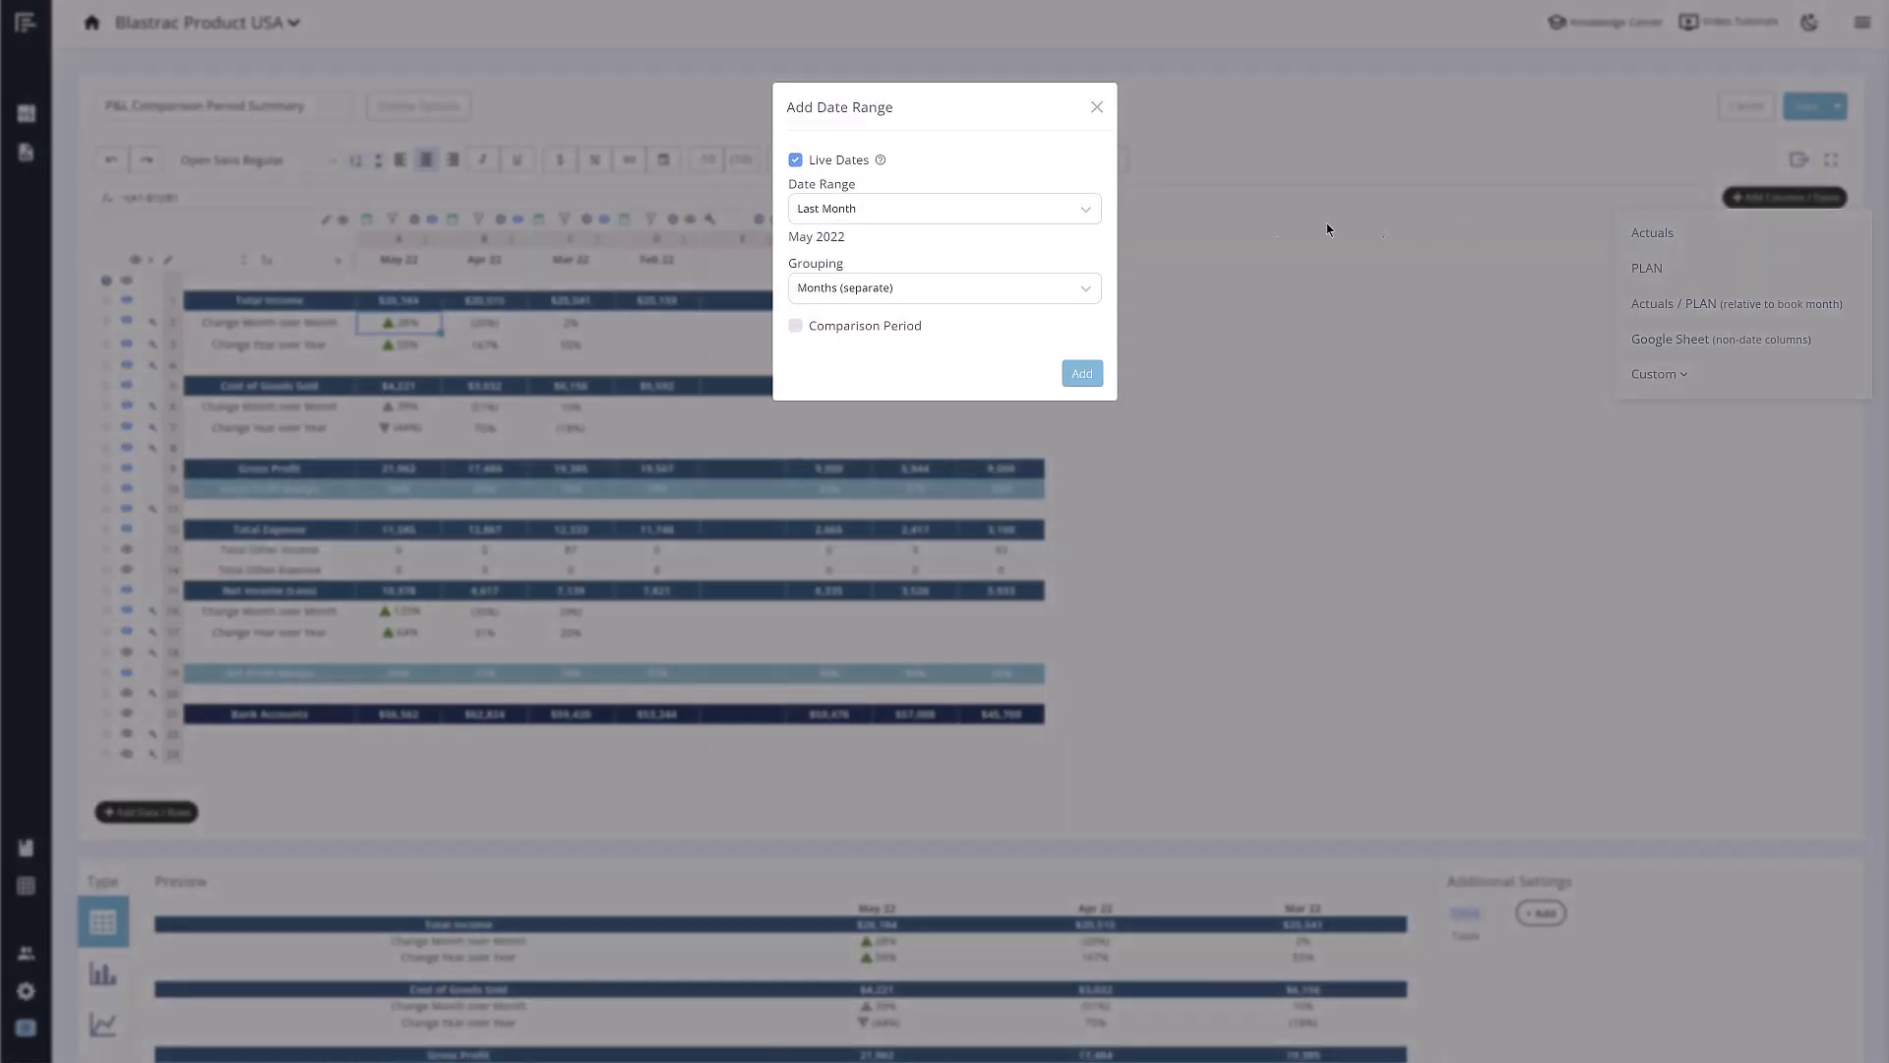
{"action": "left_click", "coordinate": [943, 208]}
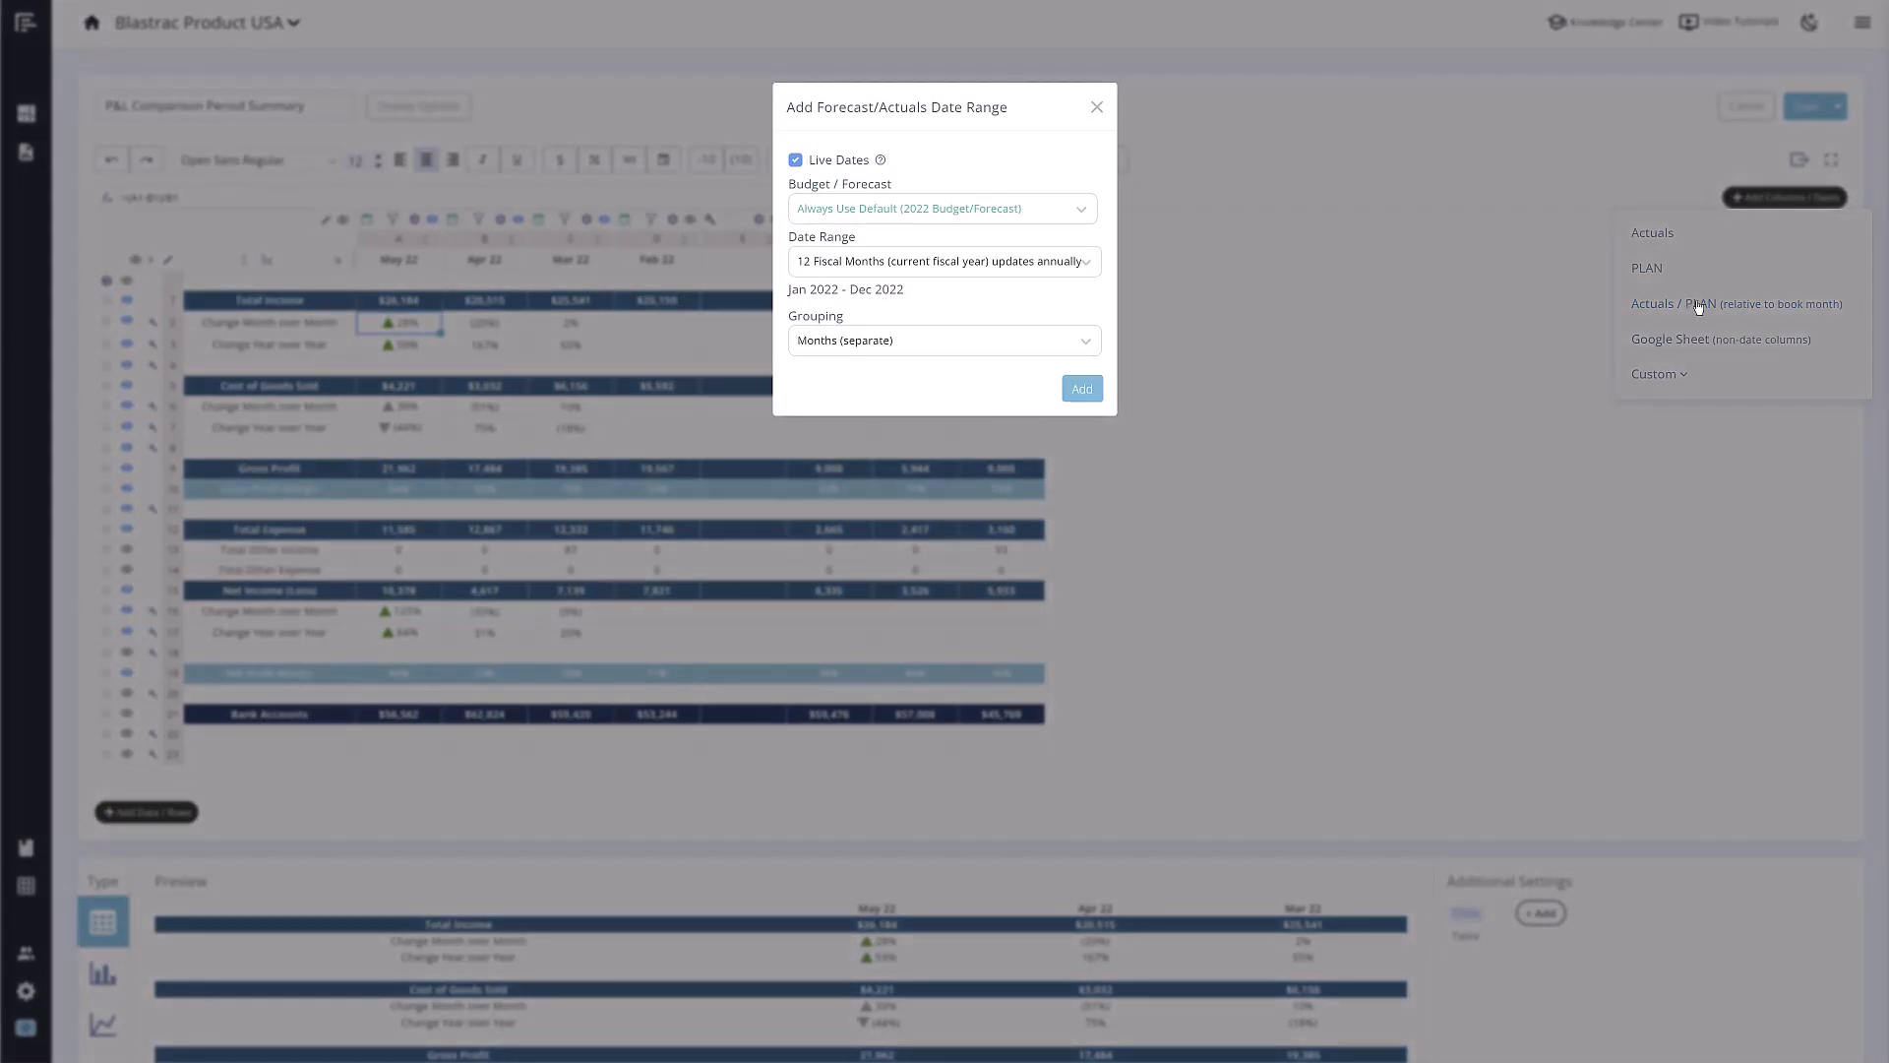
{"action": "mouse_move", "coordinate": [961, 291]}
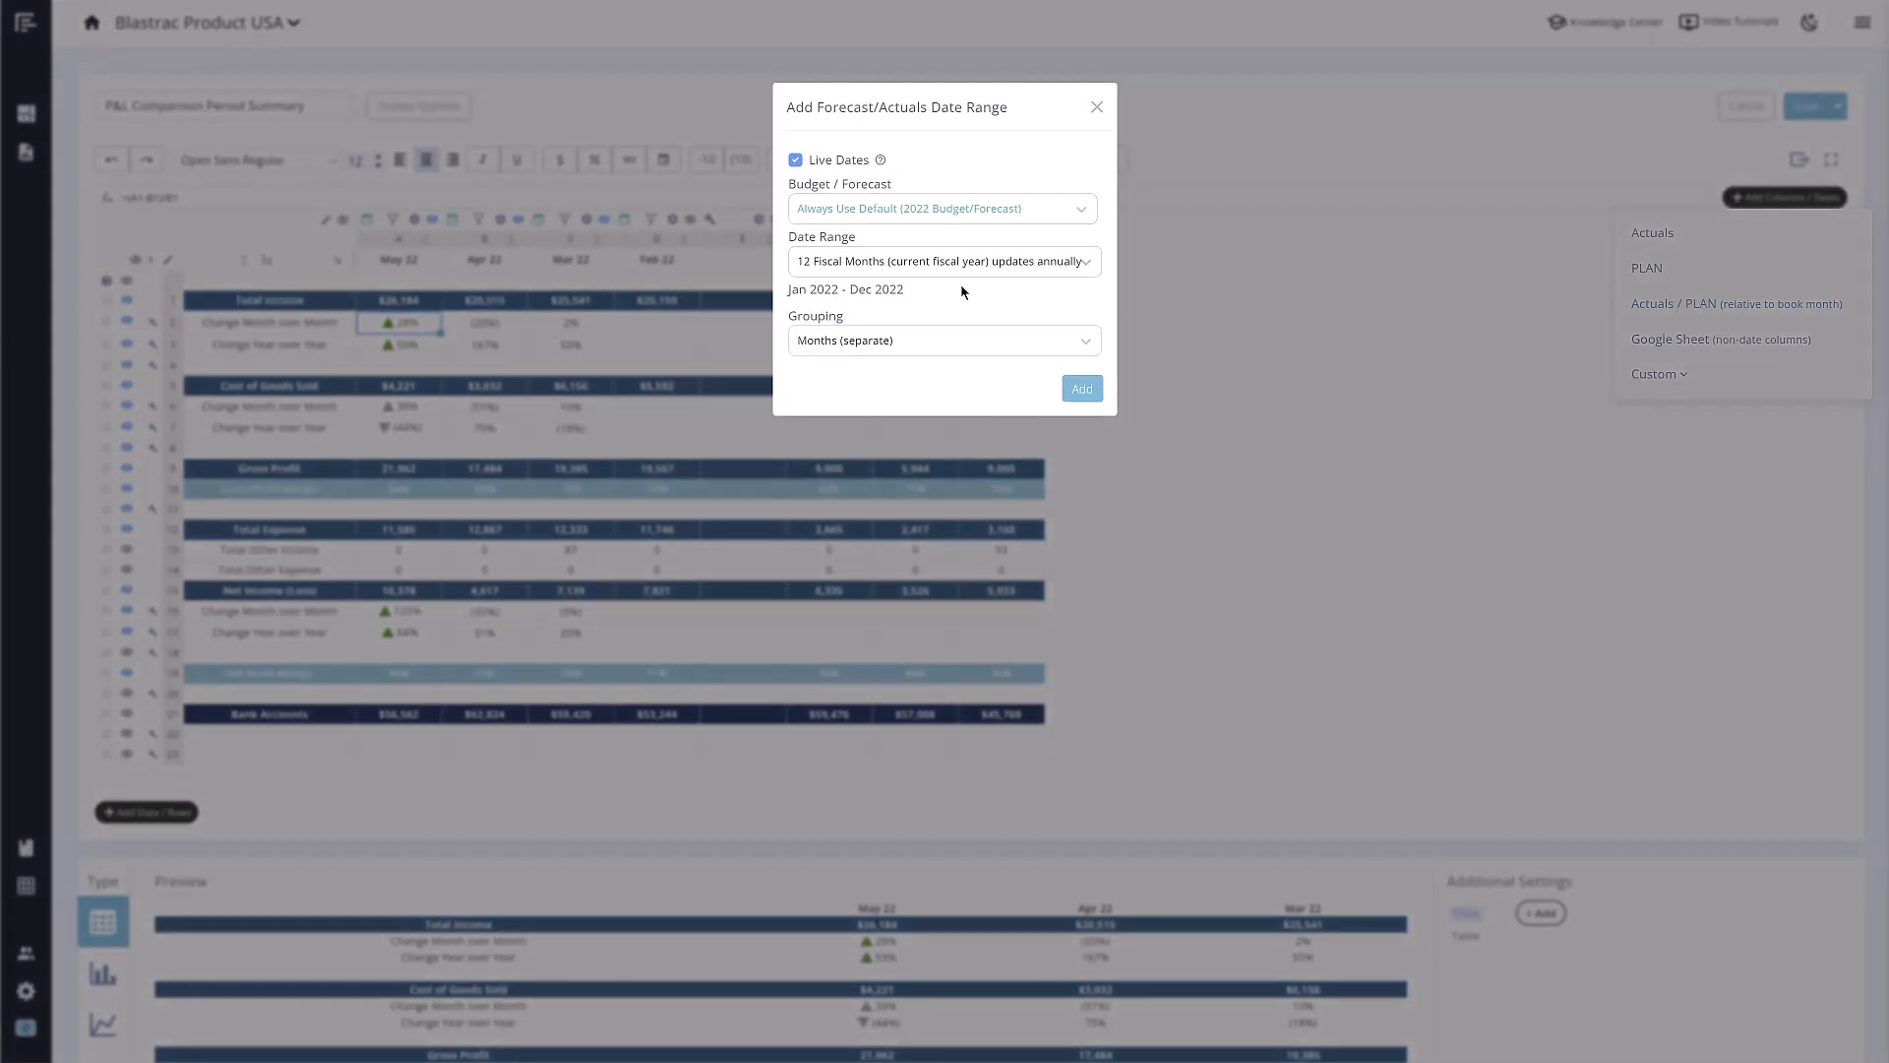
{"action": "mouse_move", "coordinate": [988, 257]}
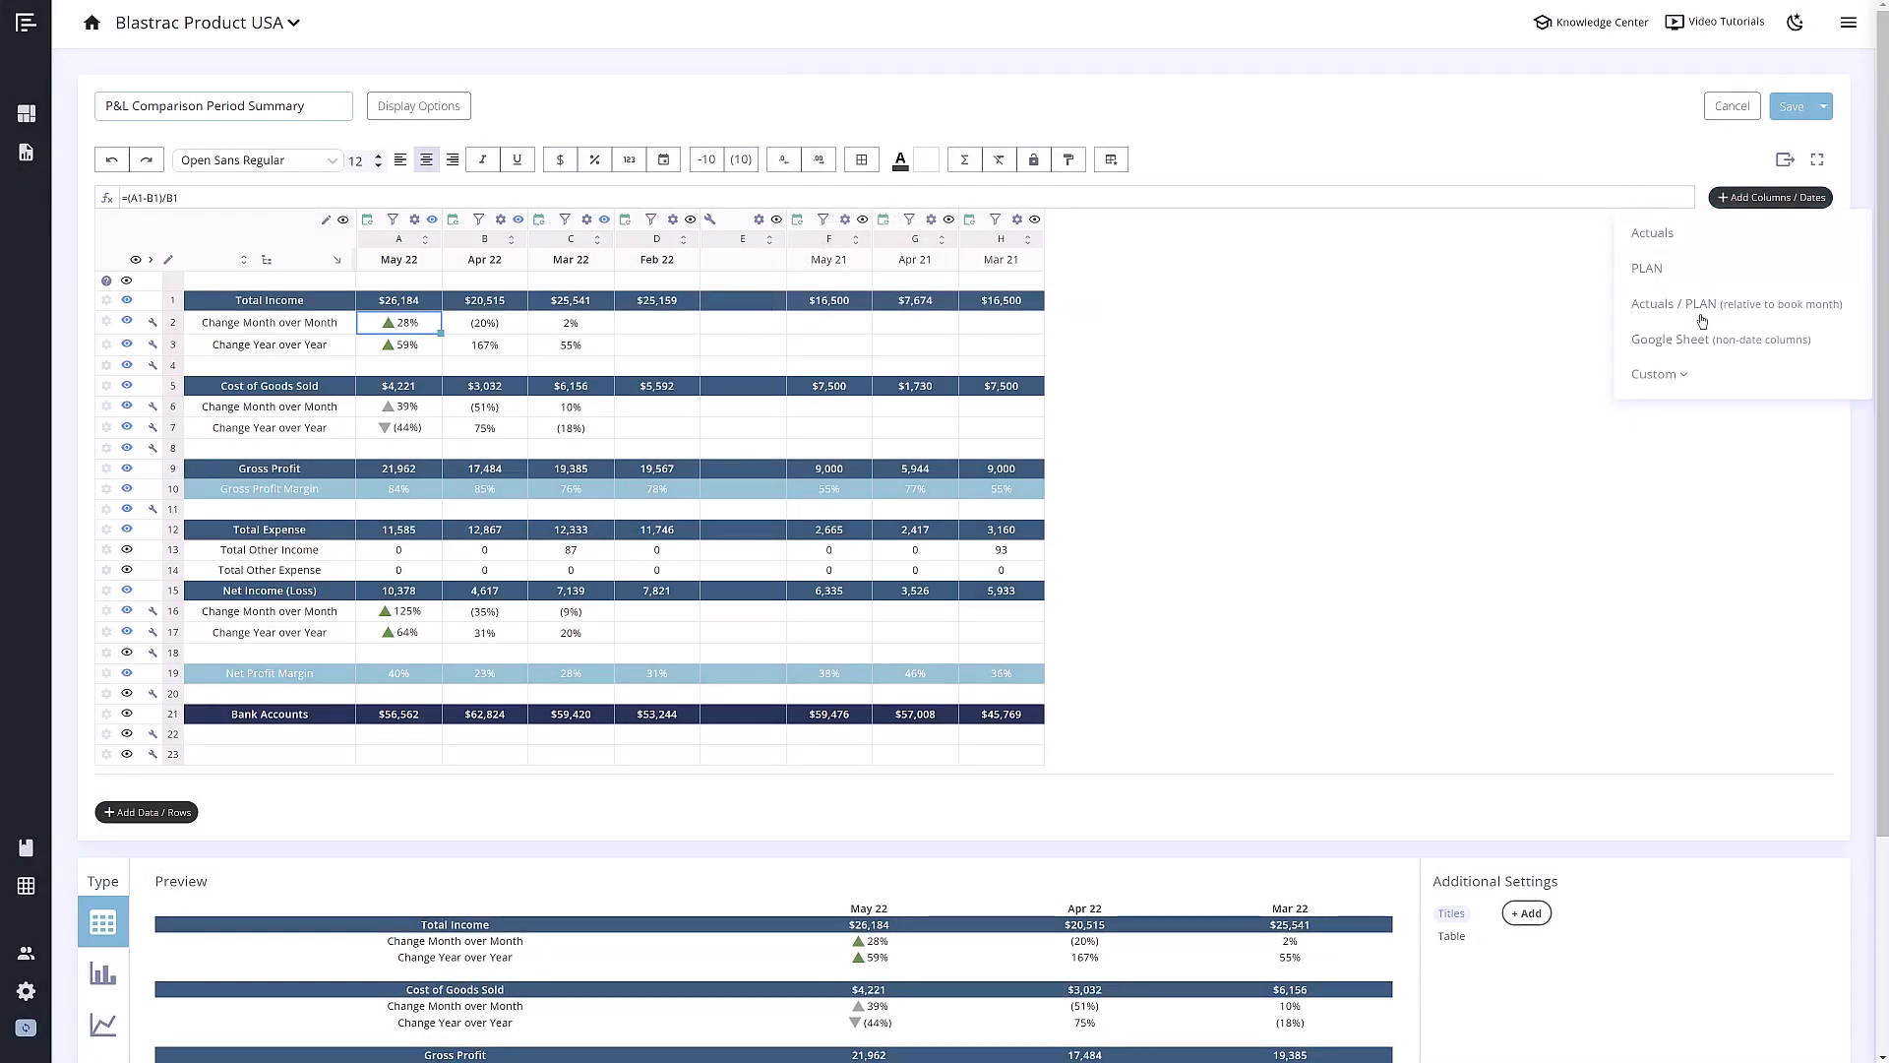
{"action": "mouse_move", "coordinate": [1721, 338]}
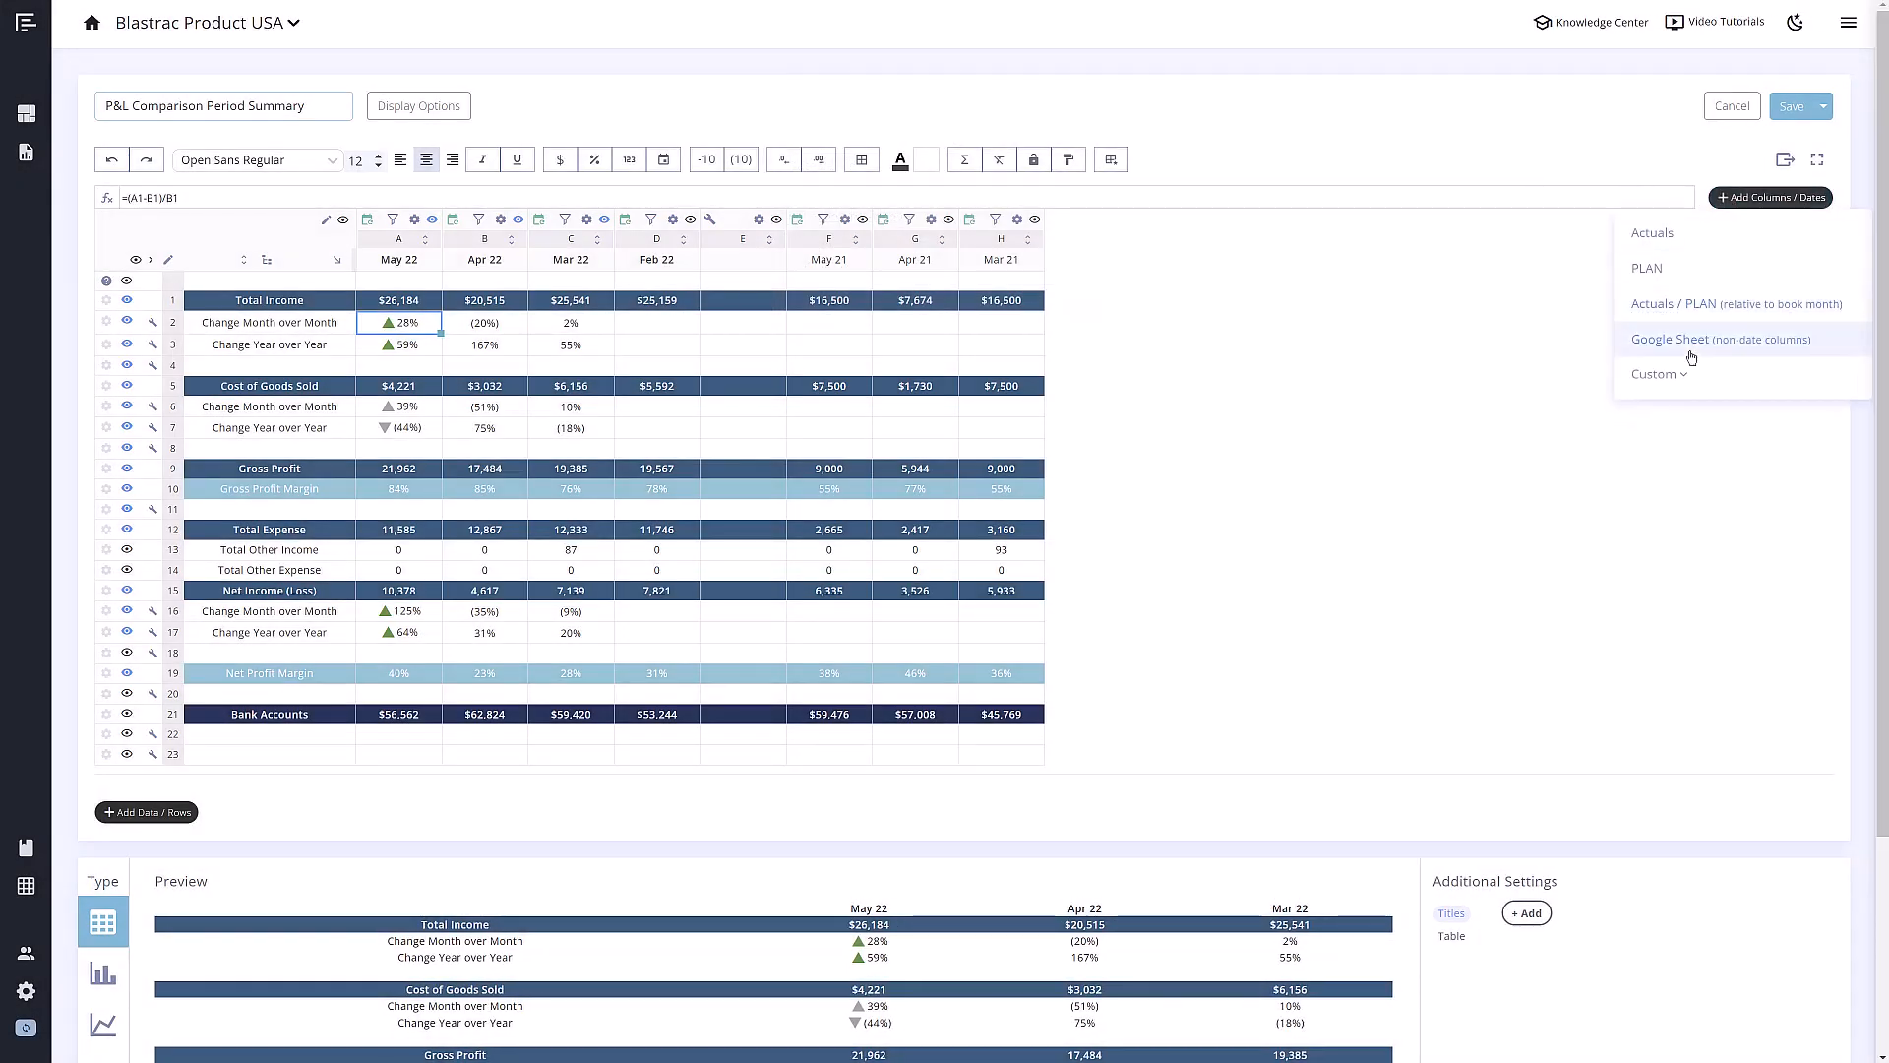
{"action": "mouse_move", "coordinate": [1688, 372]}
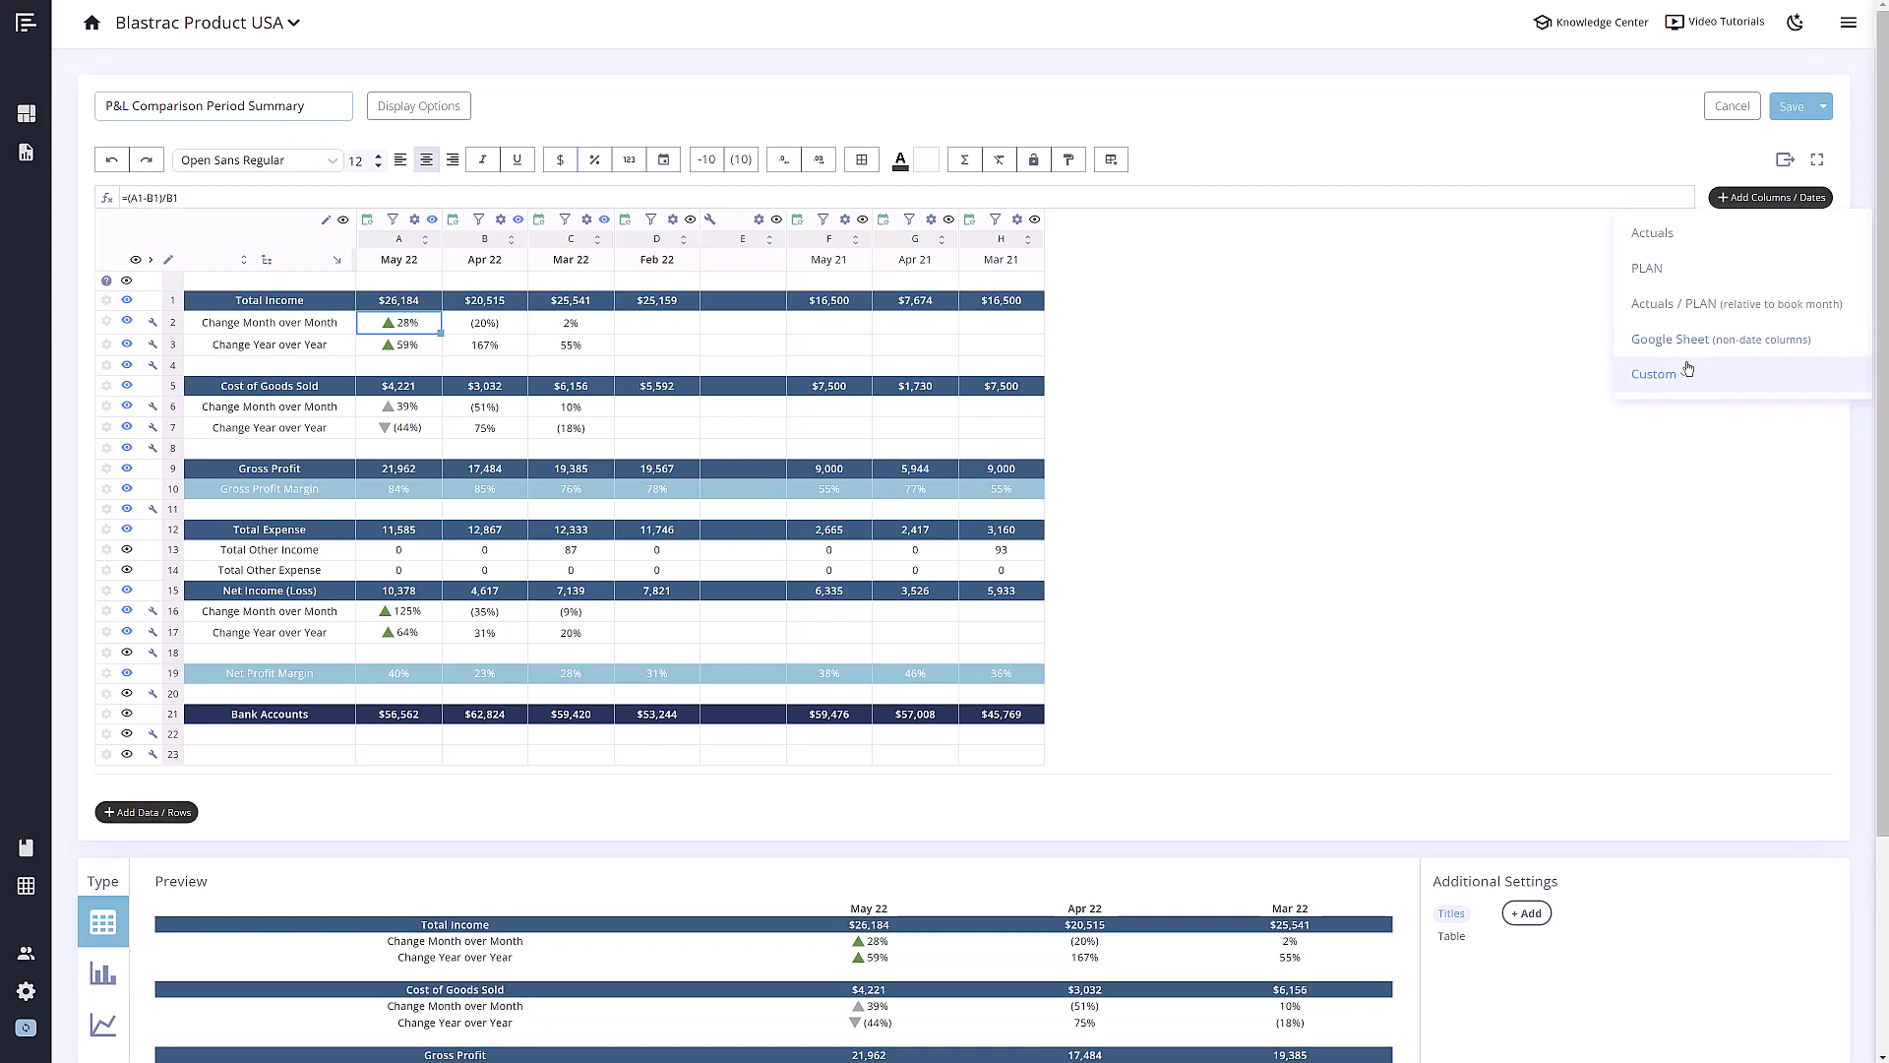
{"action": "left_click", "coordinate": [1655, 372]}
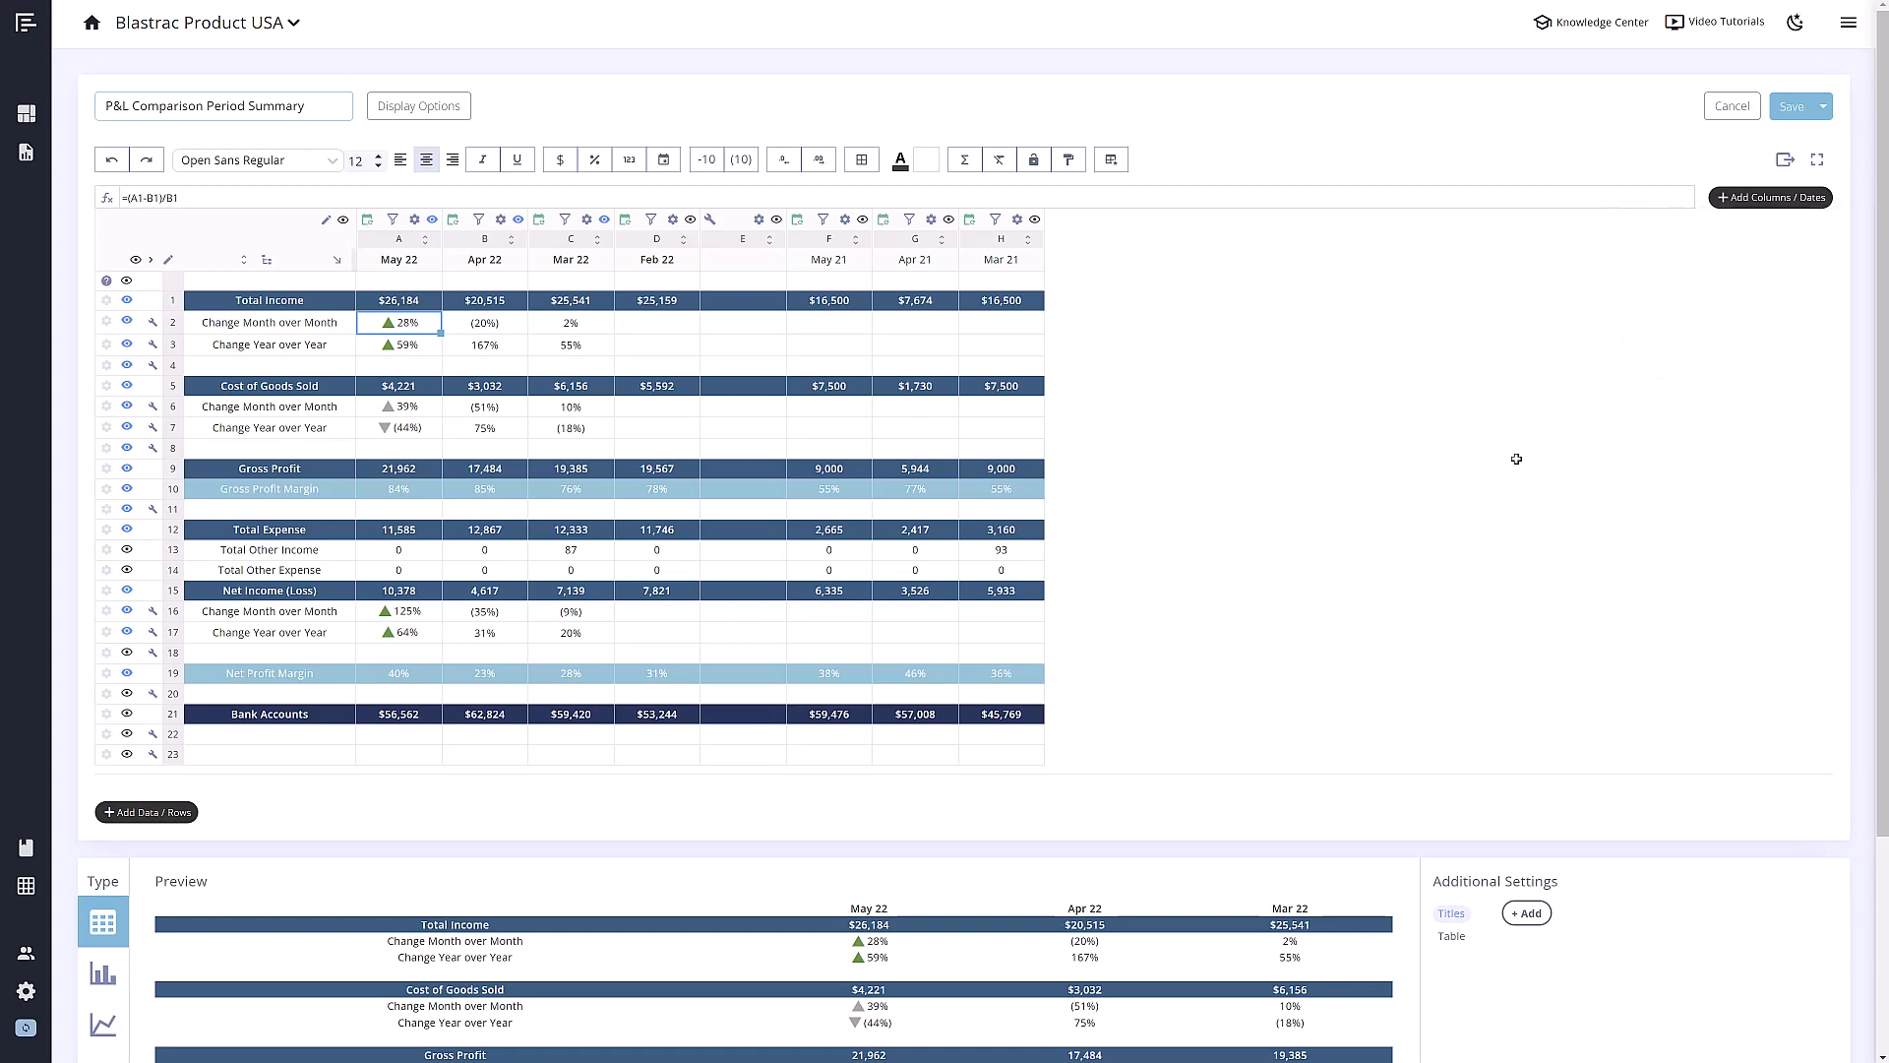
{"action": "left_click", "coordinate": [146, 811]}
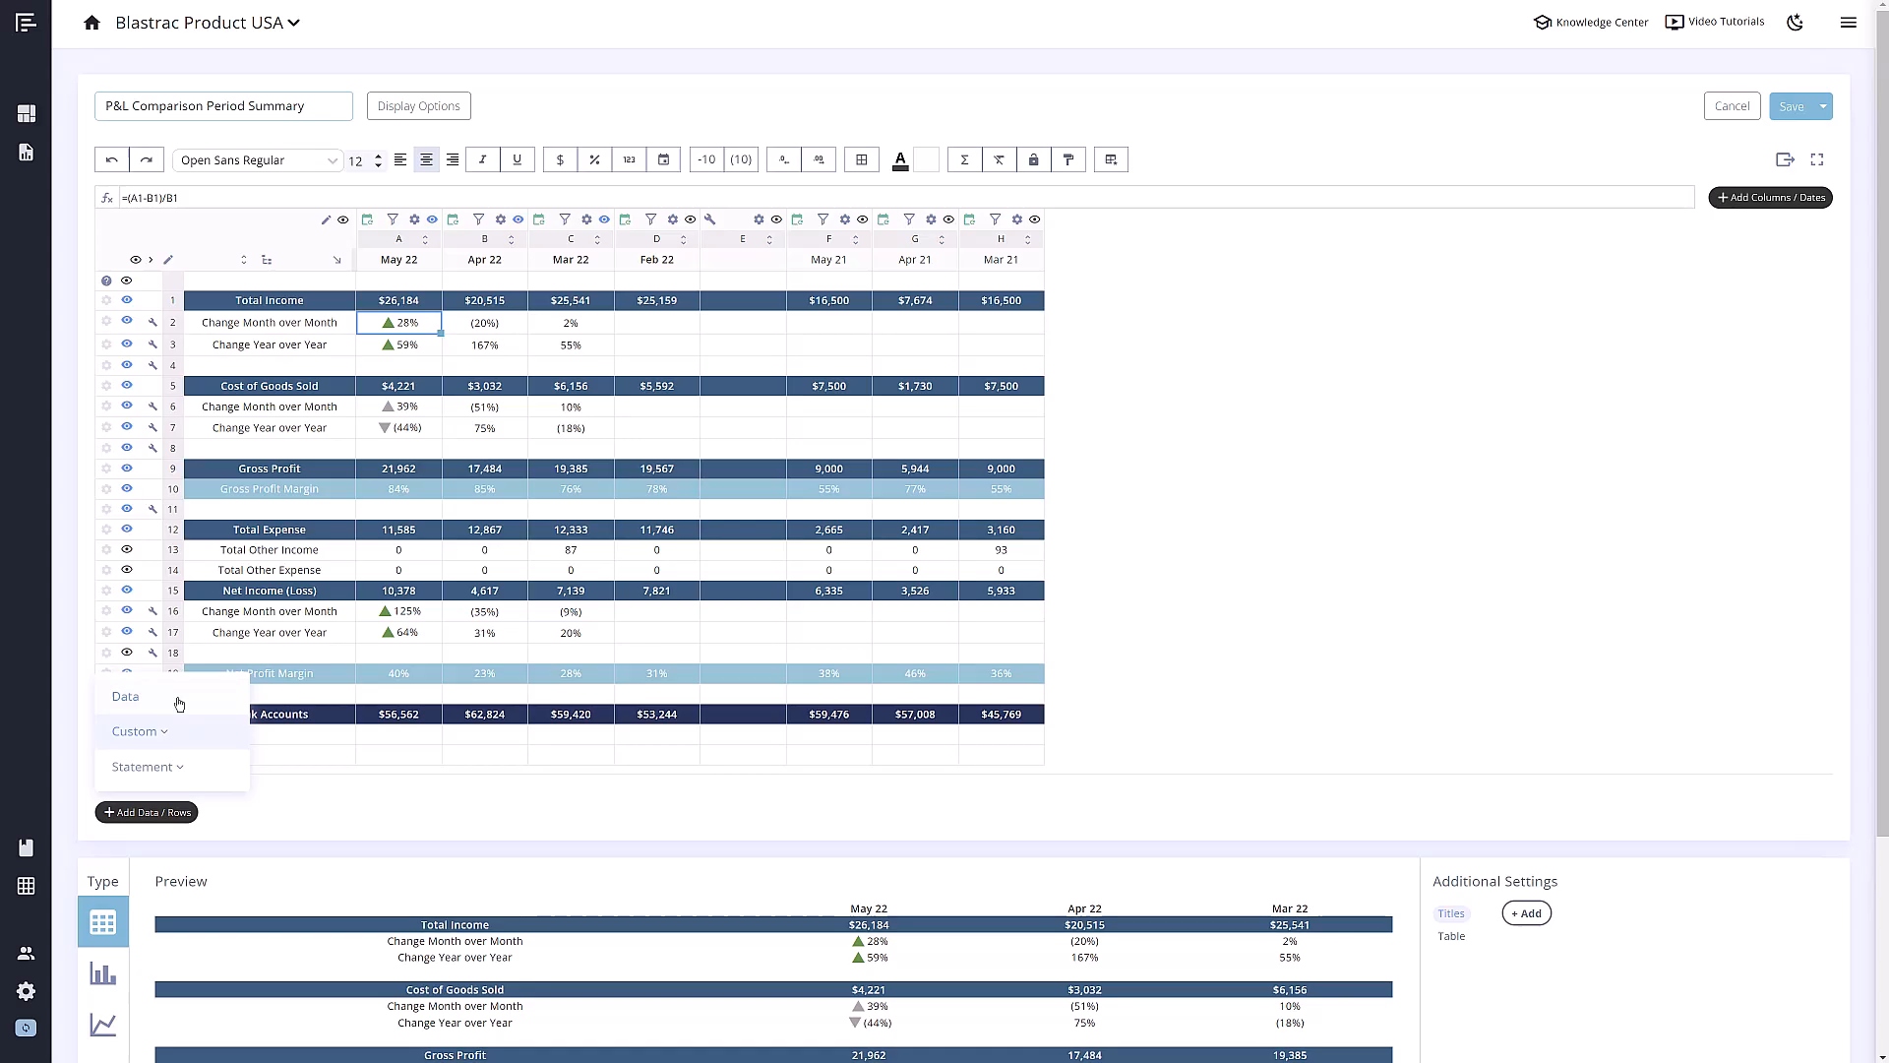
{"action": "left_click", "coordinate": [125, 696]}
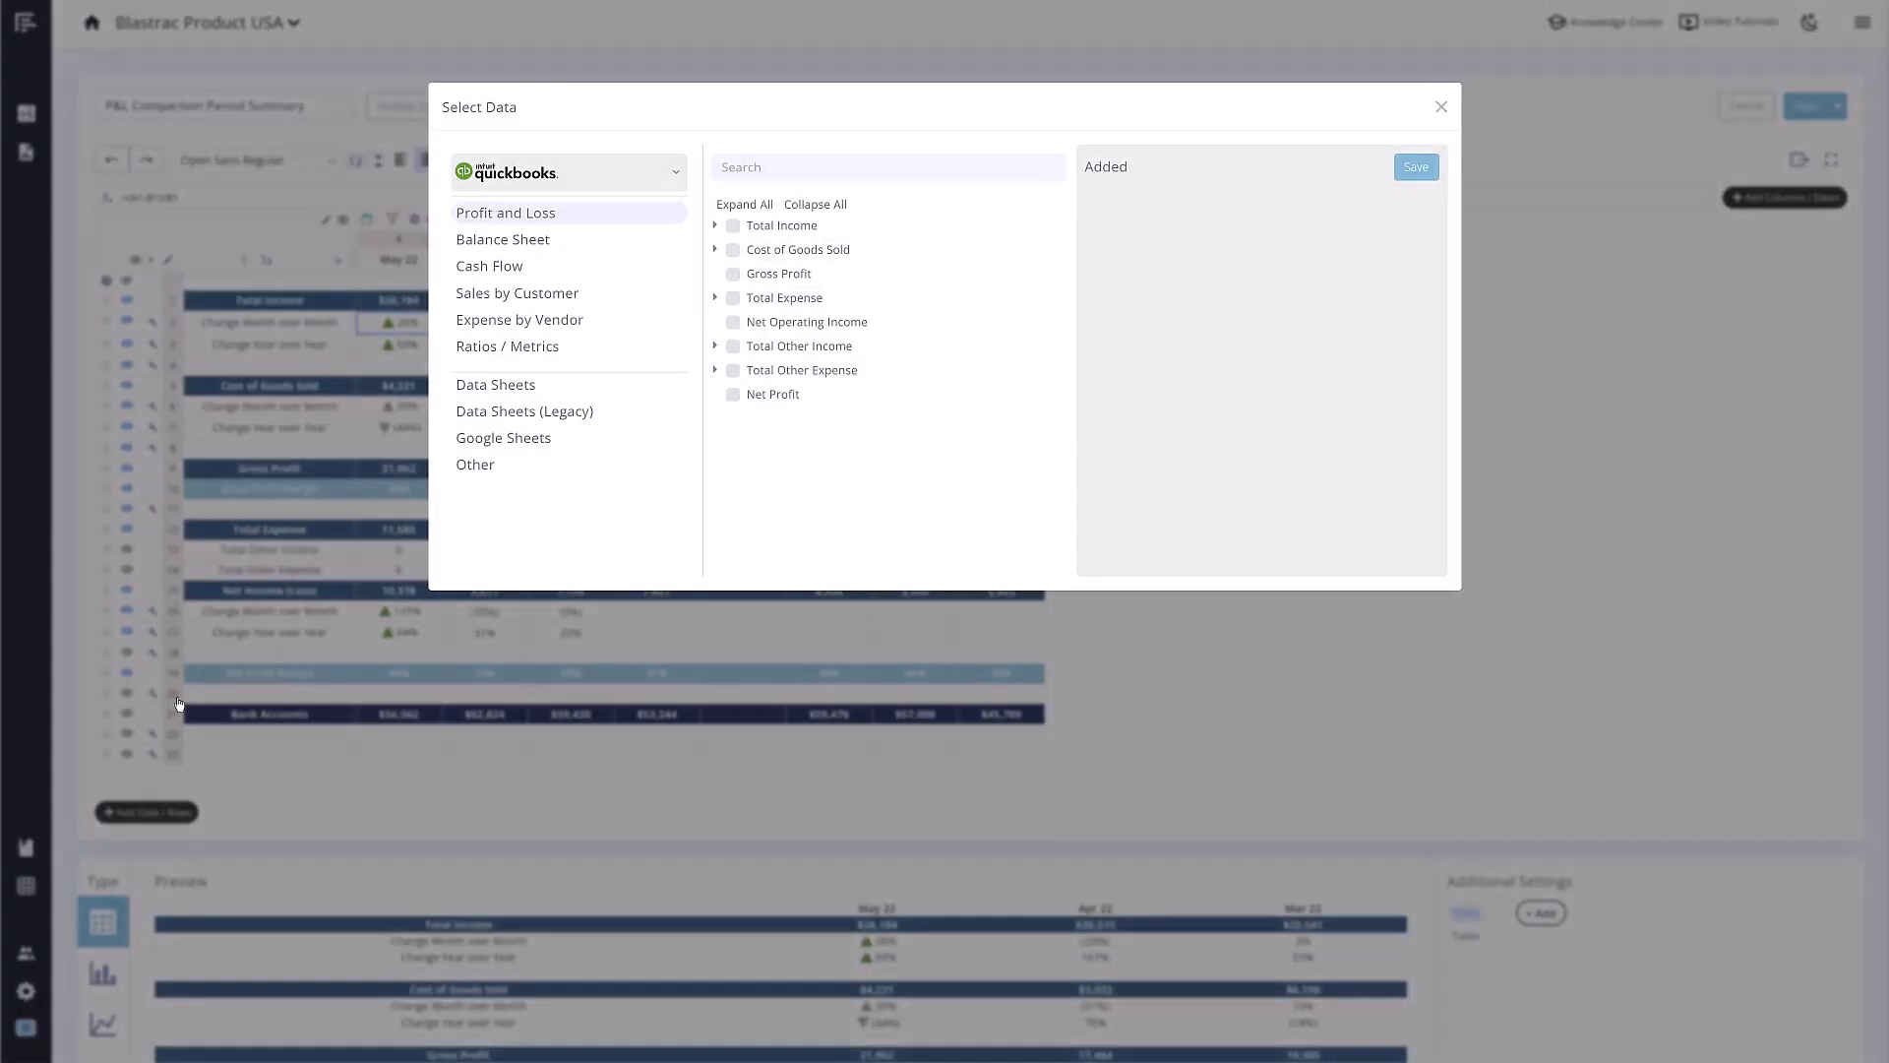
{"action": "left_click", "coordinate": [716, 225]}
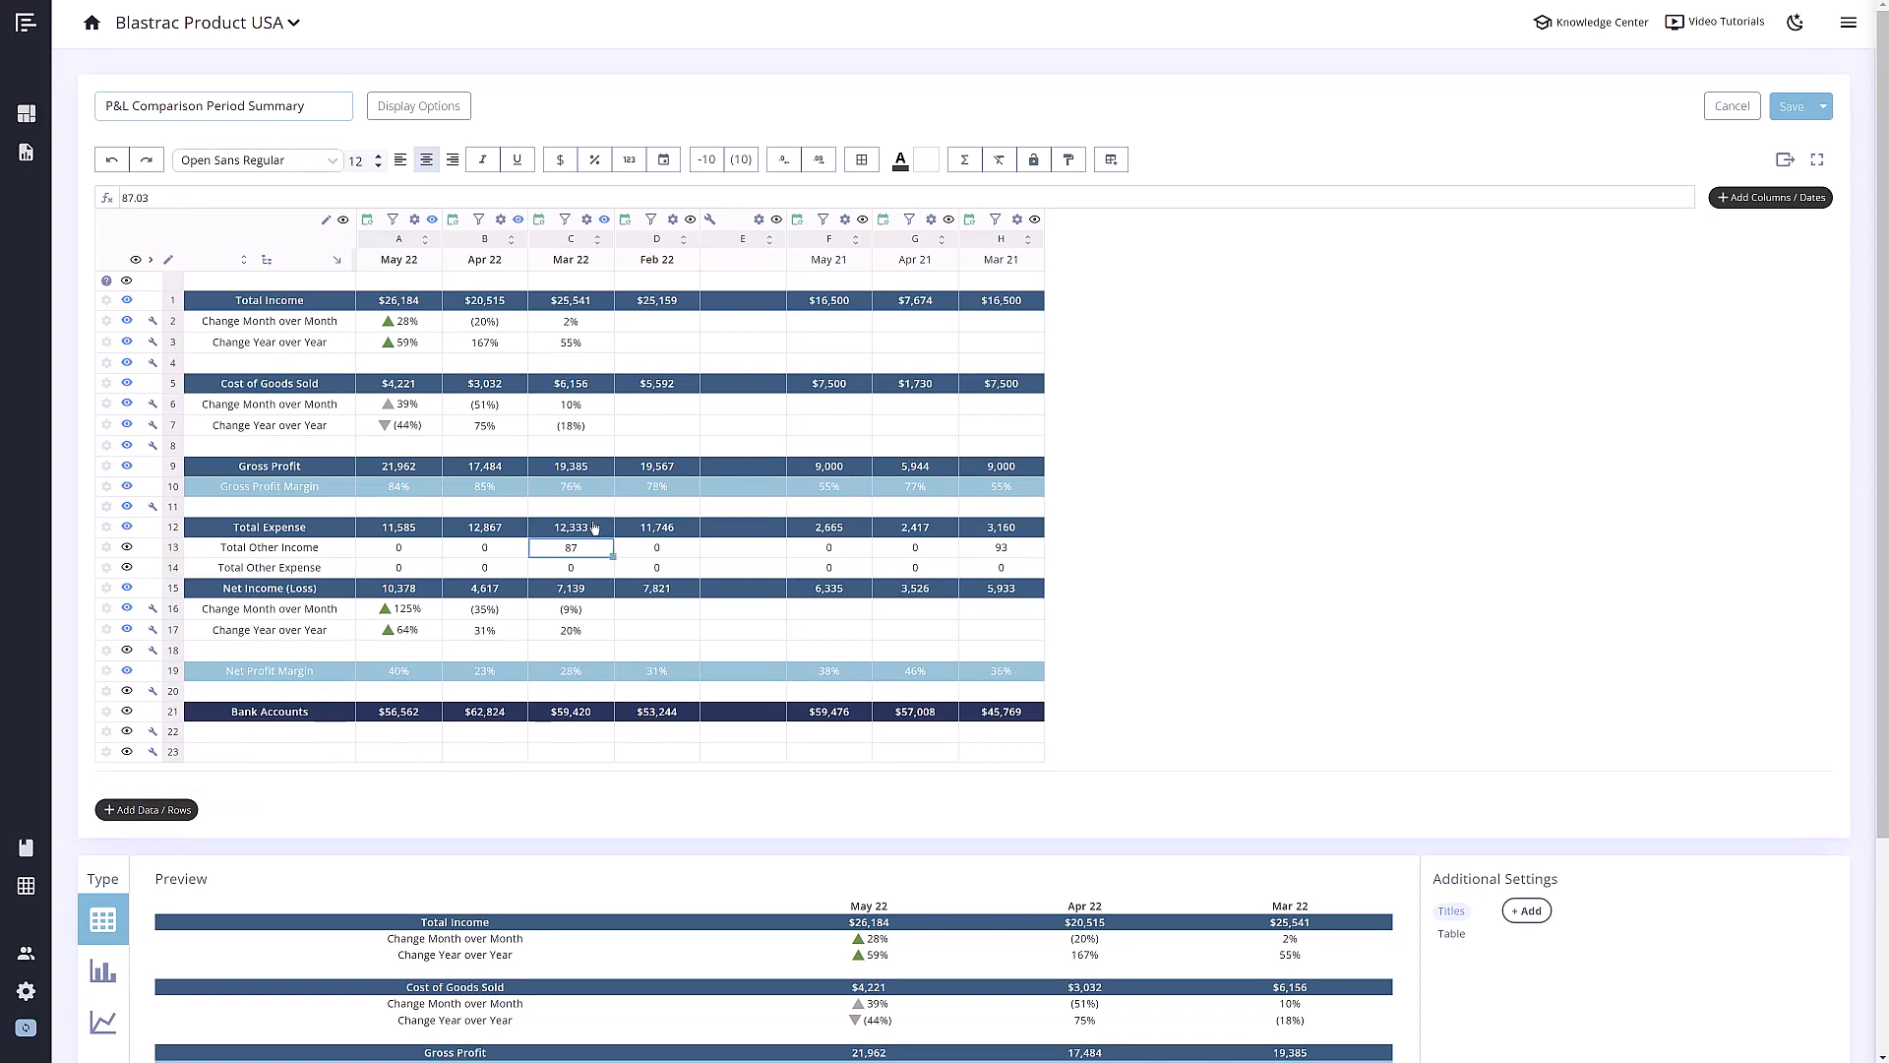
{"action": "mouse_move", "coordinate": [331, 161]}
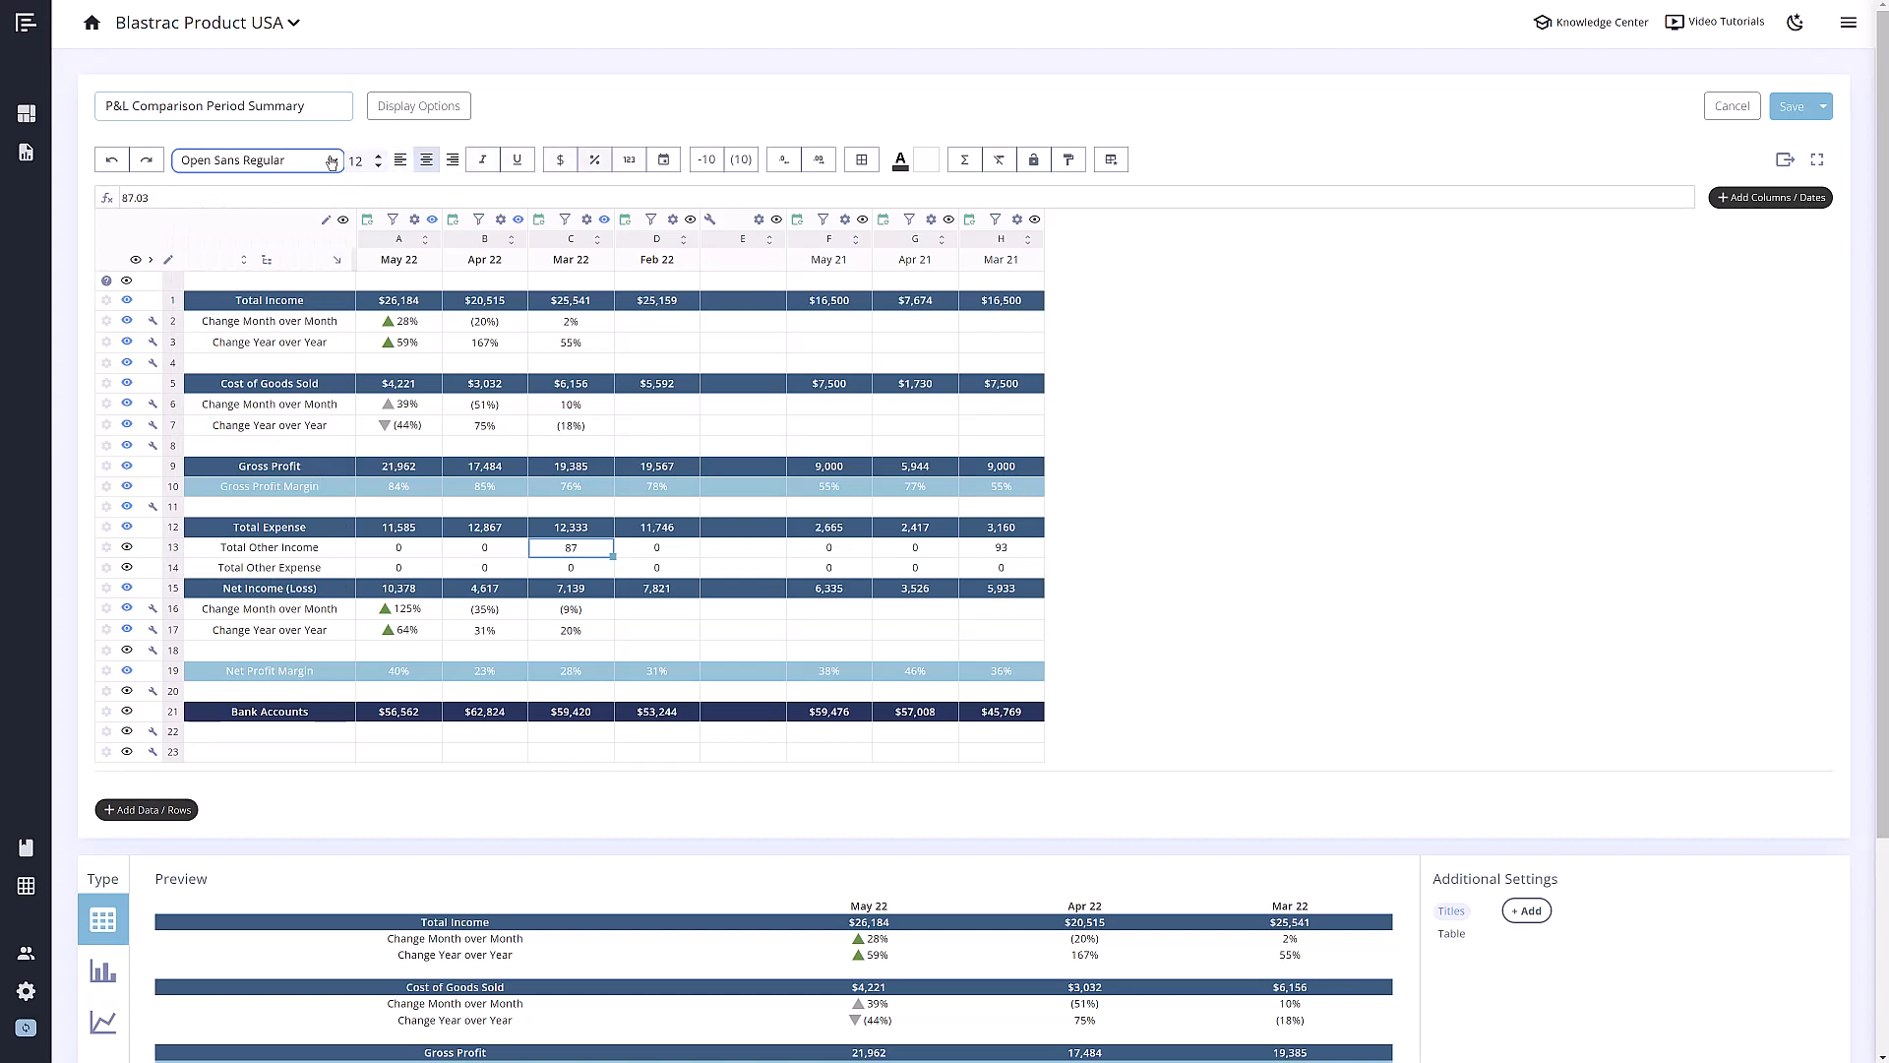
{"action": "left_click", "coordinate": [859, 160]}
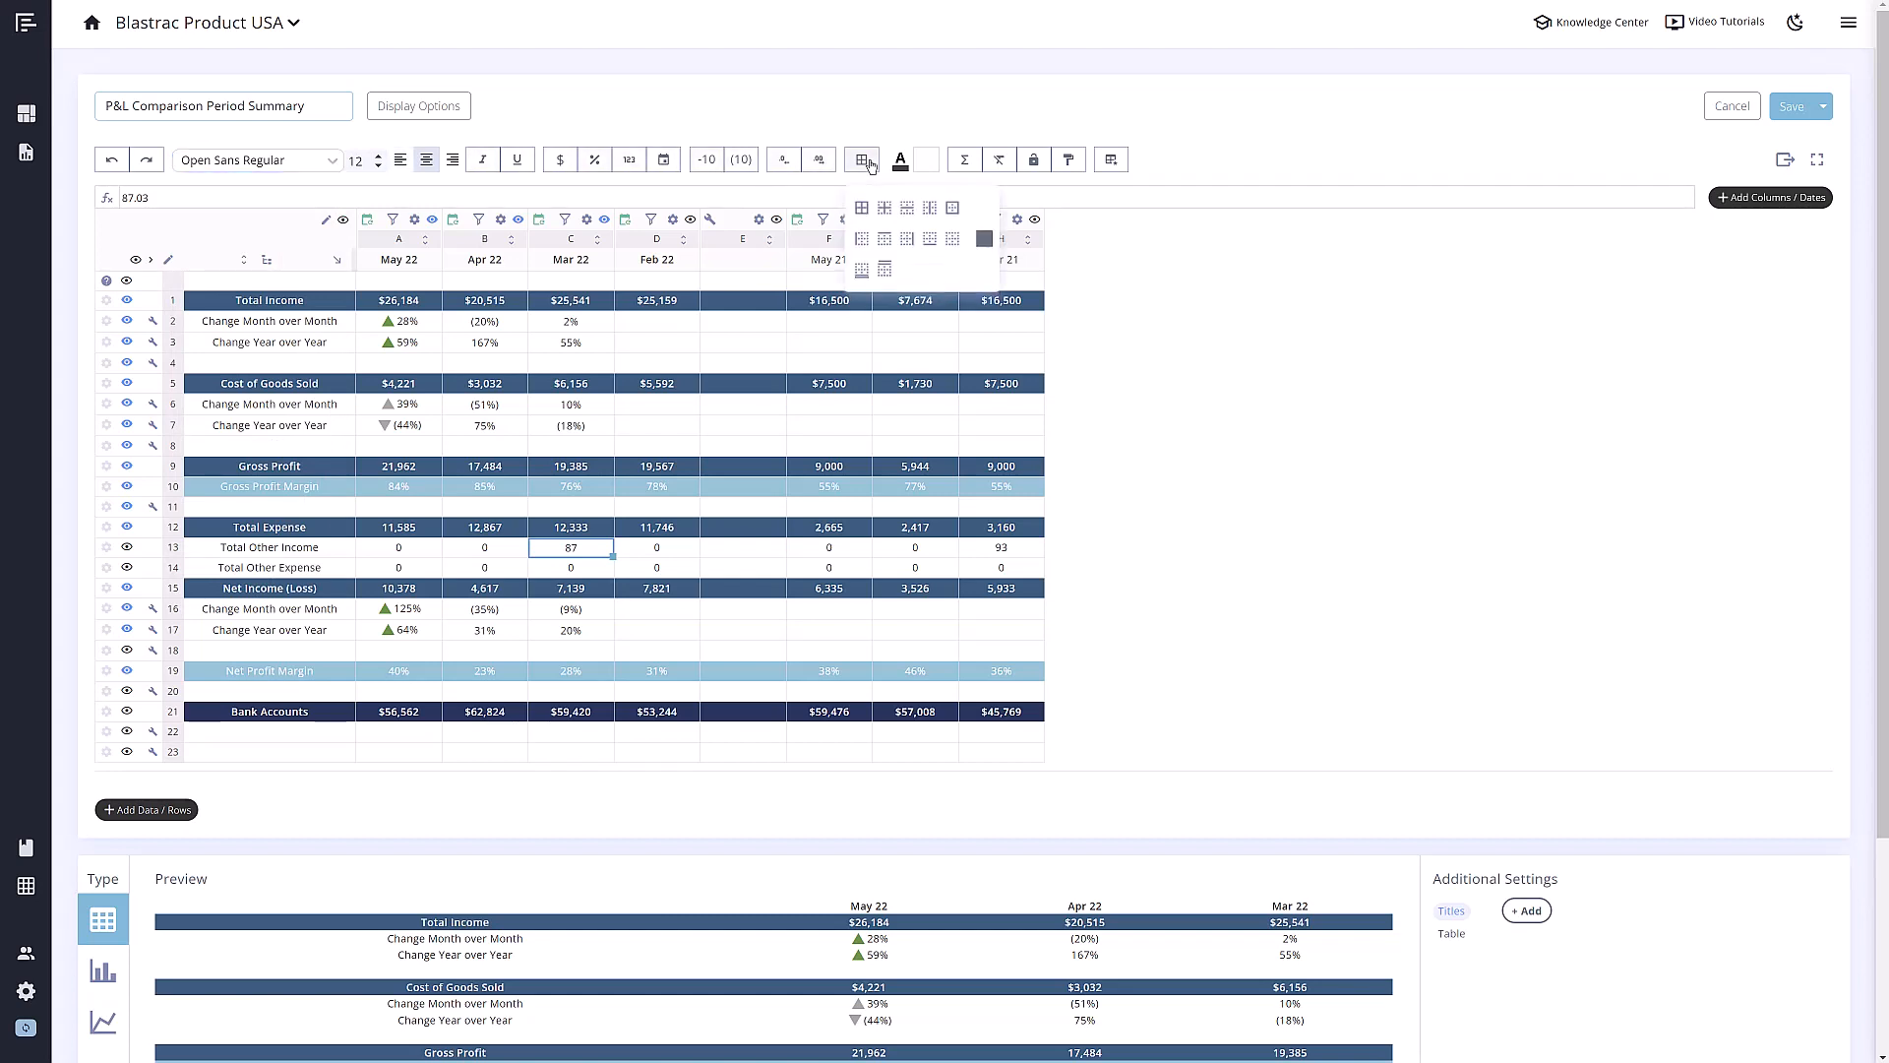
{"action": "left_click", "coordinate": [898, 159]}
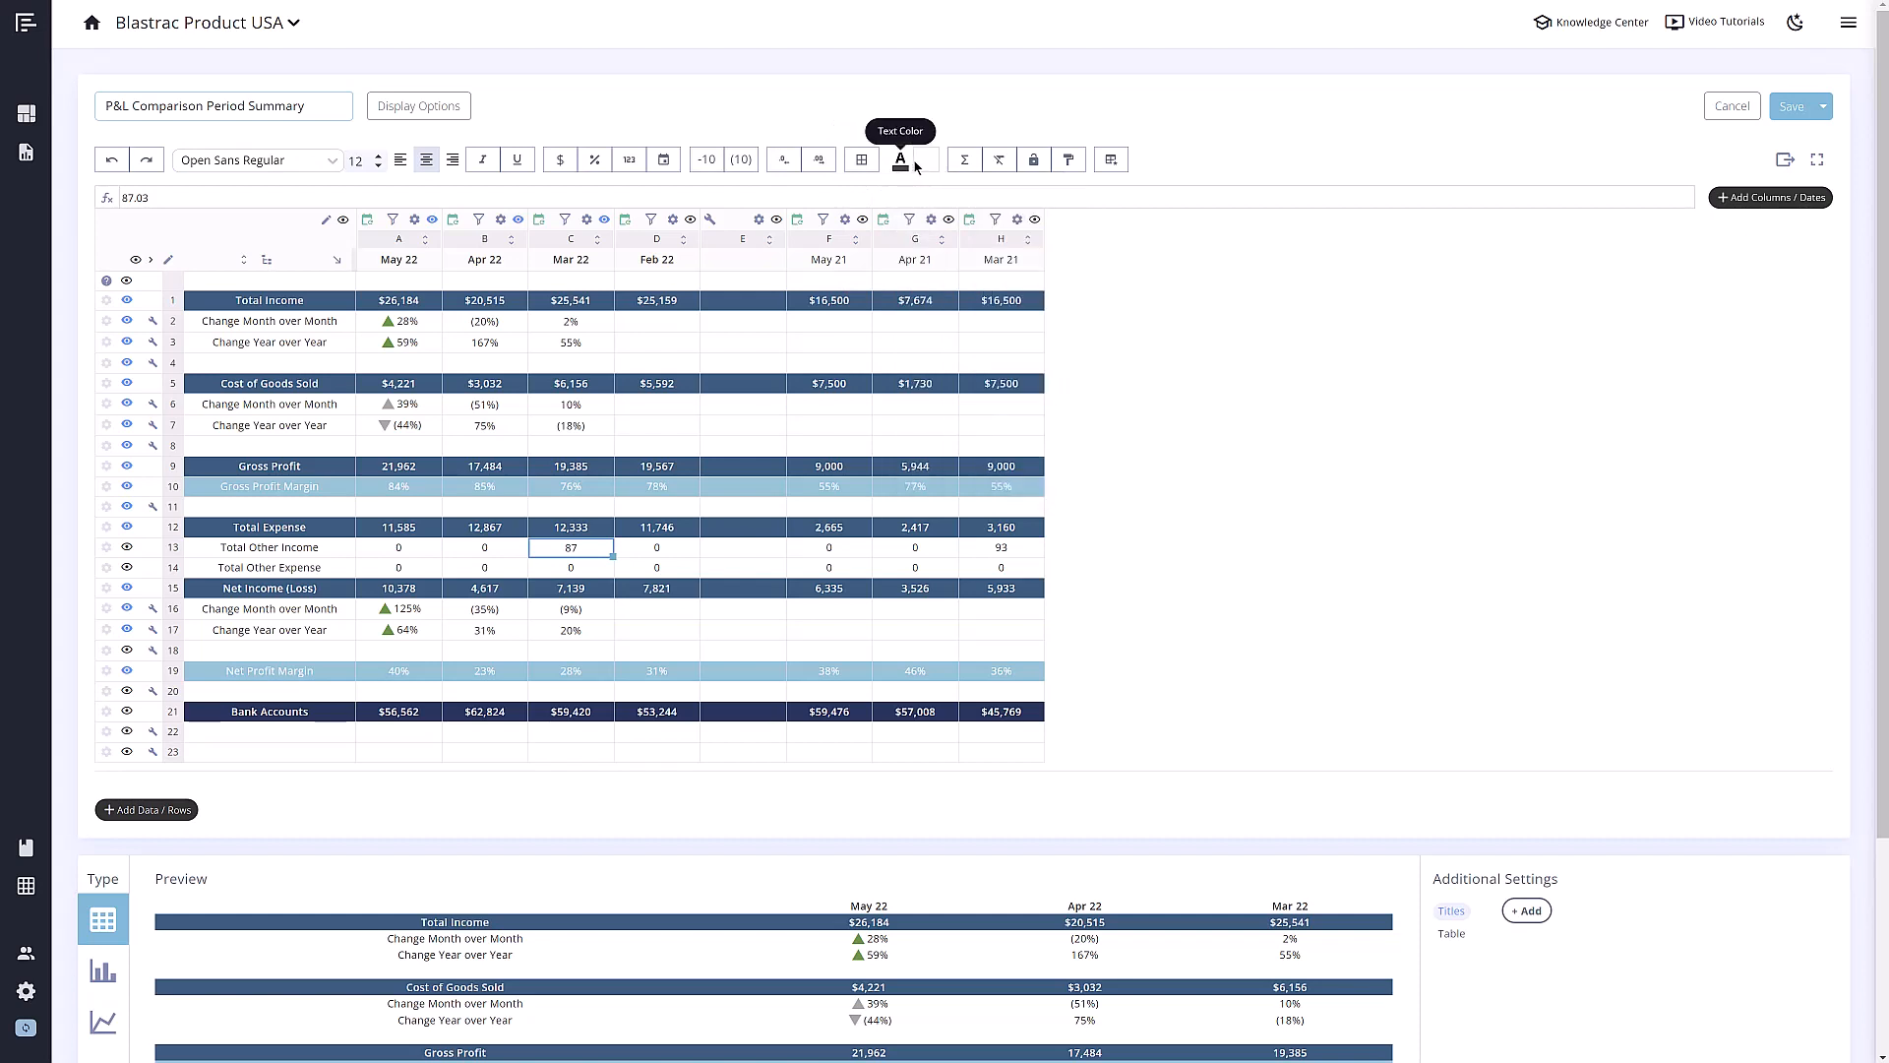
{"action": "mouse_move", "coordinate": [952, 172]}
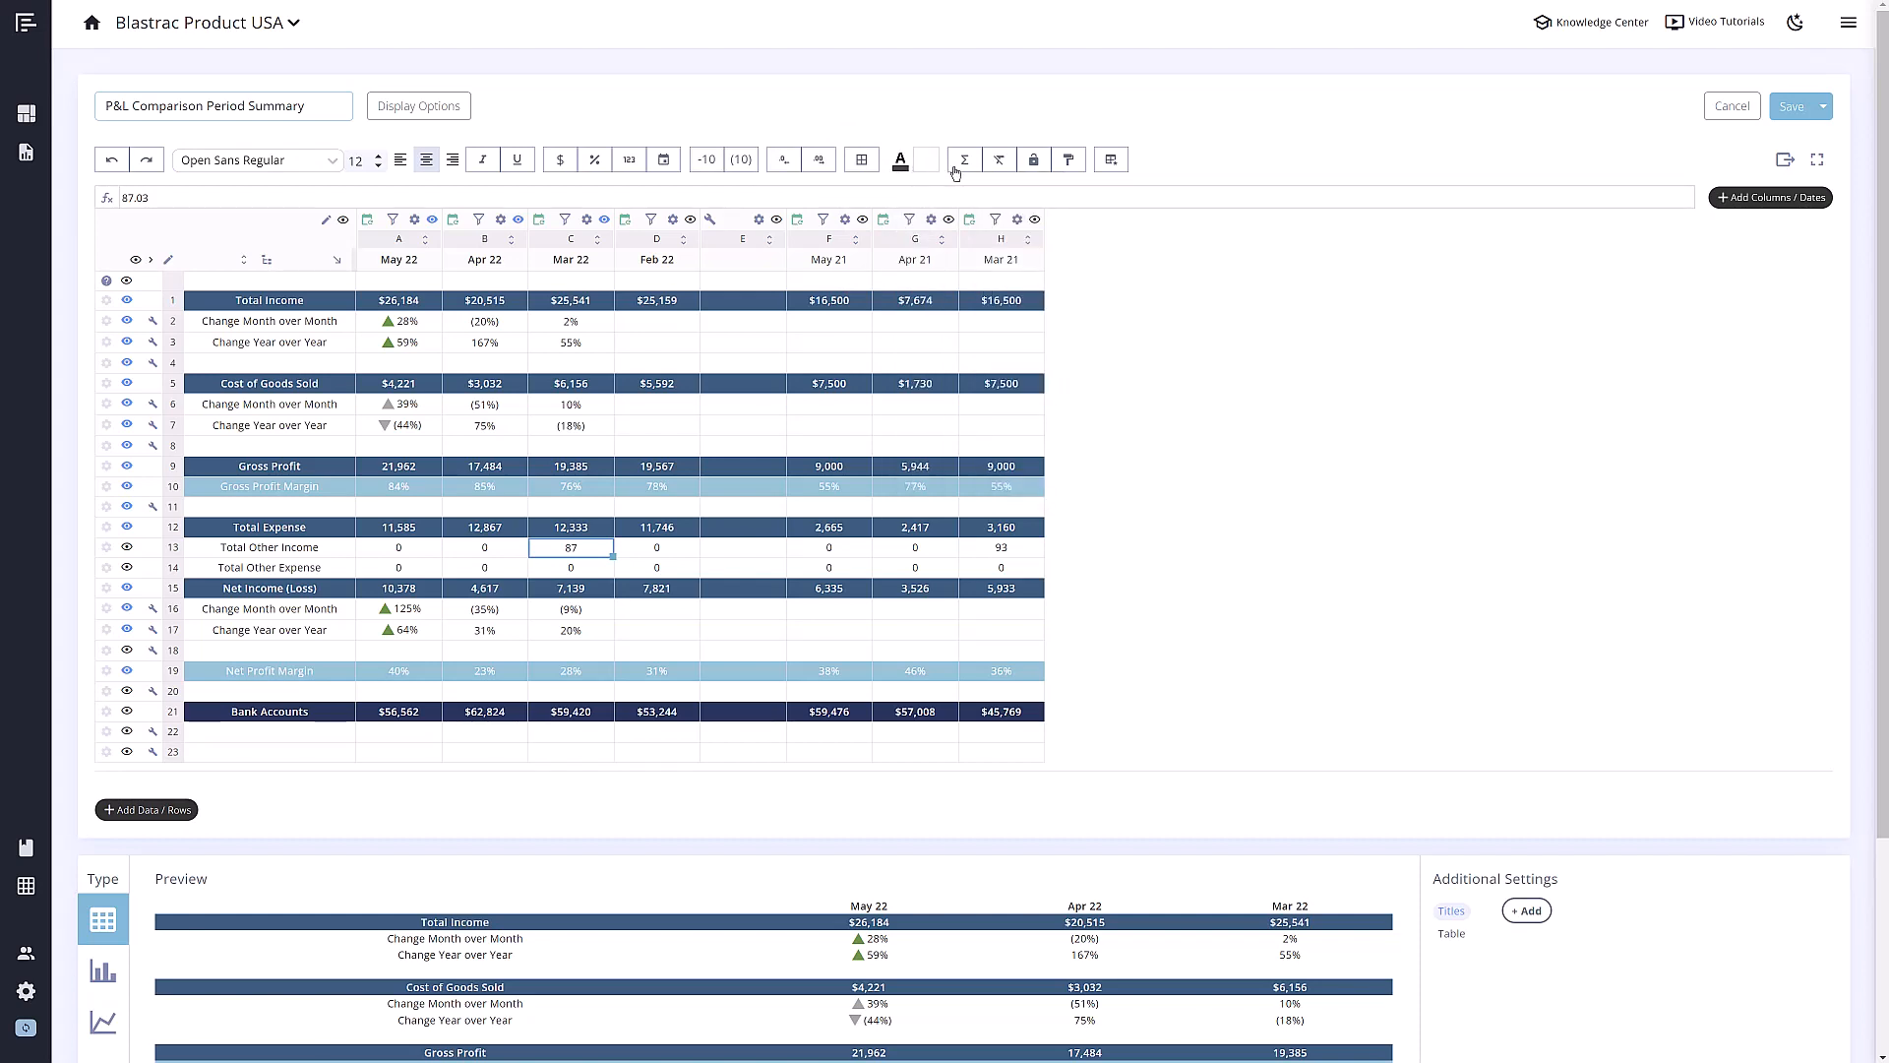
{"action": "mouse_move", "coordinate": [999, 160]}
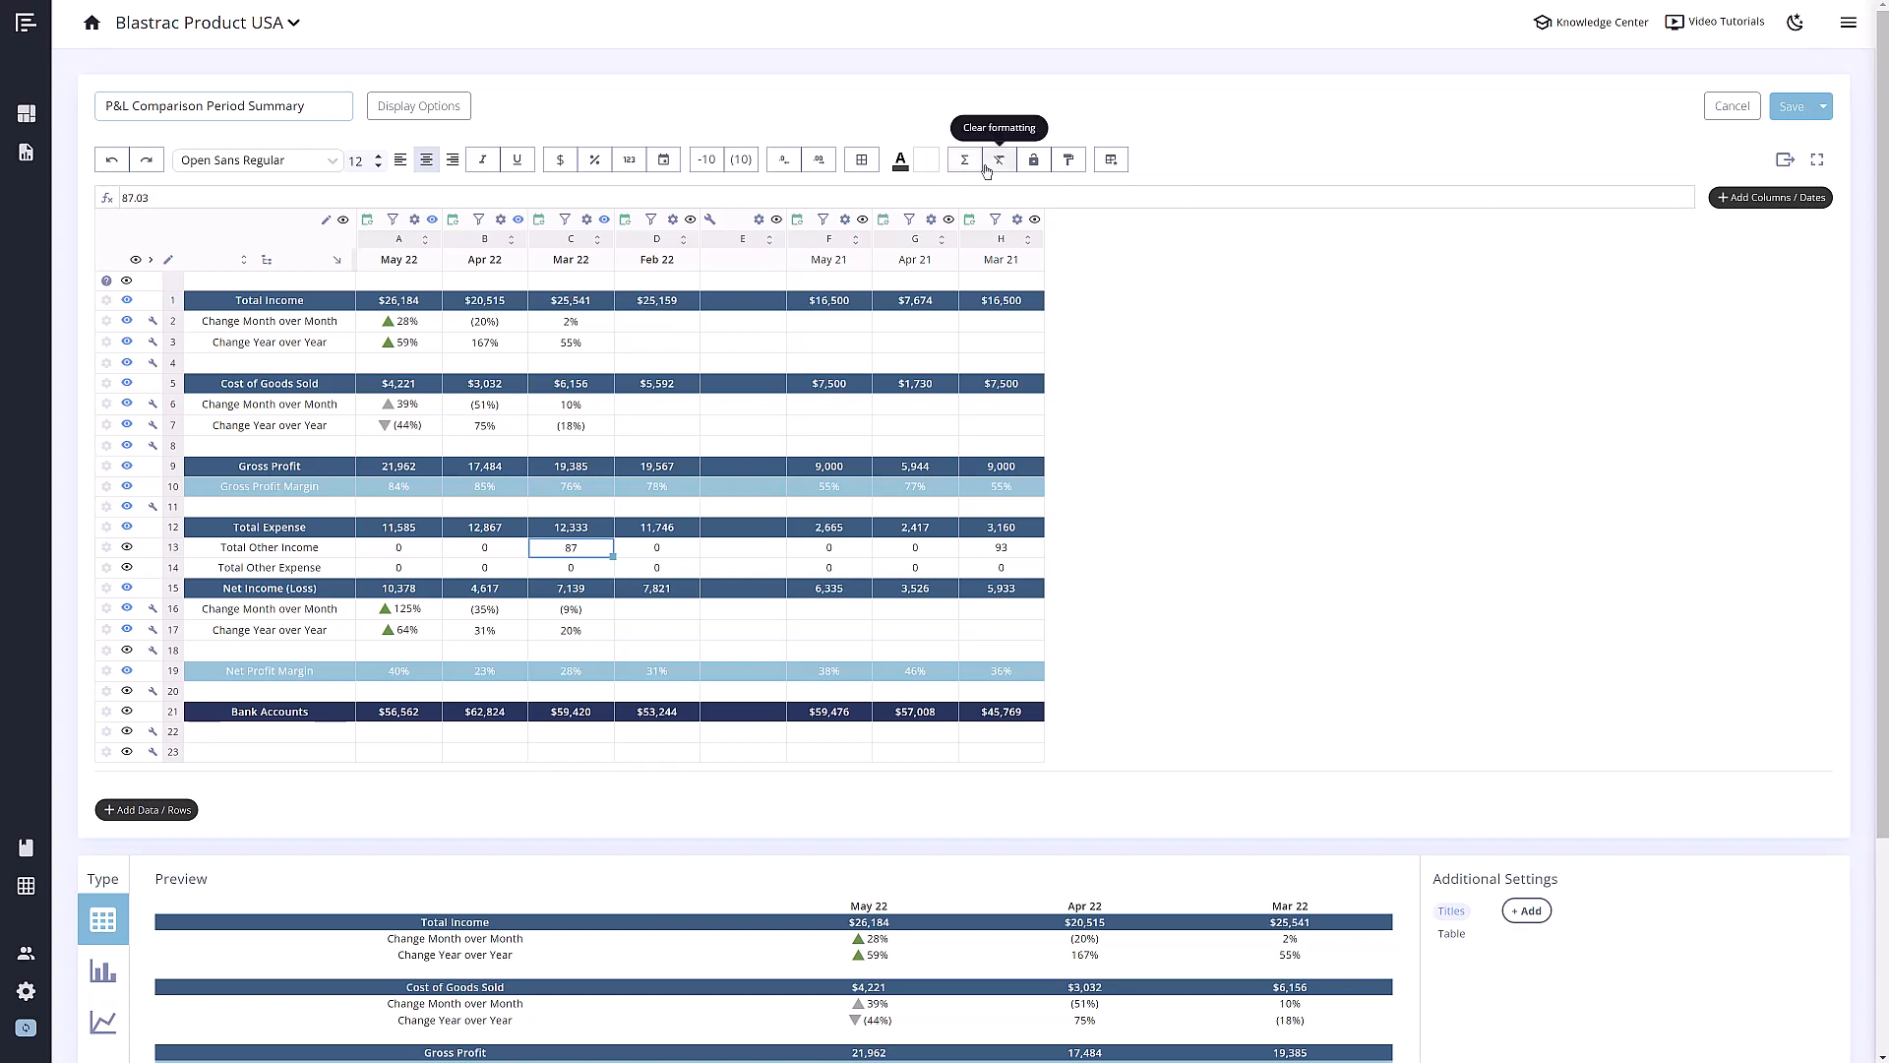
{"action": "mouse_move", "coordinate": [1034, 159]}
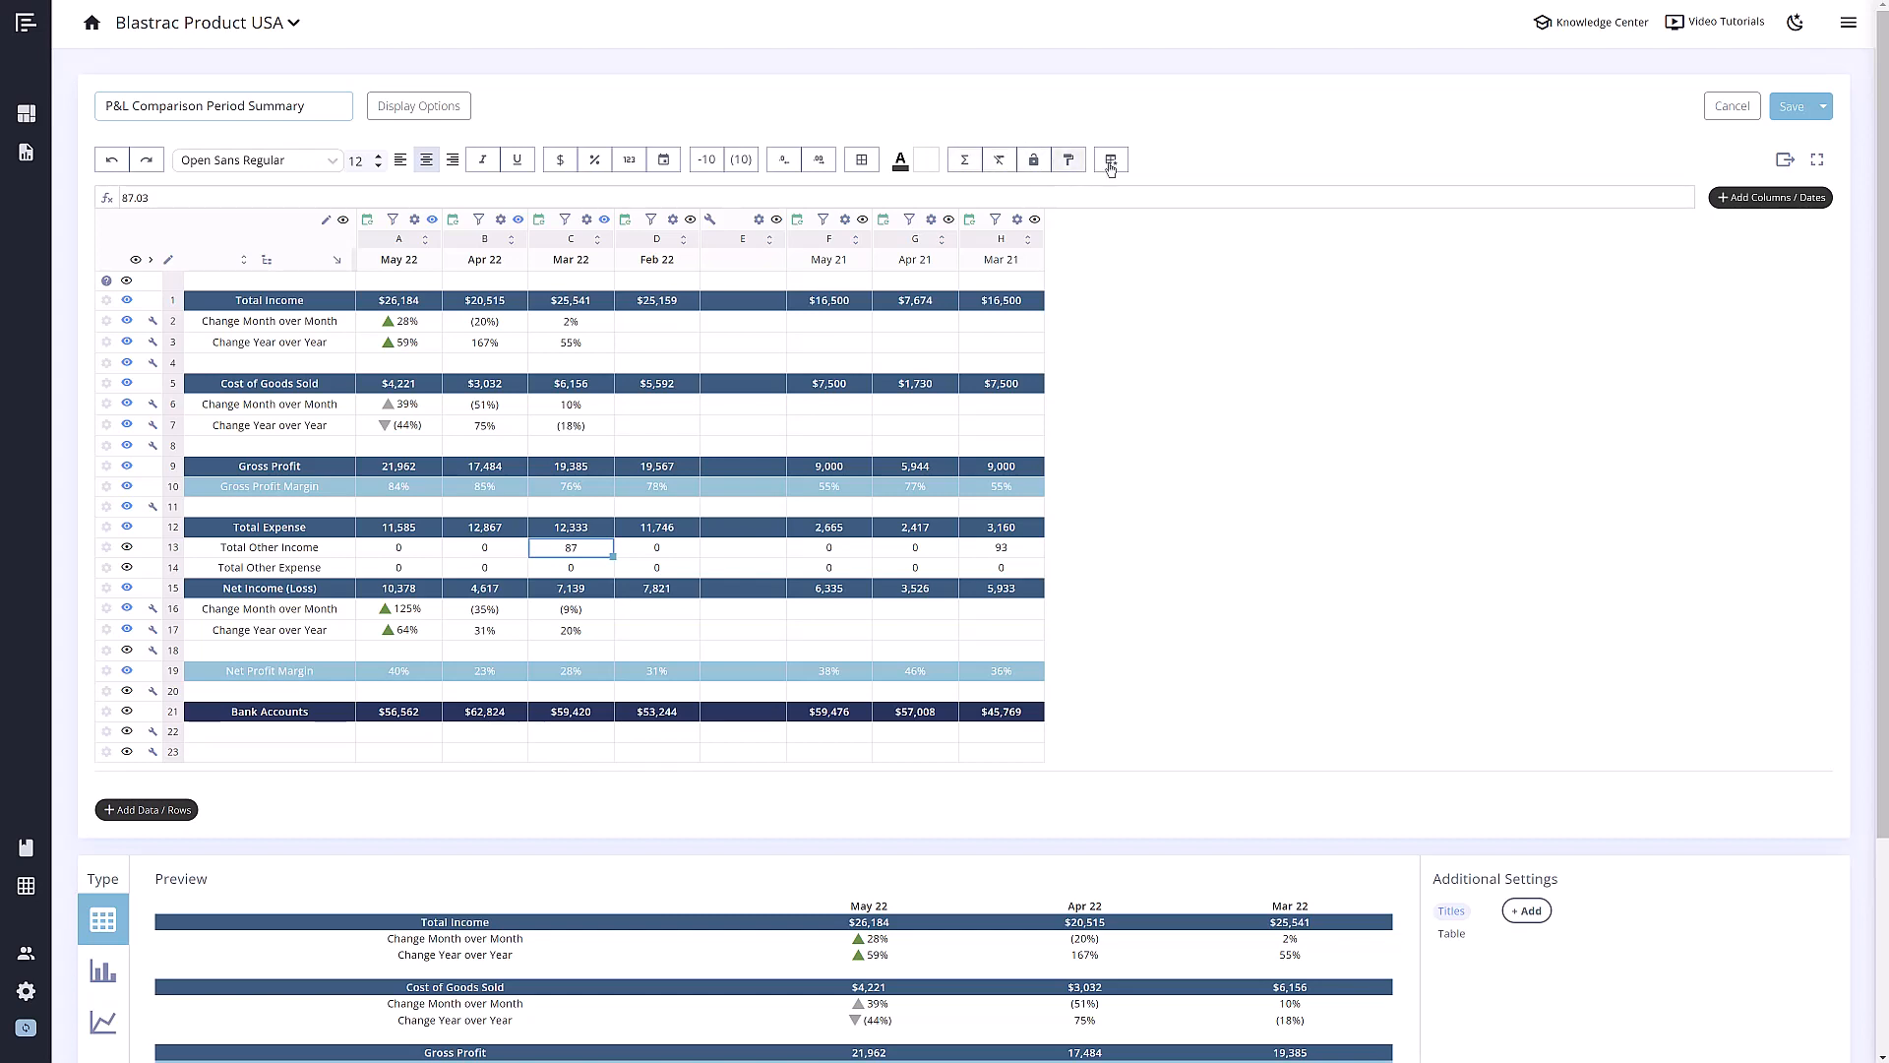
{"action": "mouse_move", "coordinate": [1110, 159]}
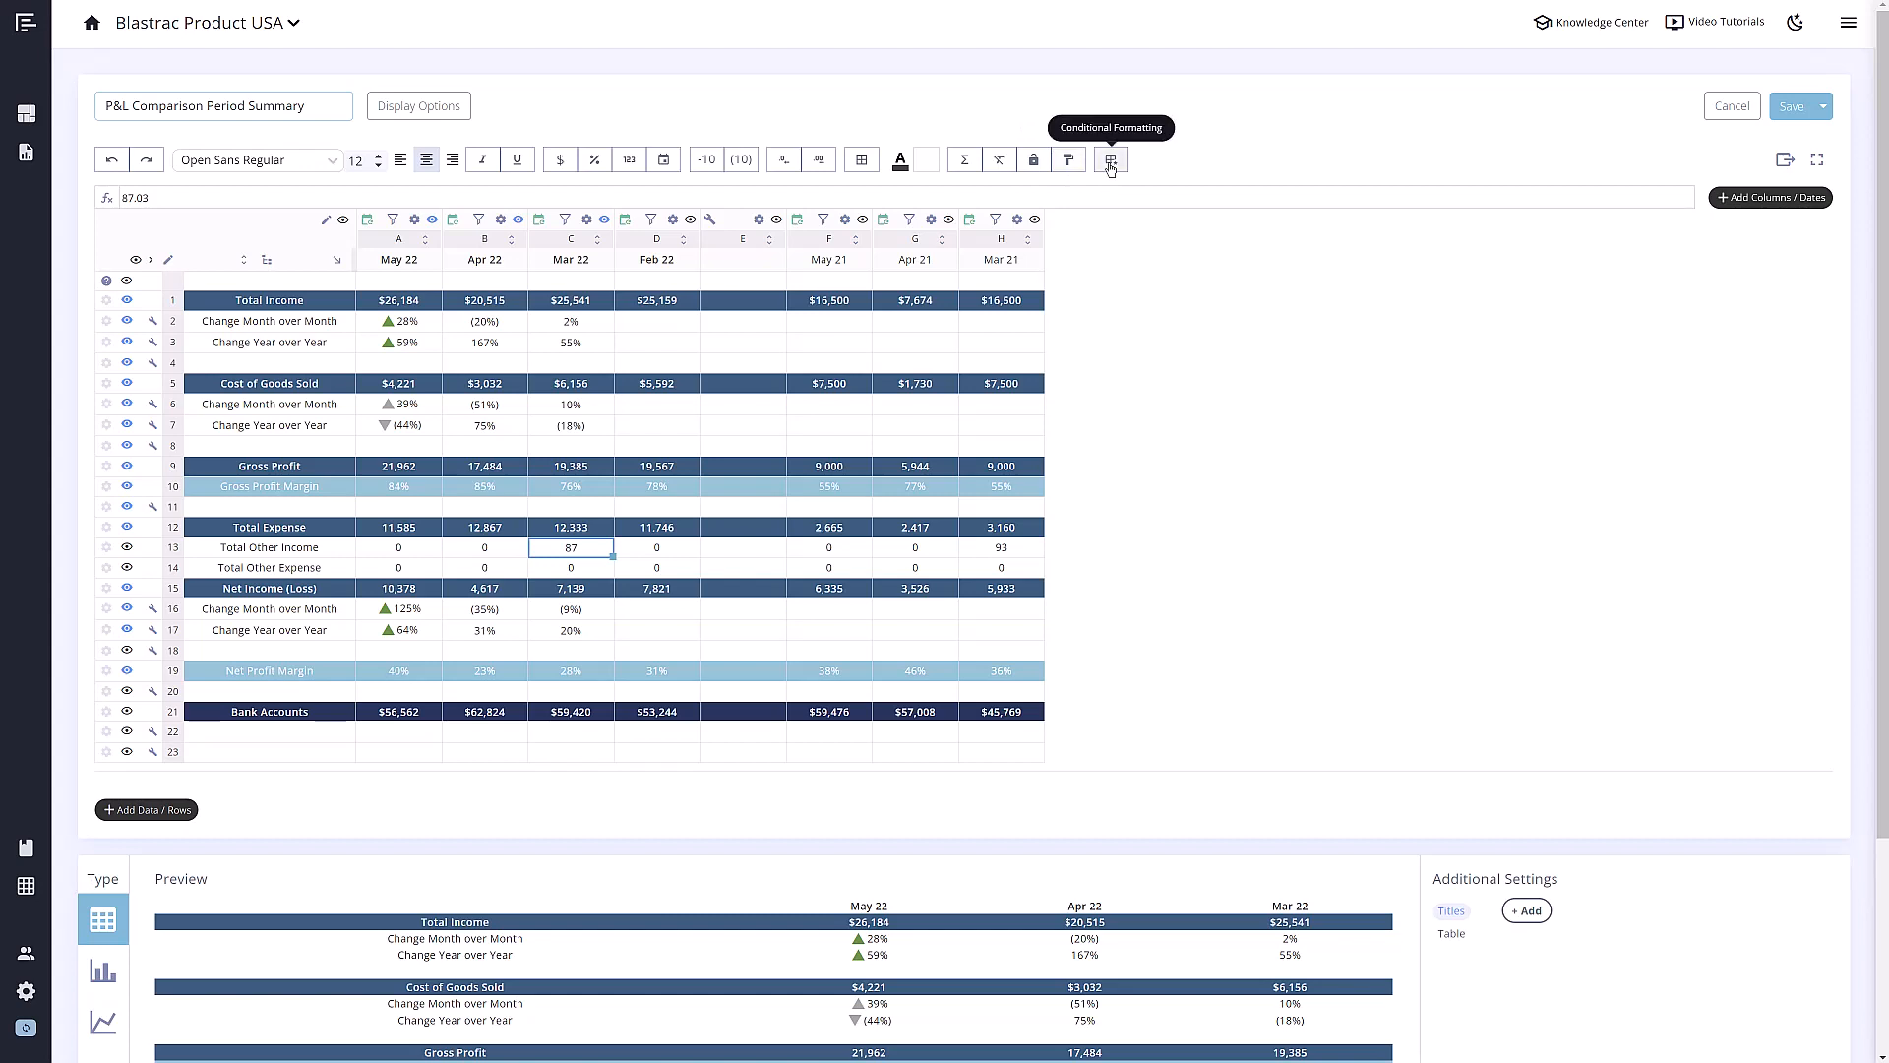
{"action": "left_click", "coordinate": [1106, 159]}
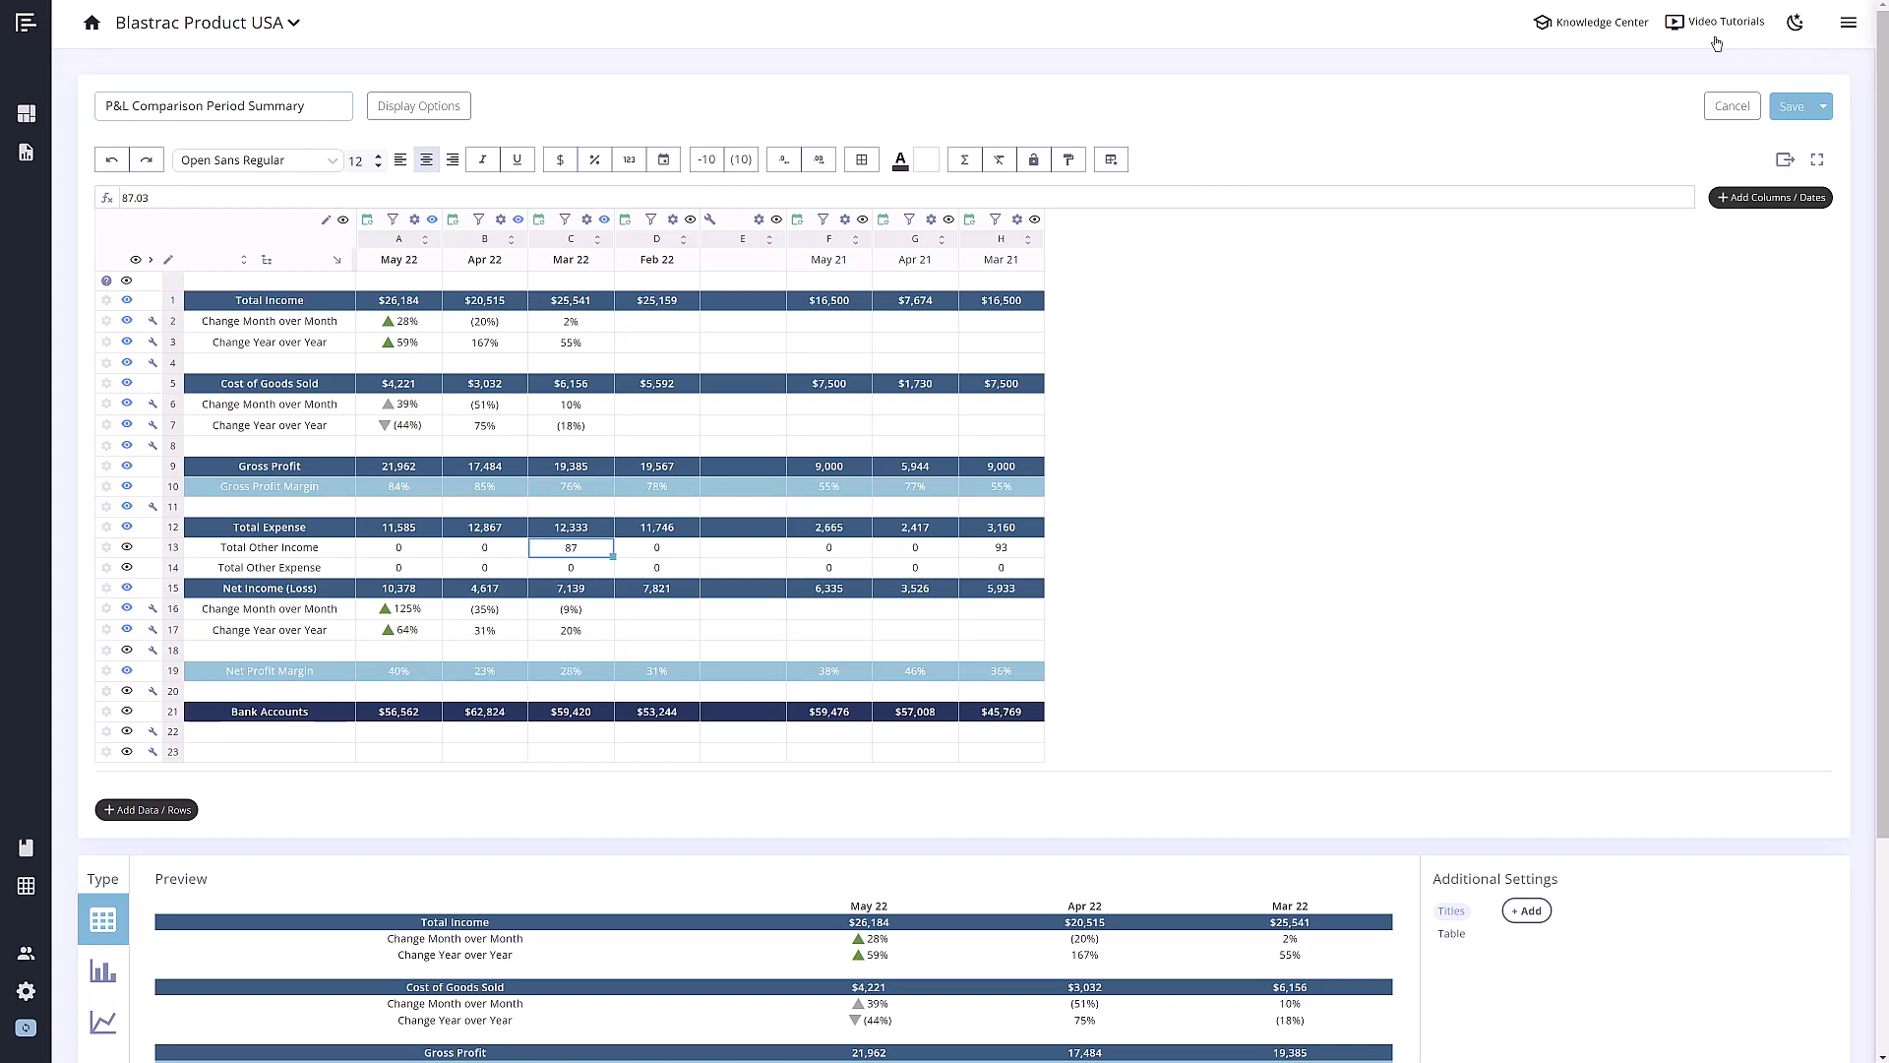
Try the bar and pie chart previews, then settle on a line chart
{"action": "scroll", "scroll_direction": "down", "scroll_amount": 3}
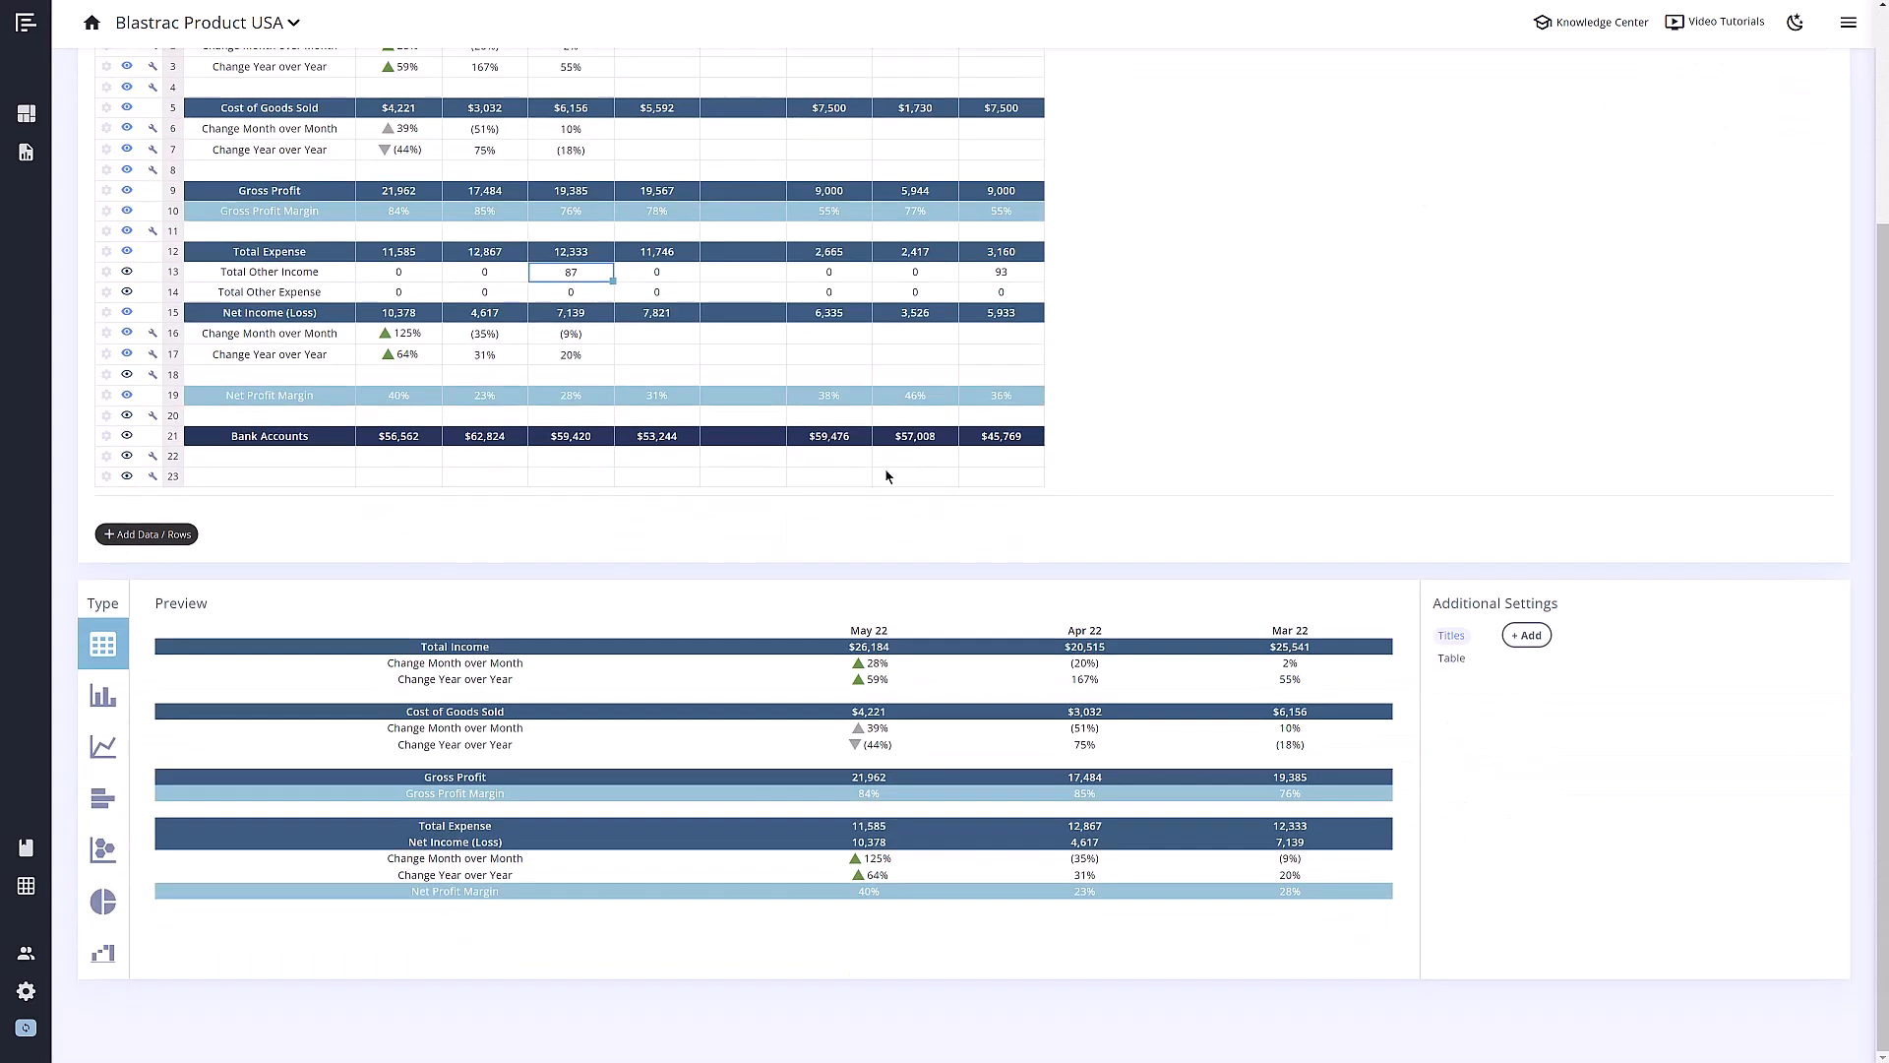
{"action": "mouse_move", "coordinate": [665, 591]}
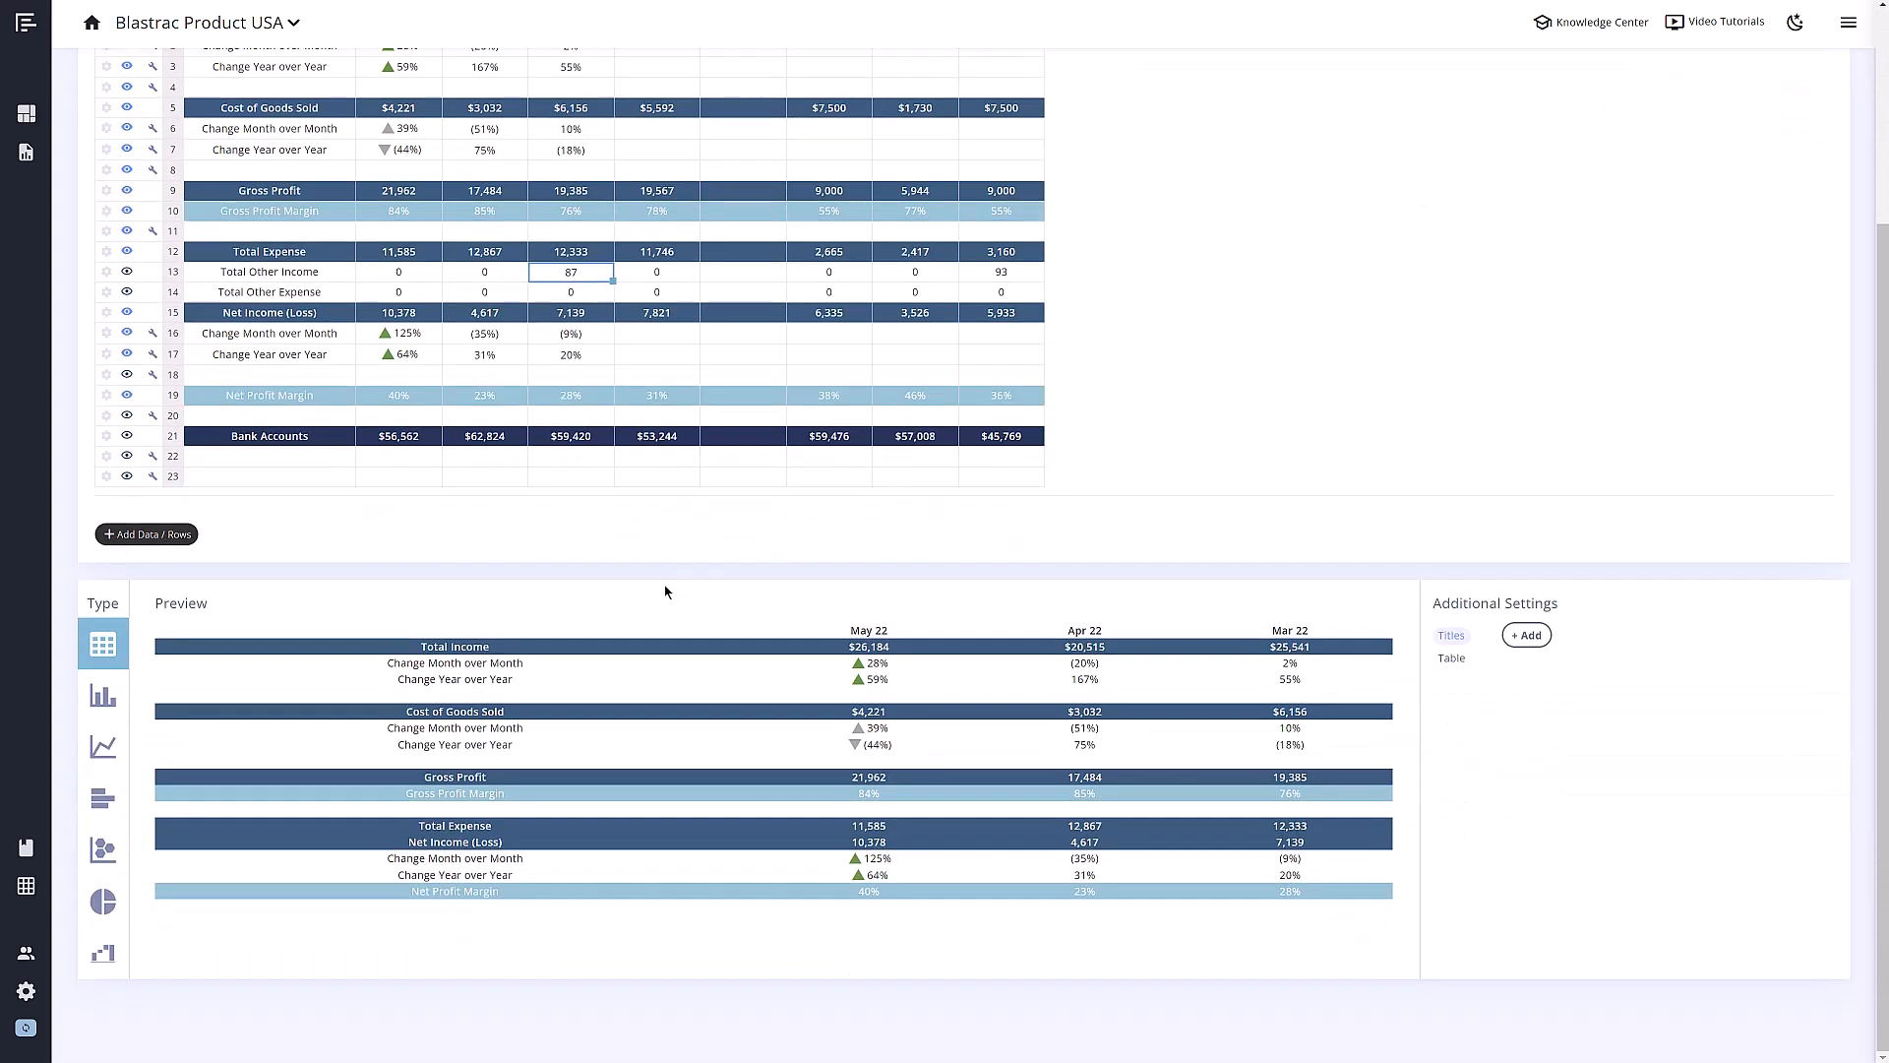
{"action": "mouse_move", "coordinate": [102, 695]}
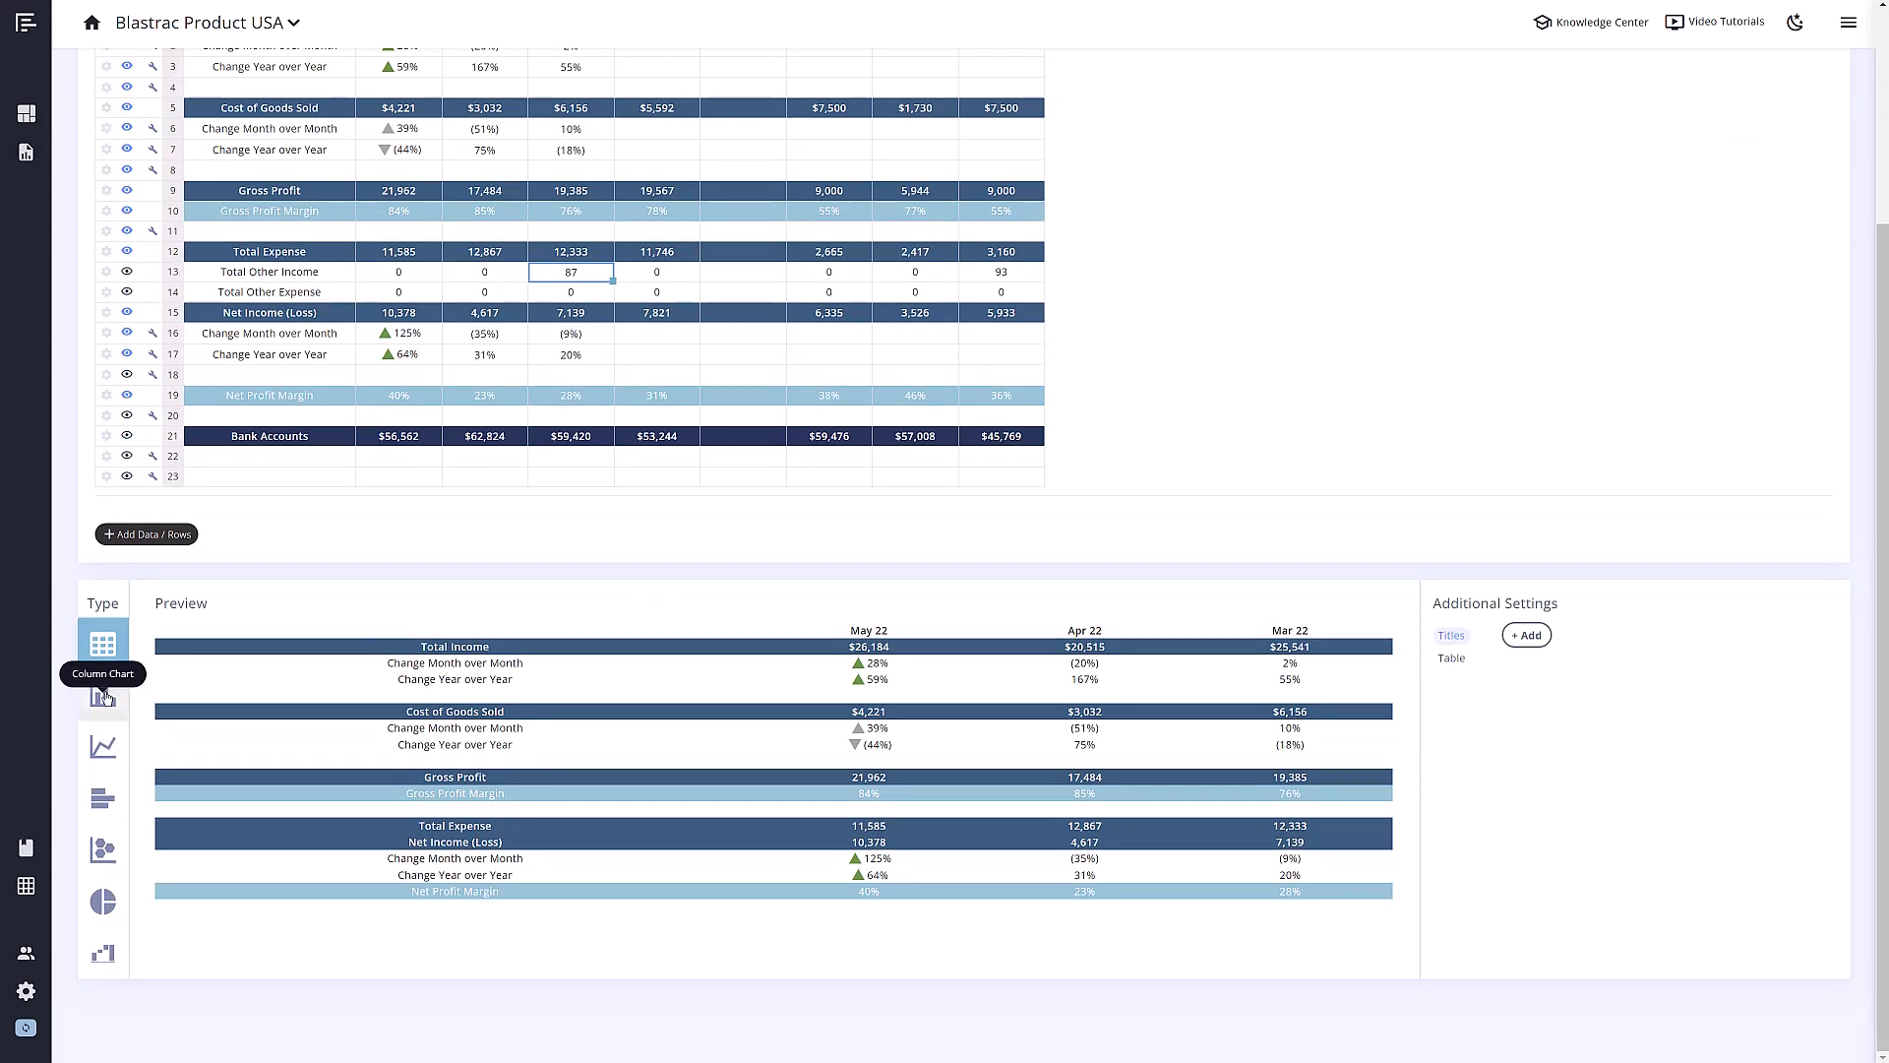
{"action": "left_click", "coordinate": [102, 695]}
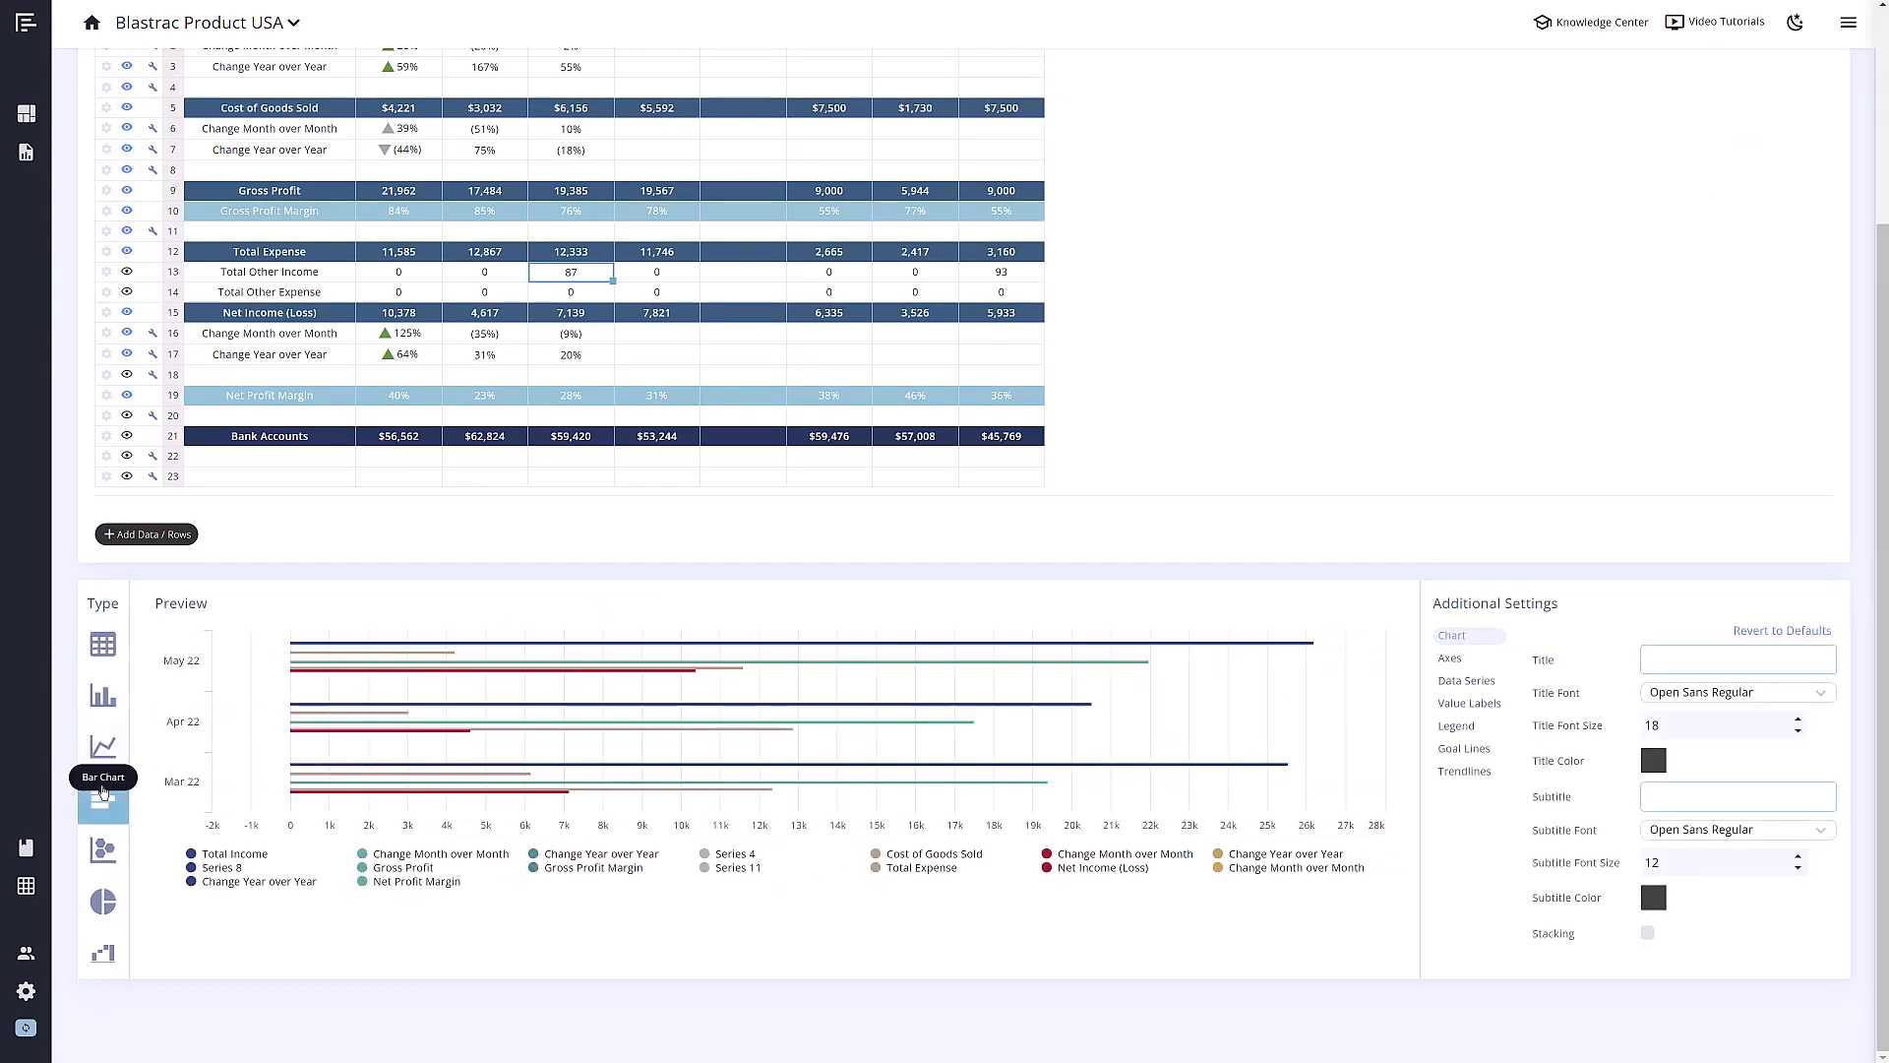
{"action": "left_click", "coordinate": [102, 901]}
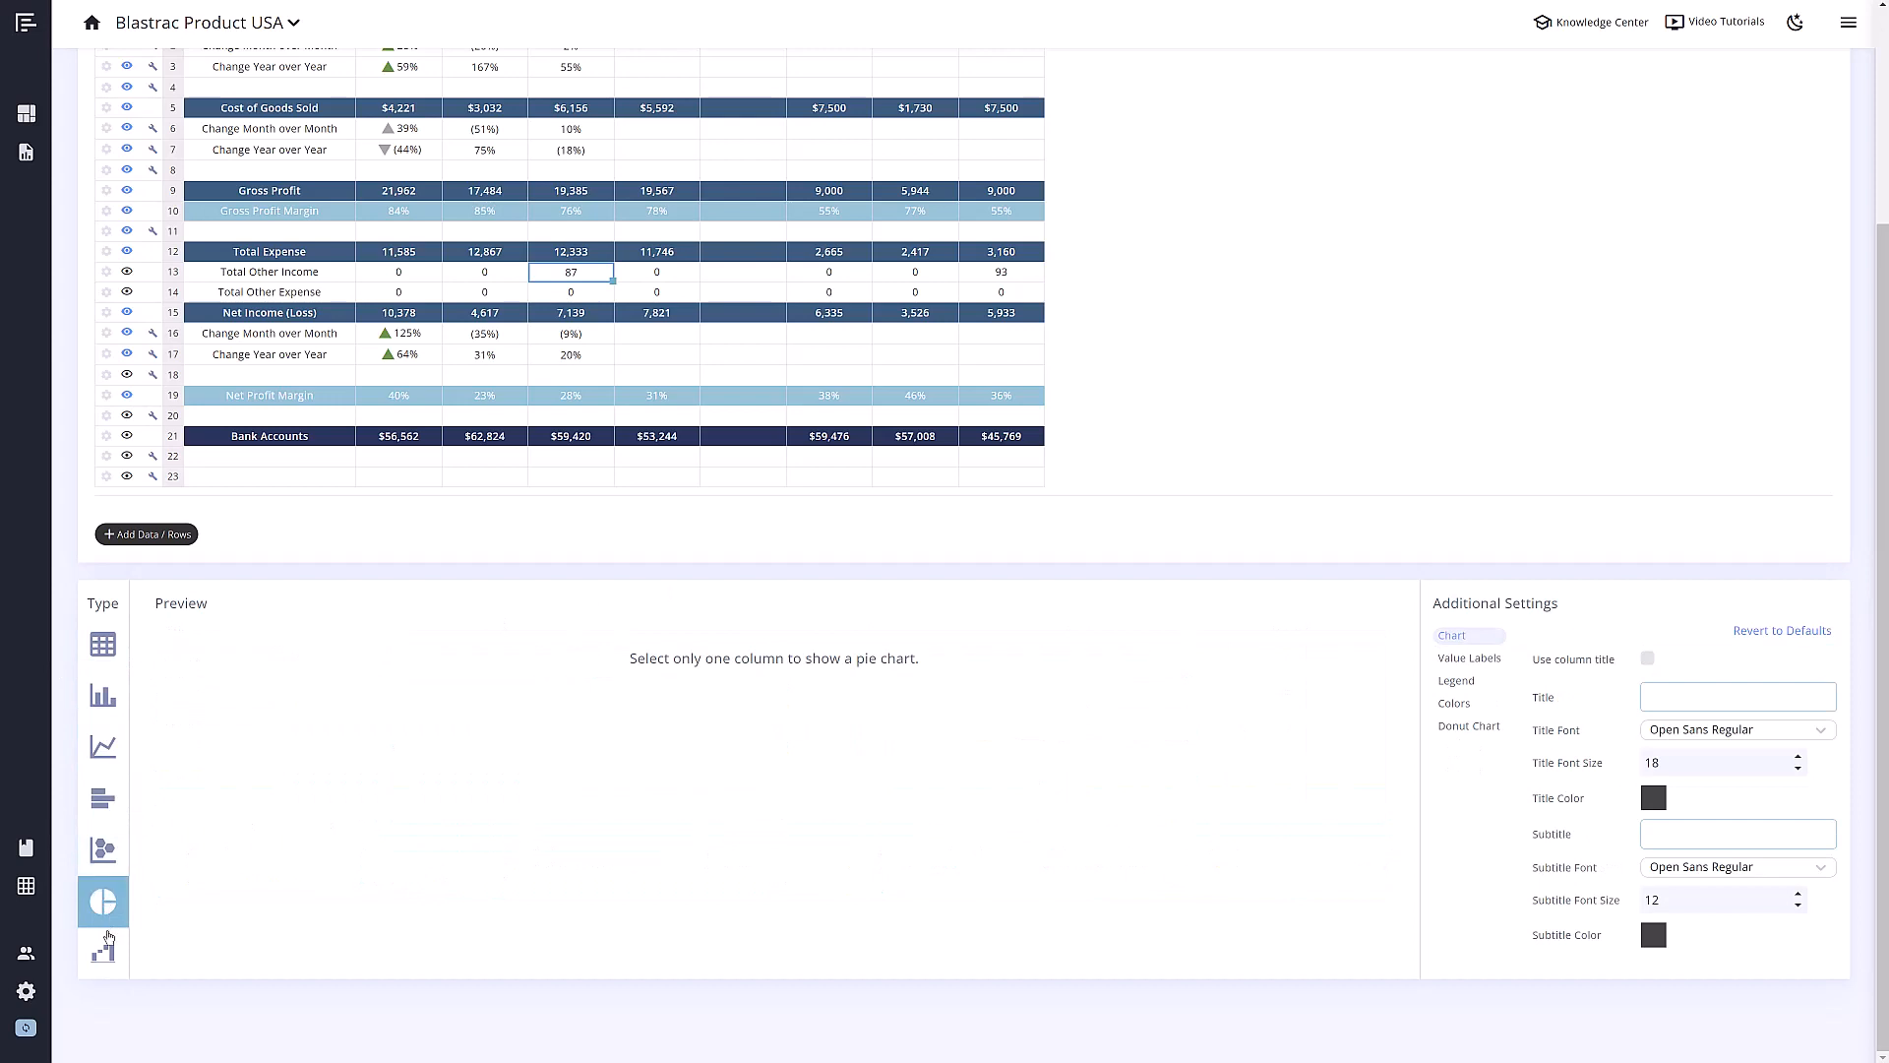
{"action": "left_click", "coordinate": [102, 746]}
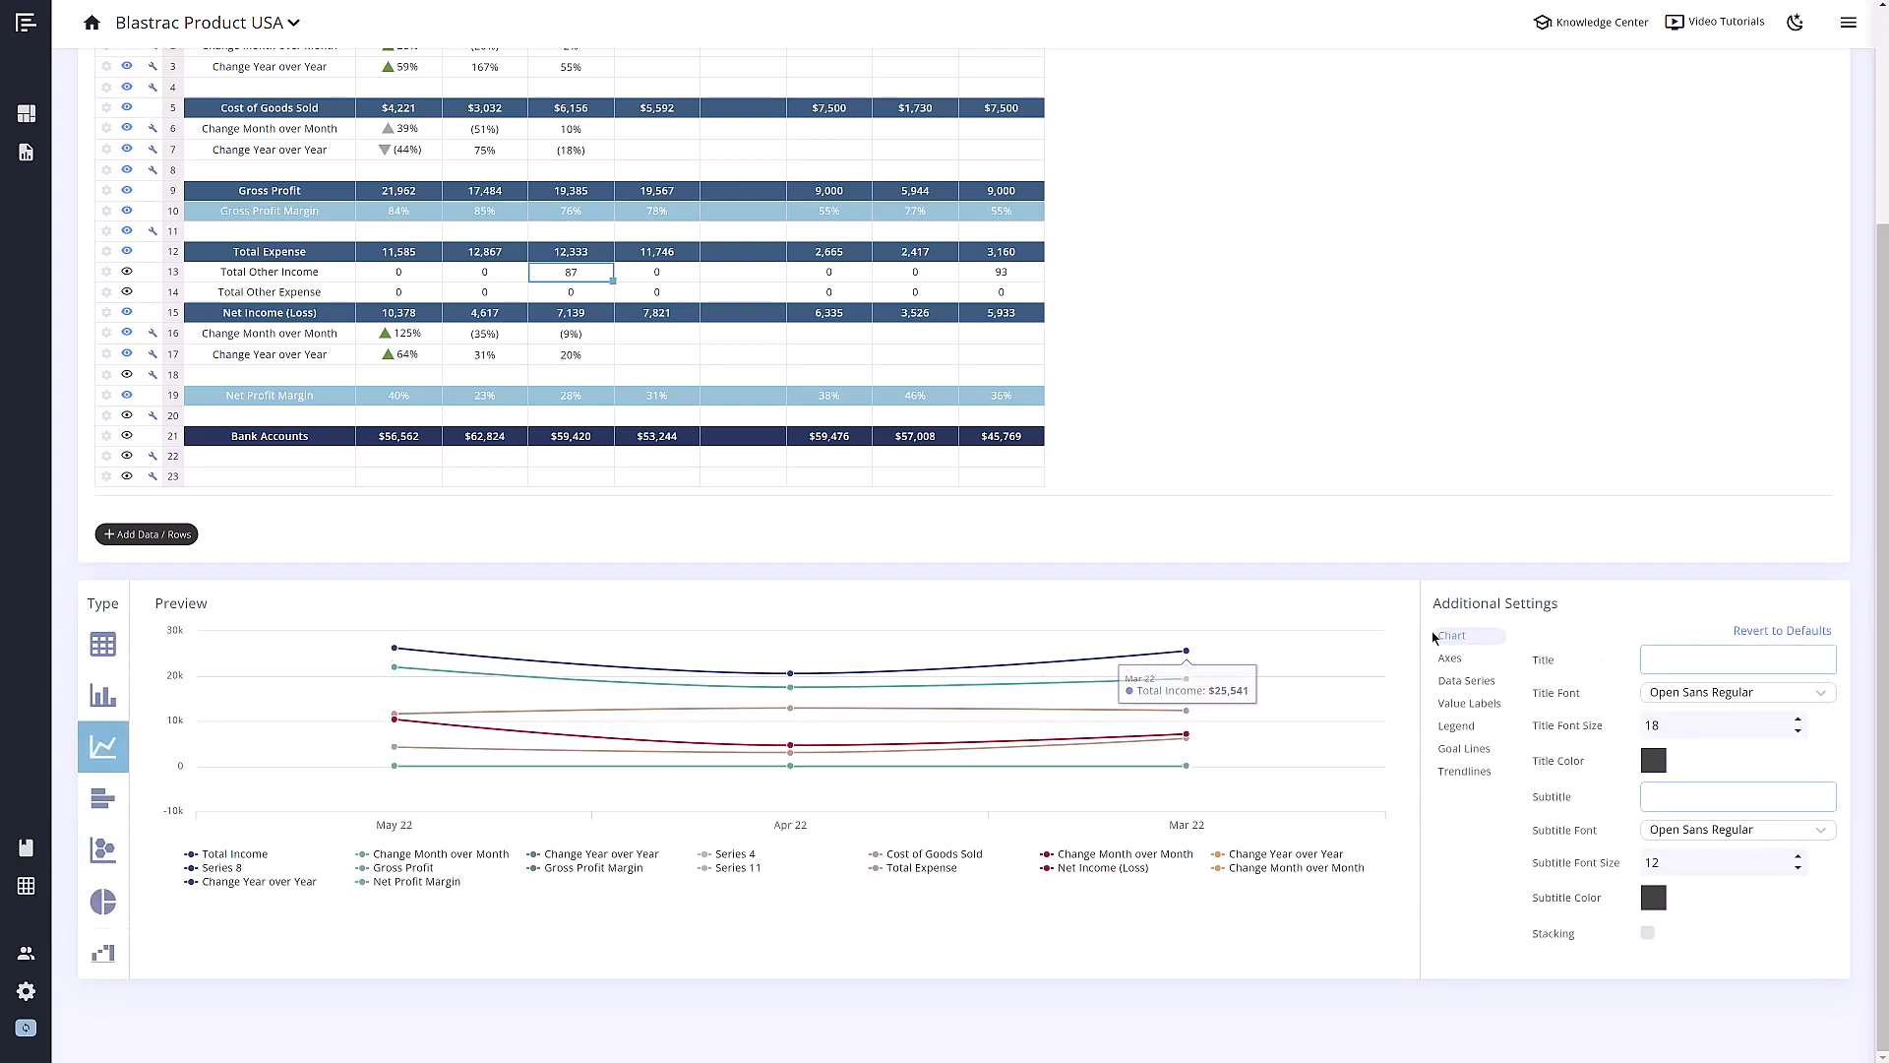
Check the line chart's data series, legend and goal line settings
{"action": "left_click", "coordinate": [1467, 680]}
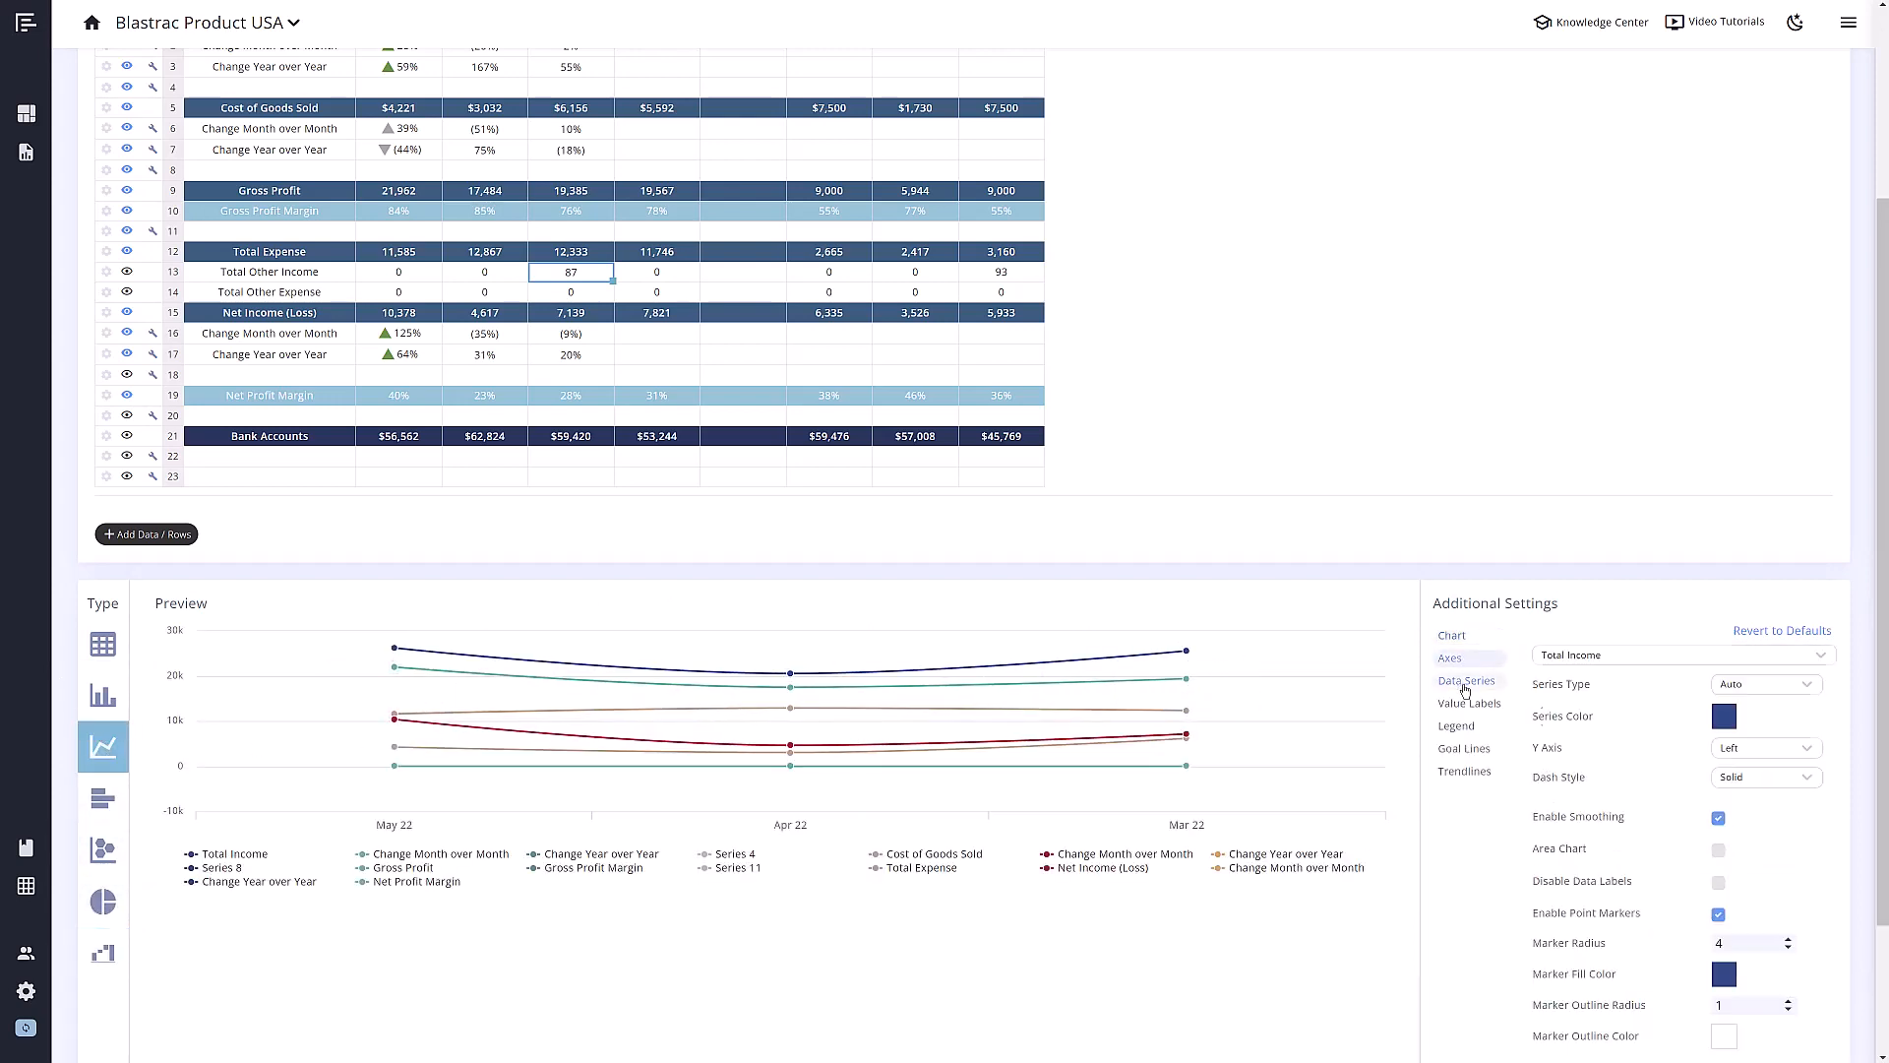
{"action": "left_click", "coordinate": [1456, 725]}
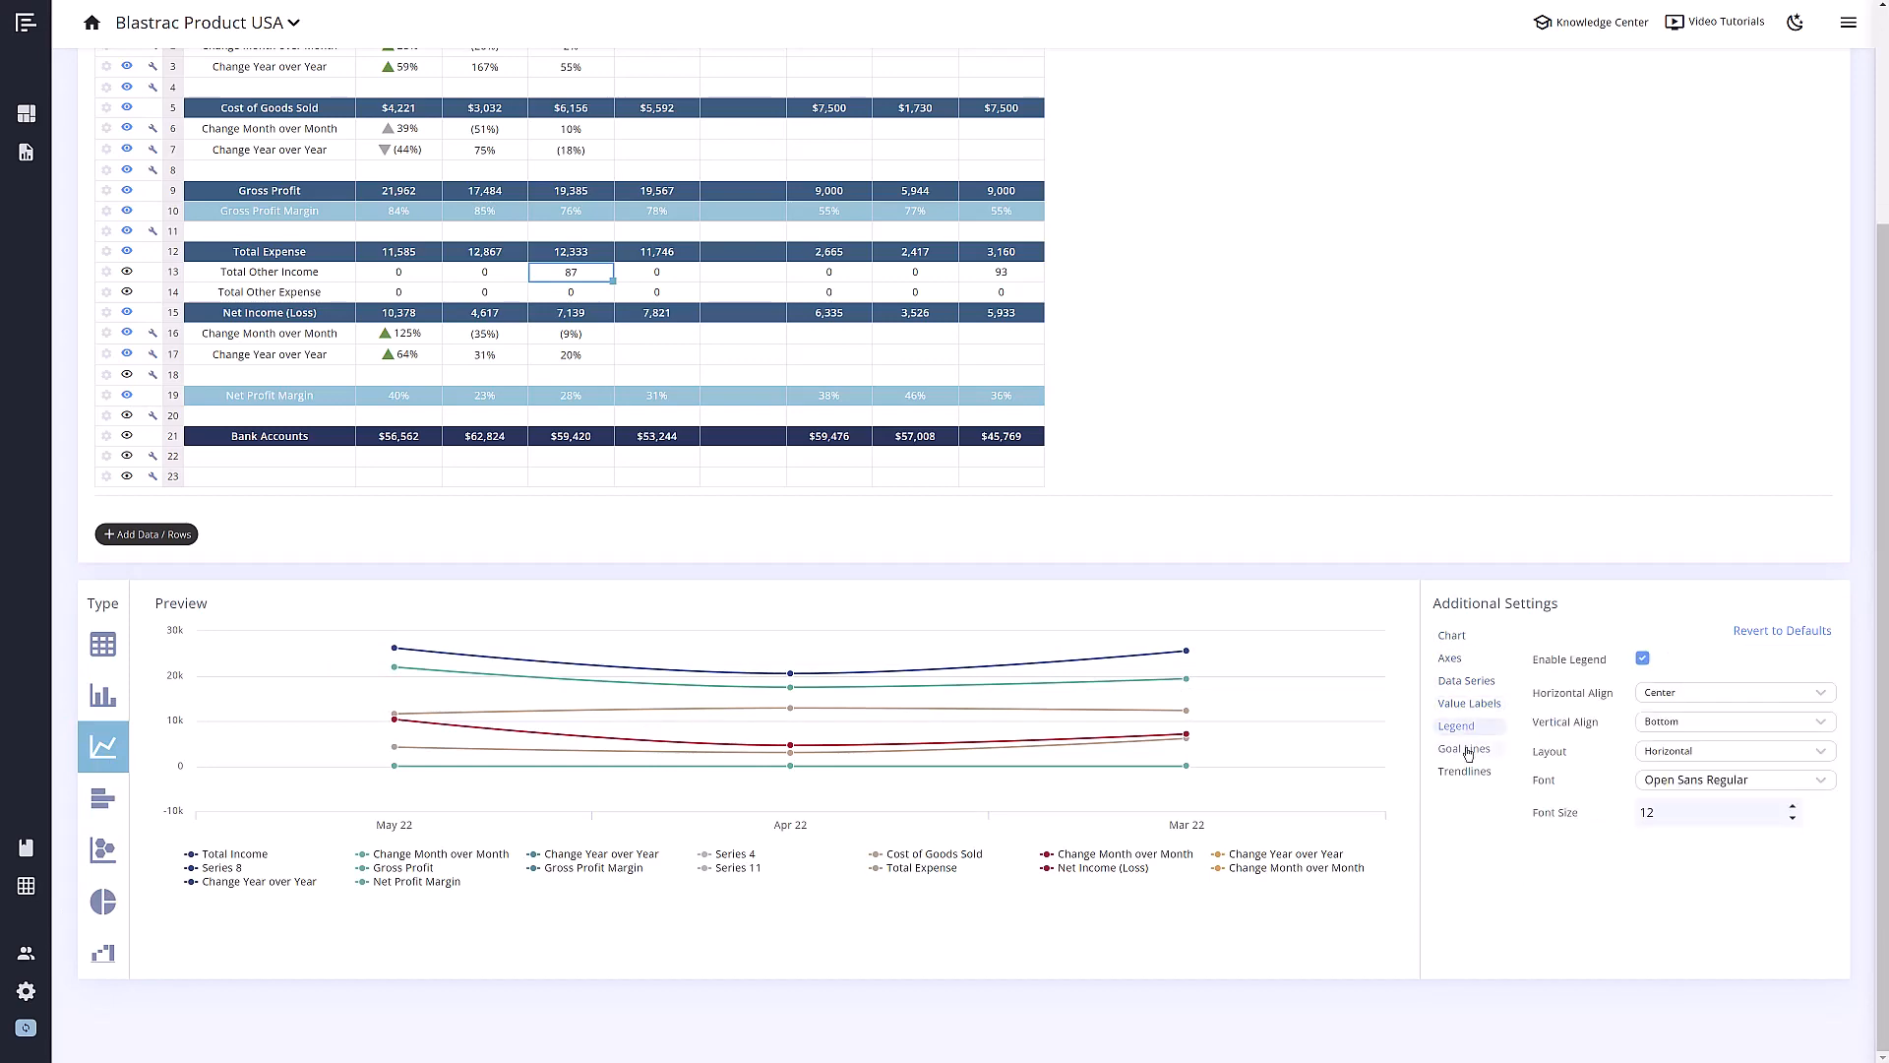
{"action": "left_click", "coordinate": [1465, 748]}
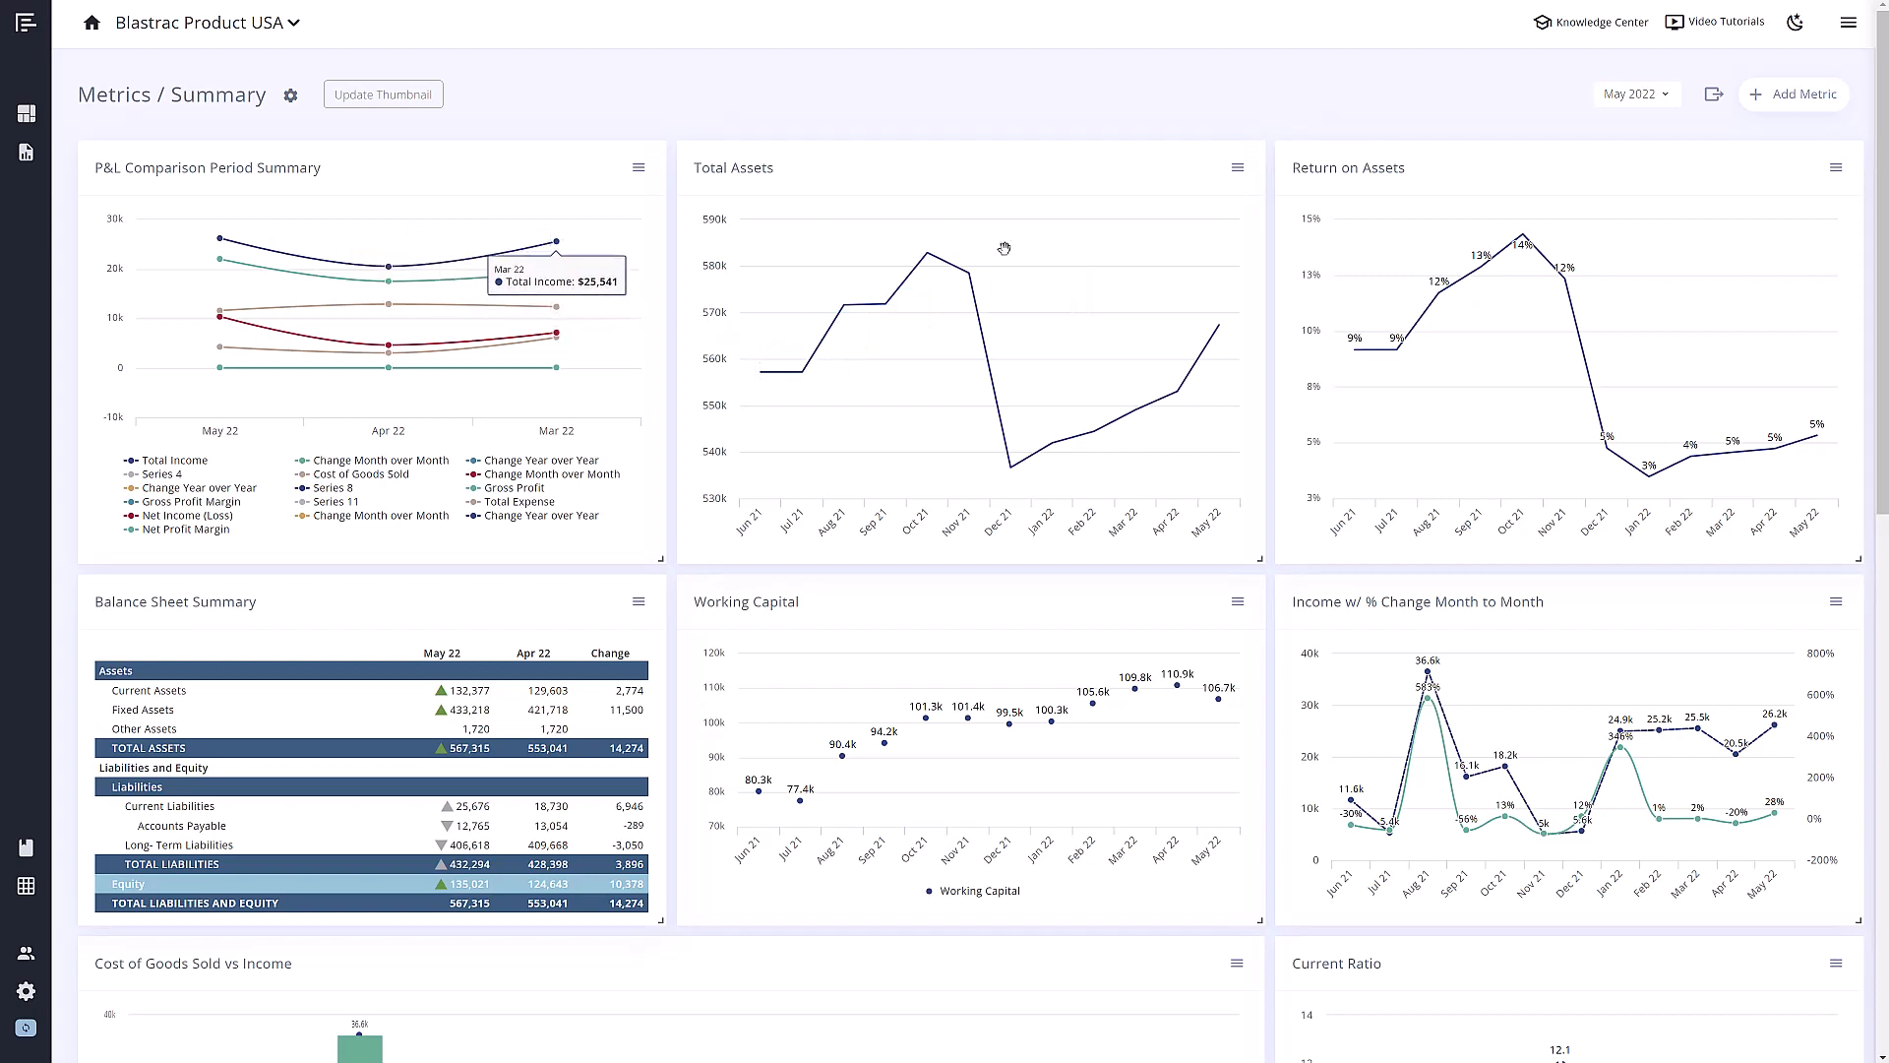
Add a new metric to the dashboard using Quick Build
{"action": "left_click", "coordinate": [1793, 95]}
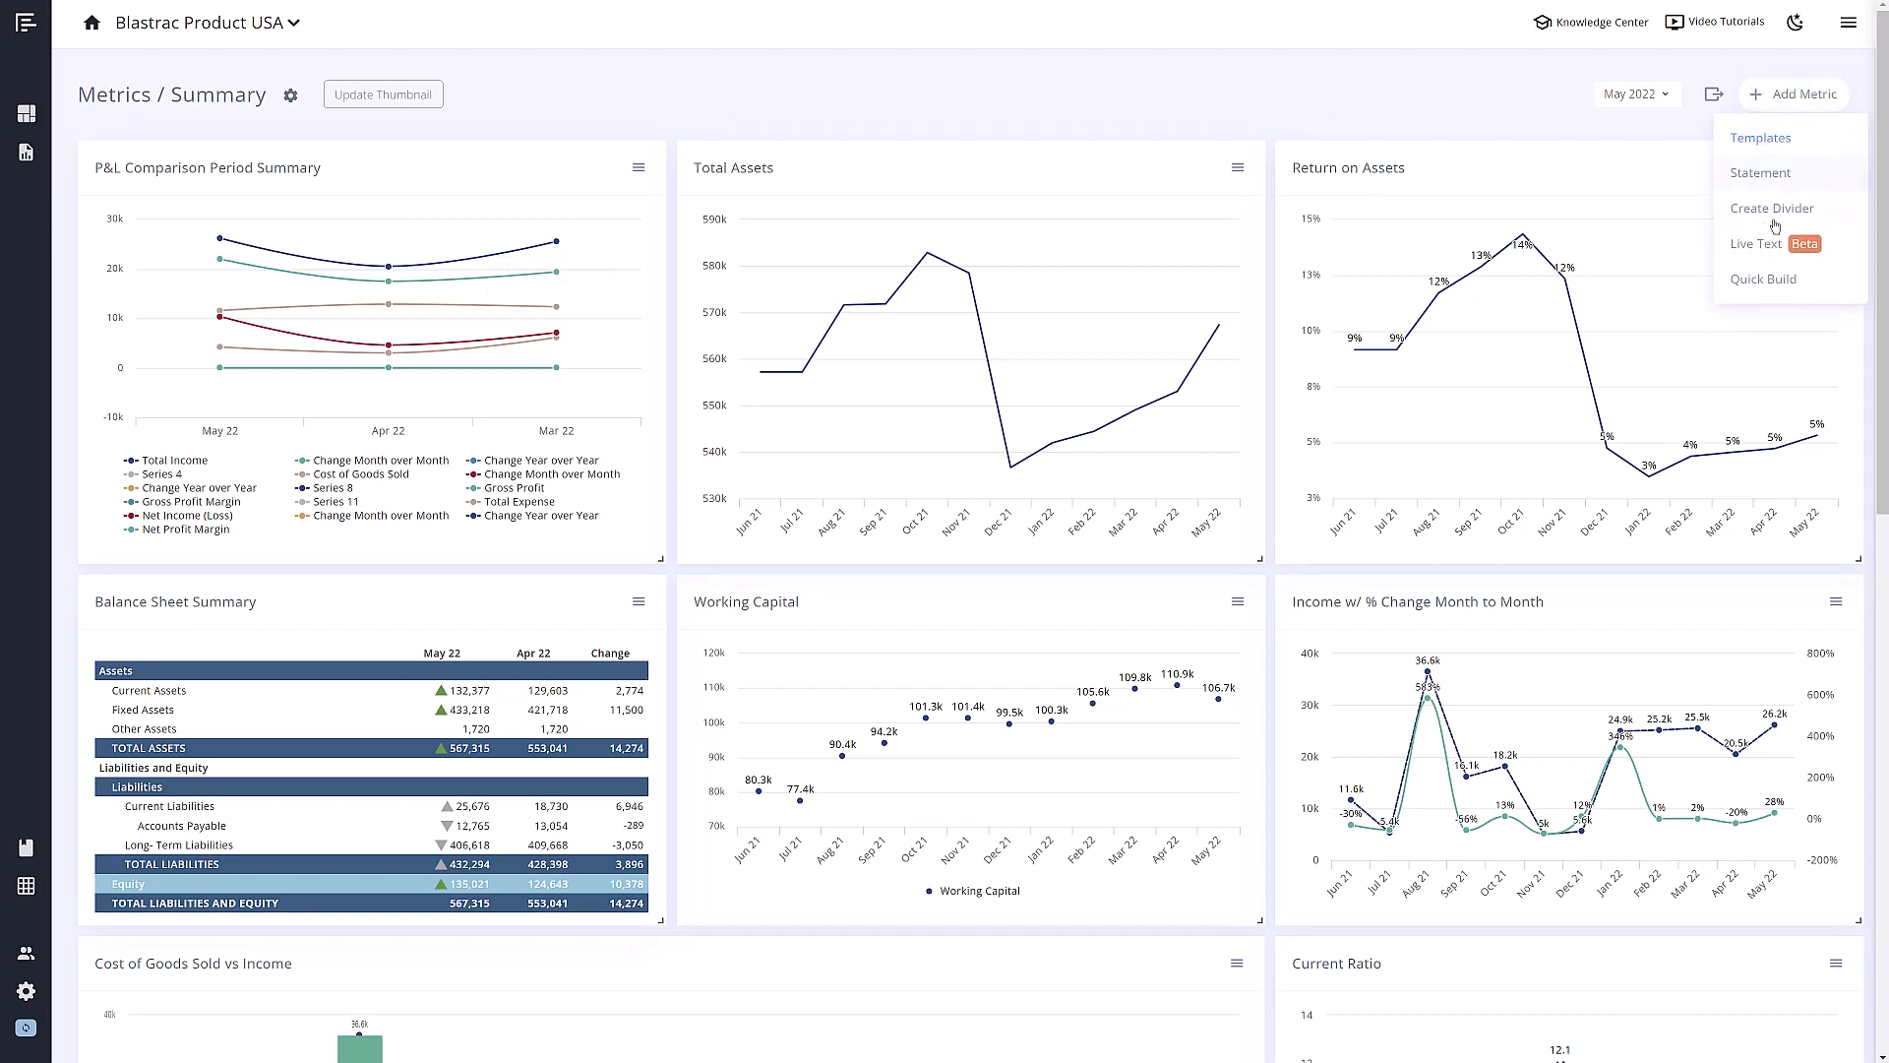
{"action": "mouse_move", "coordinate": [1762, 279]}
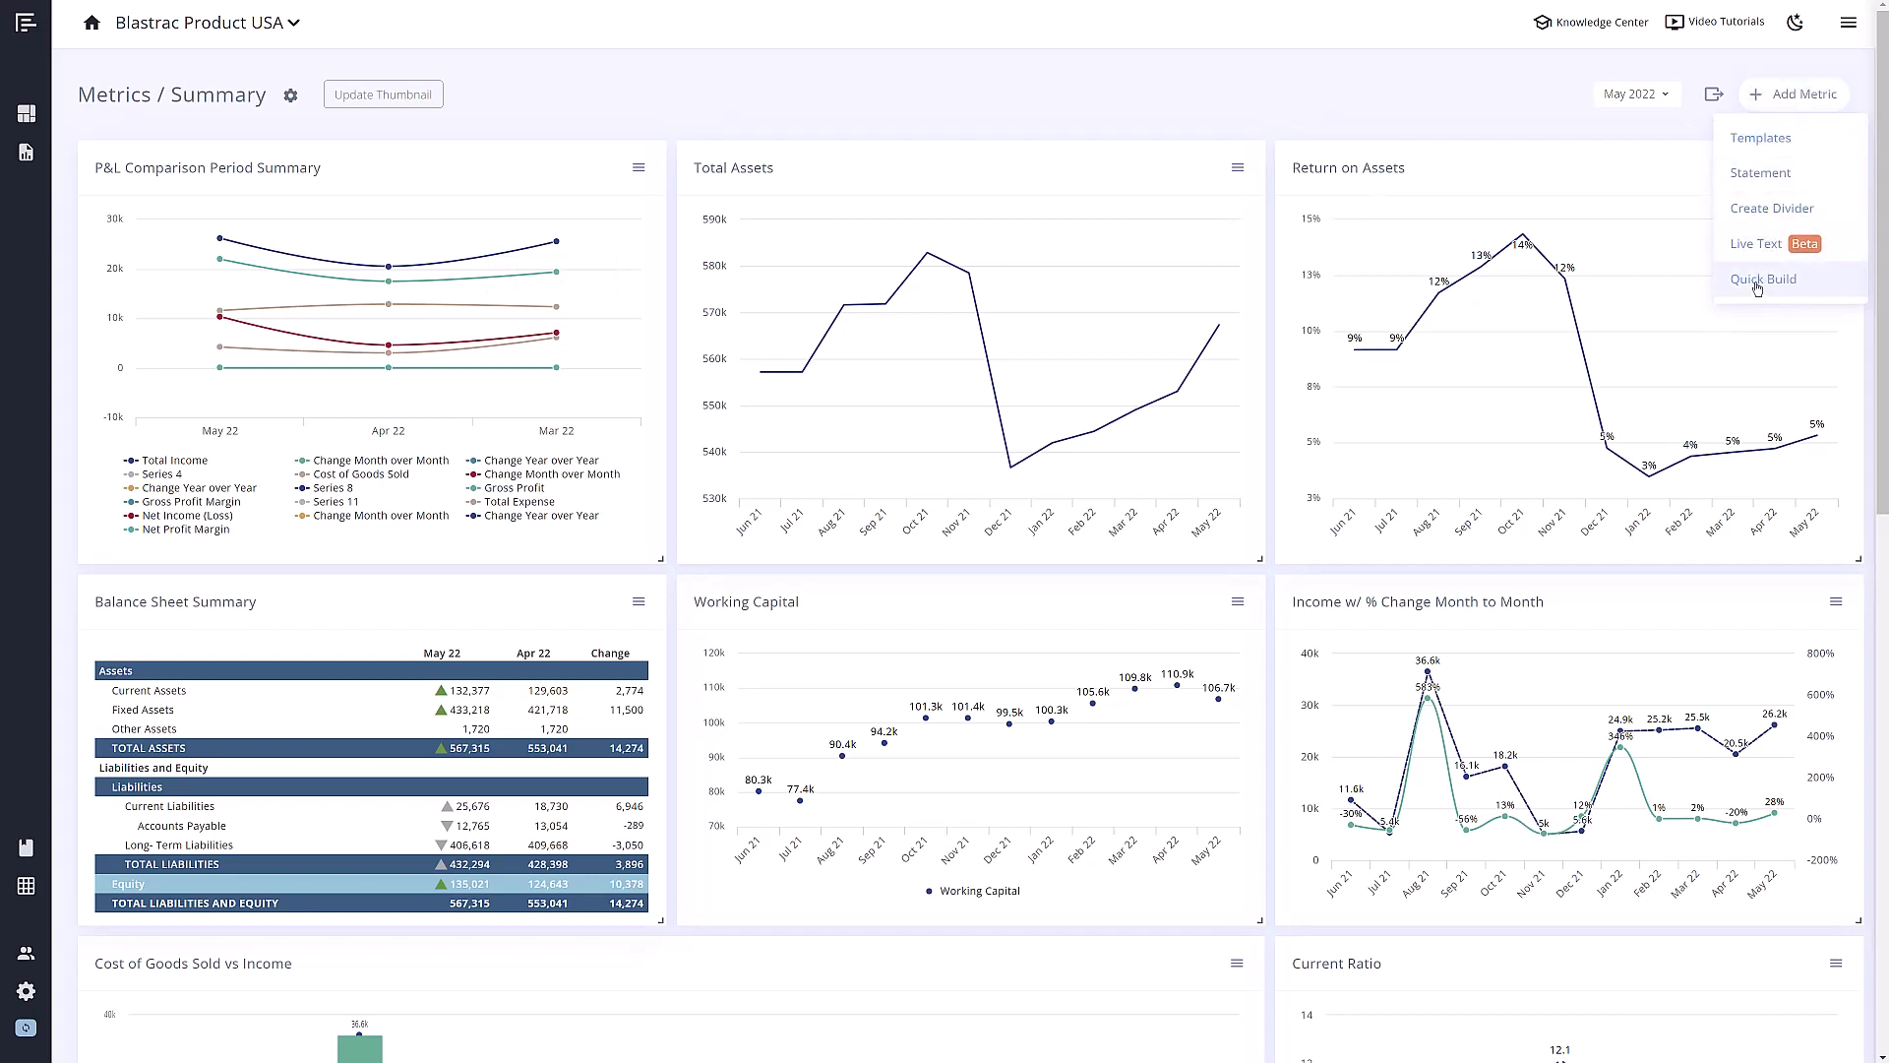
{"action": "left_click", "coordinate": [1763, 278]}
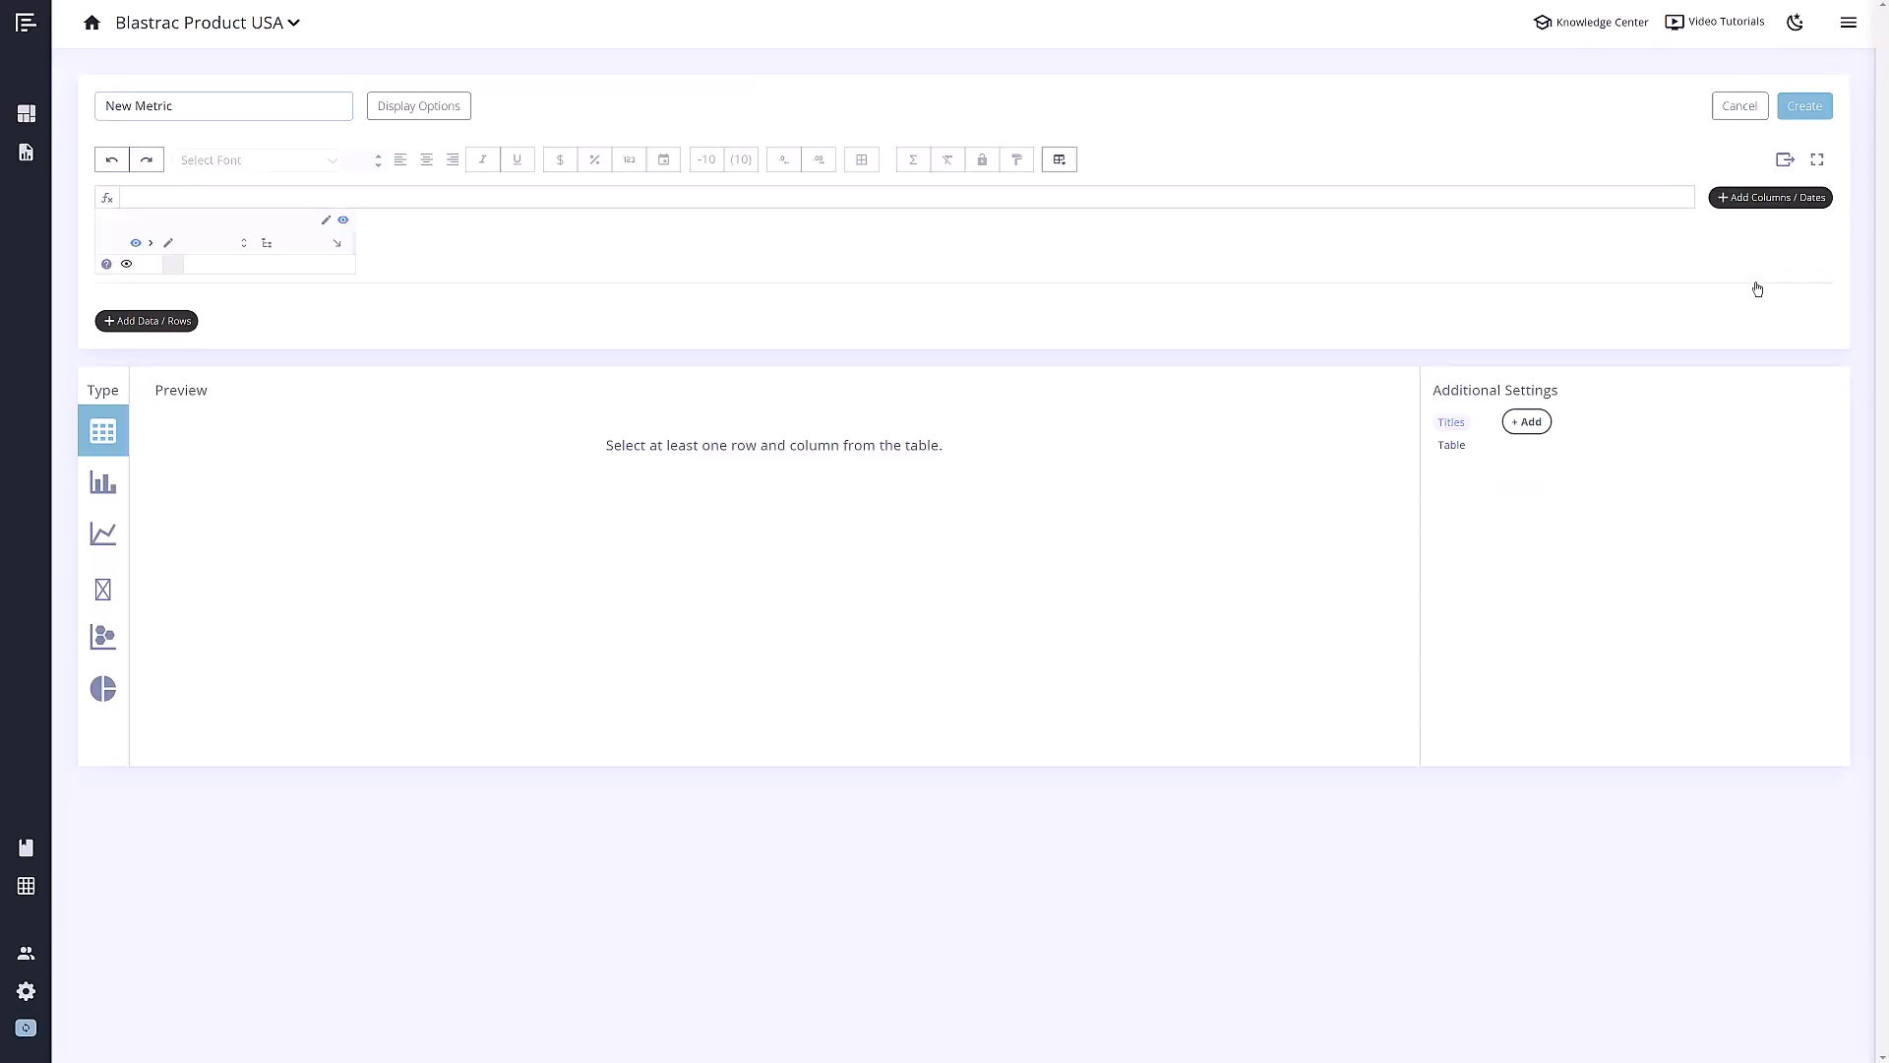
Add a May 22 Actuals / Last Month column with a Total Income row
{"action": "left_click", "coordinate": [1770, 198]}
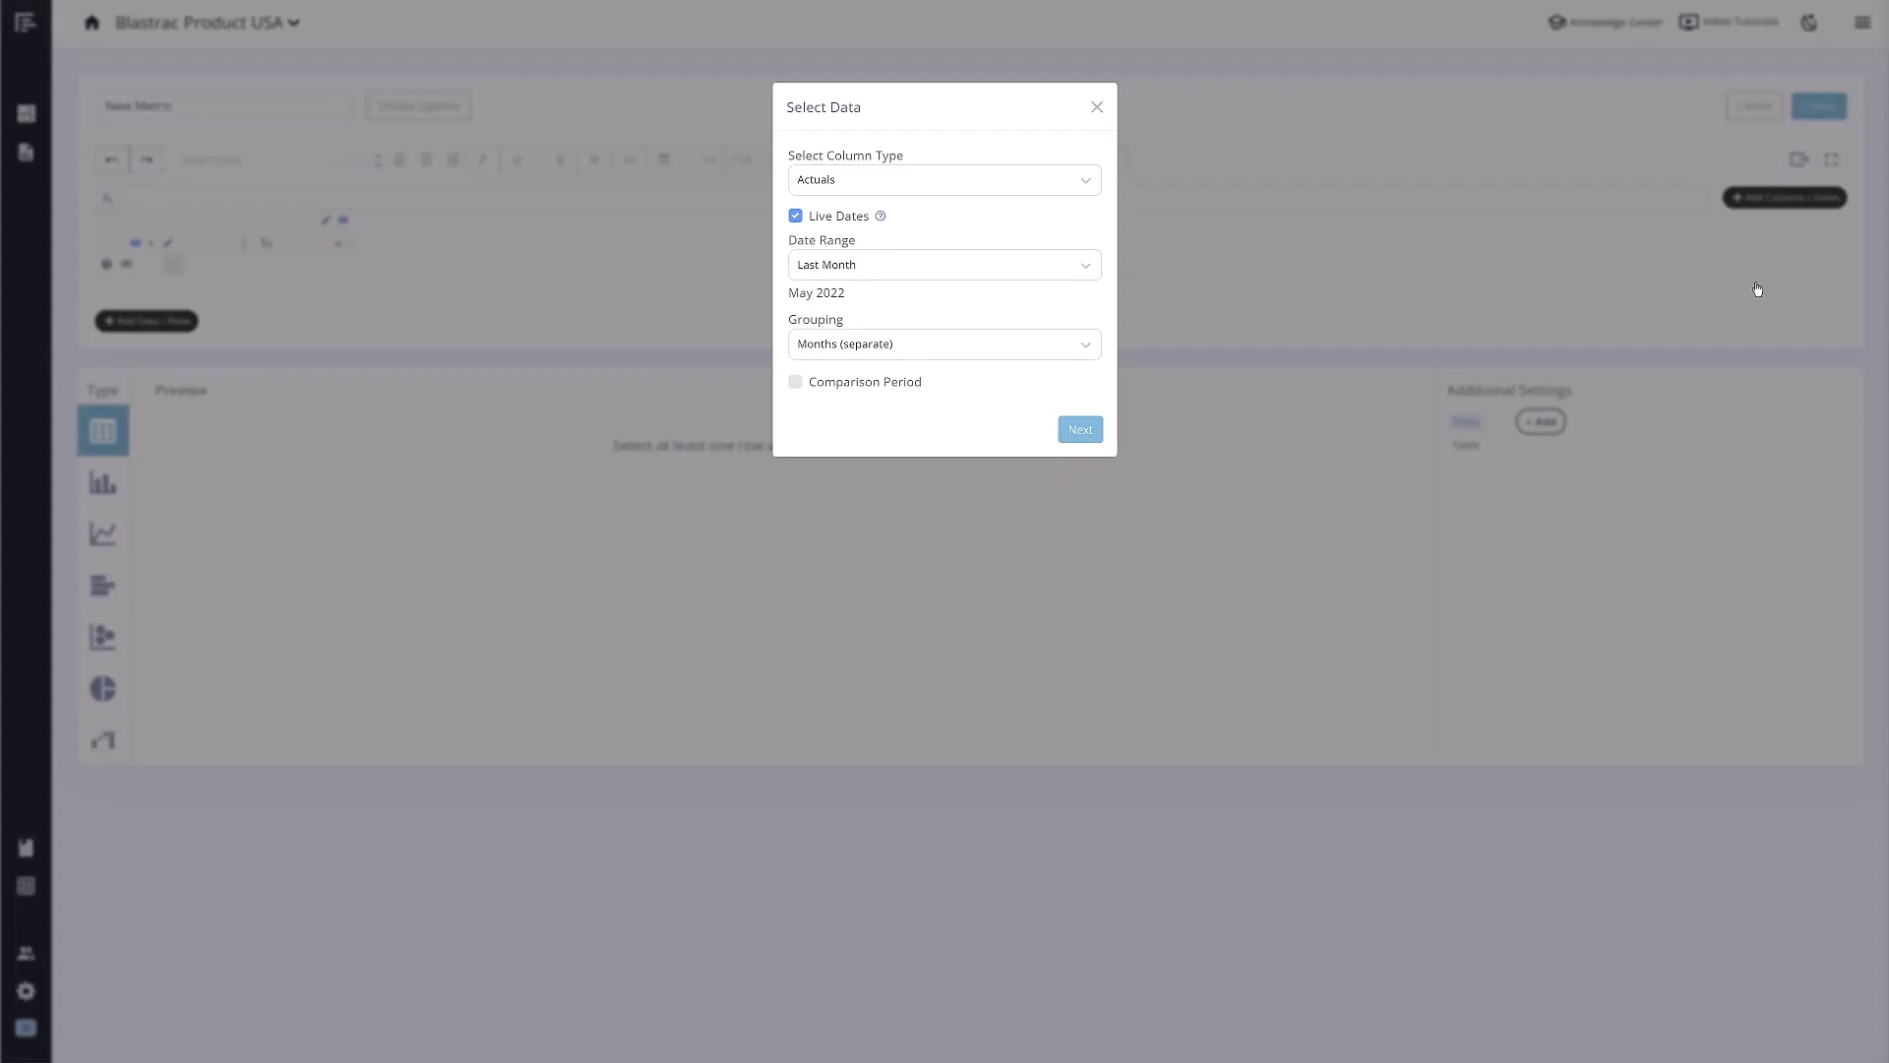
{"action": "mouse_move", "coordinate": [1197, 401]}
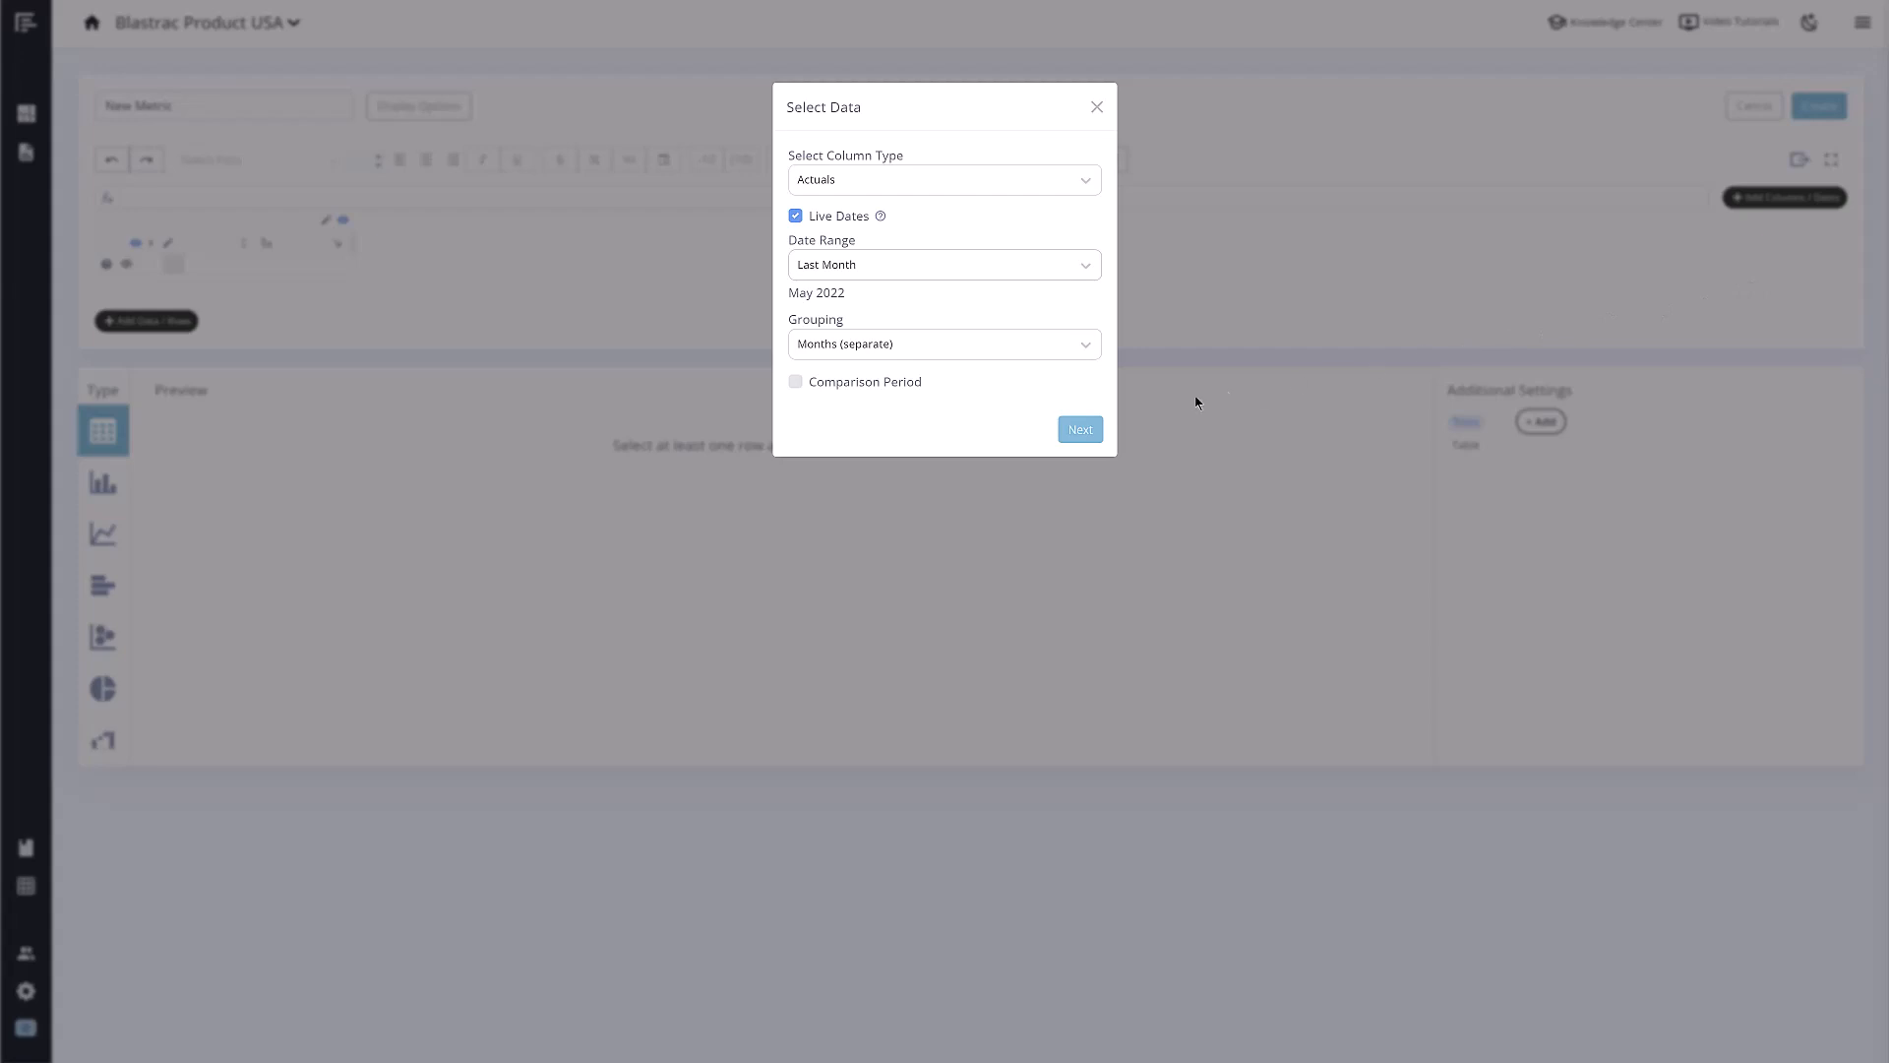
{"action": "left_click", "coordinate": [1078, 429]}
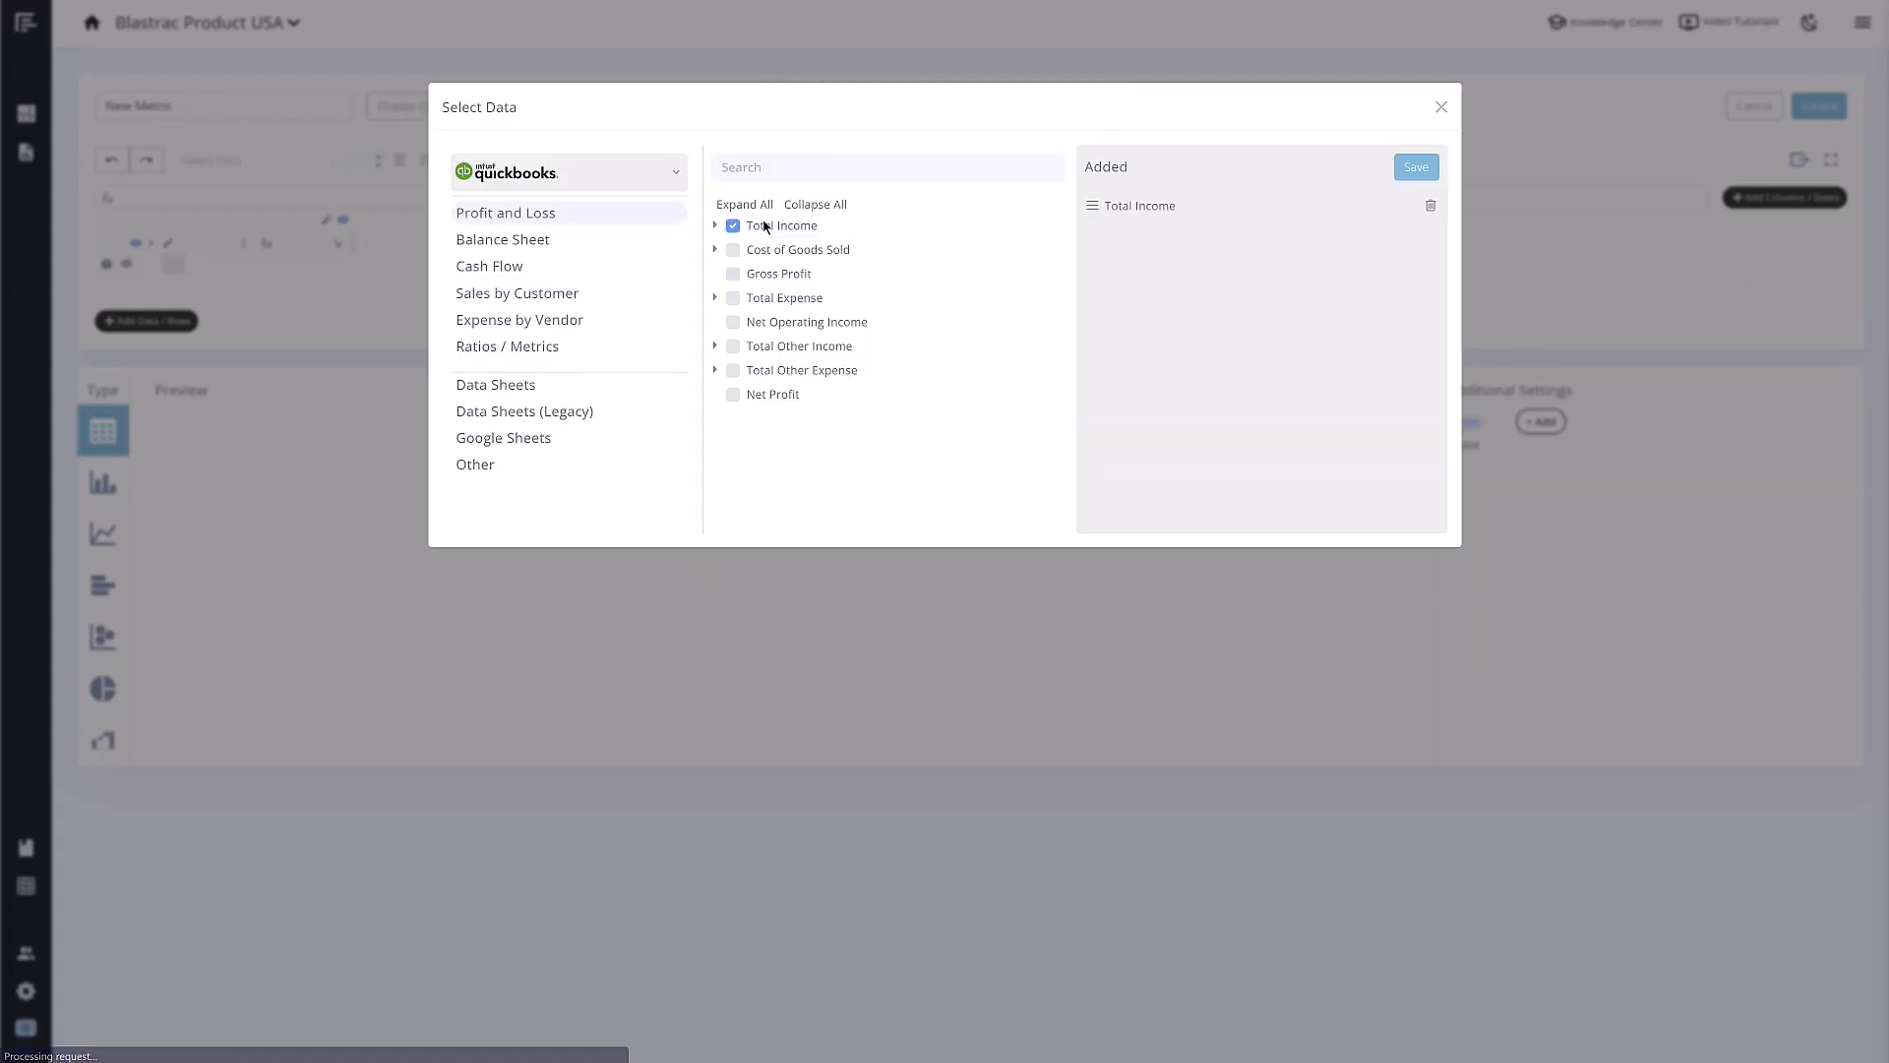
{"action": "left_click", "coordinate": [1416, 166]}
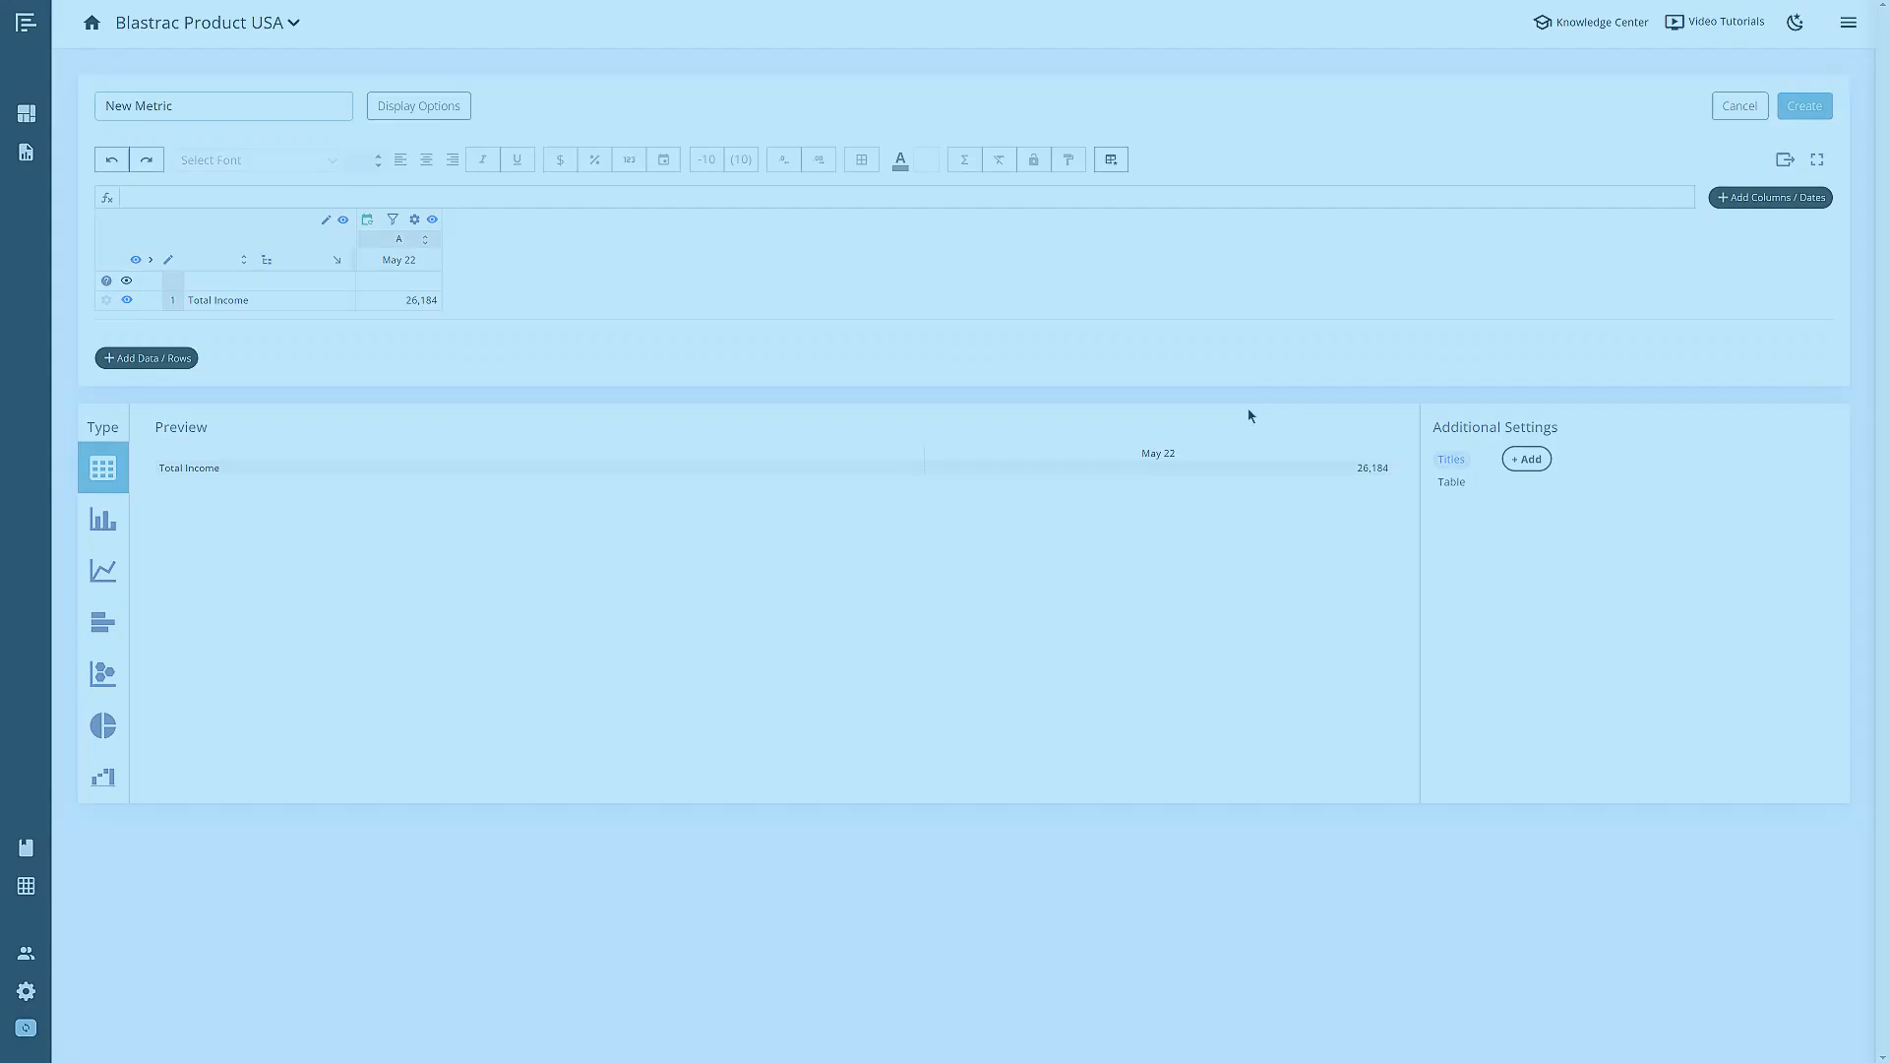